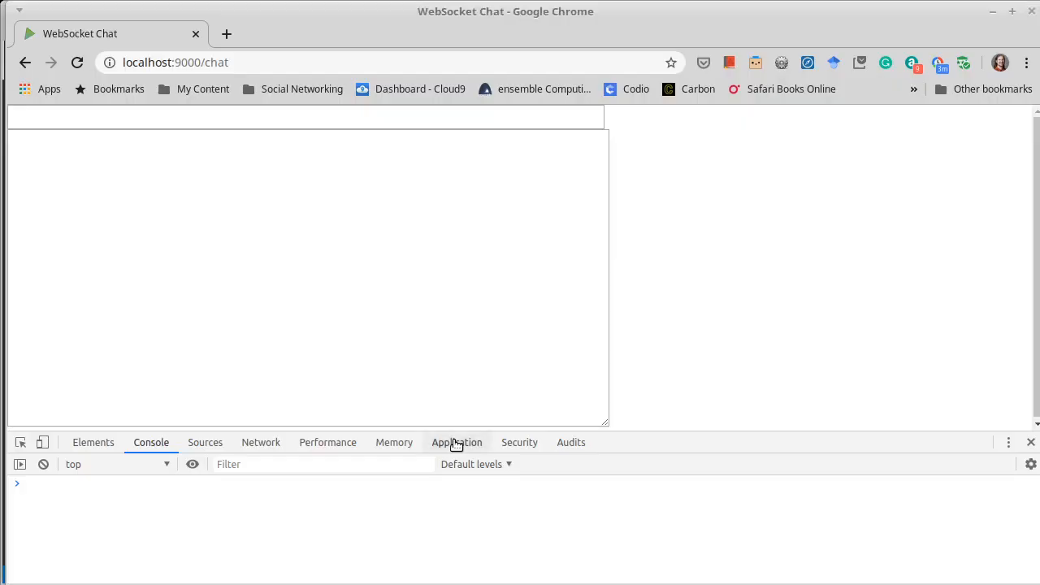
pyautogui.moveTo(541, 225)
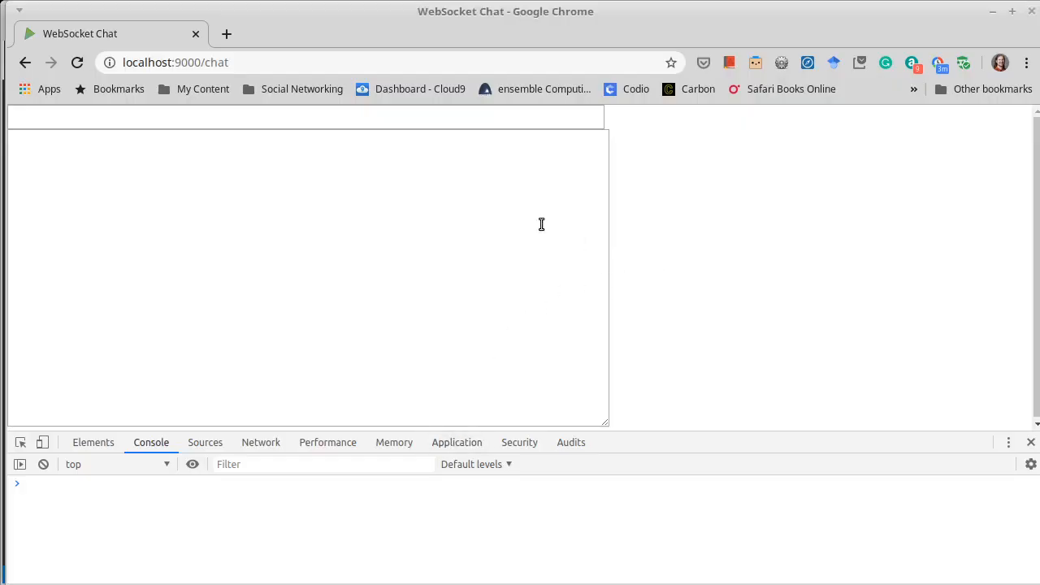
pyautogui.moveTo(715, 260)
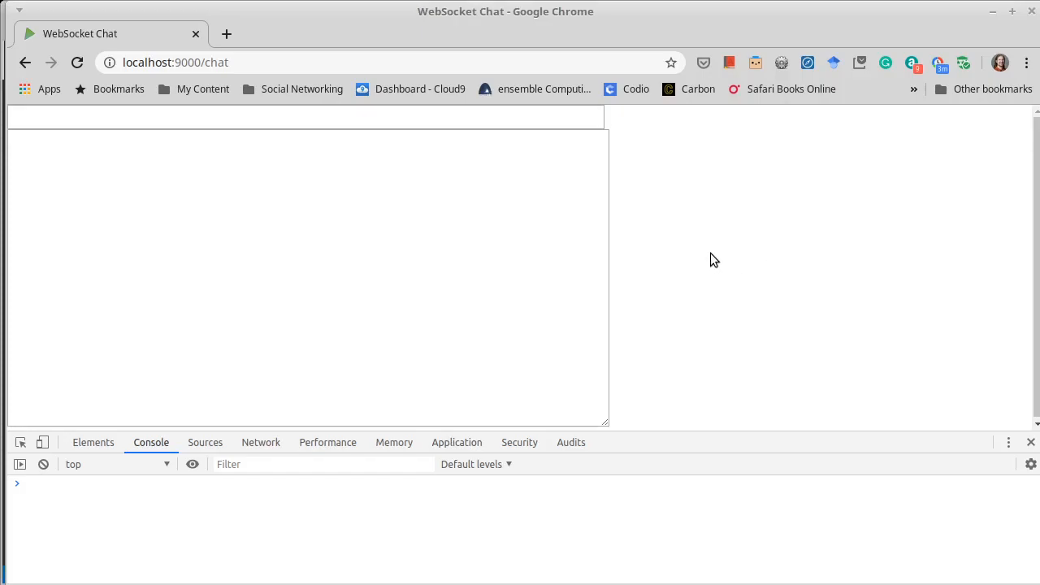
pyautogui.moveTo(635, 228)
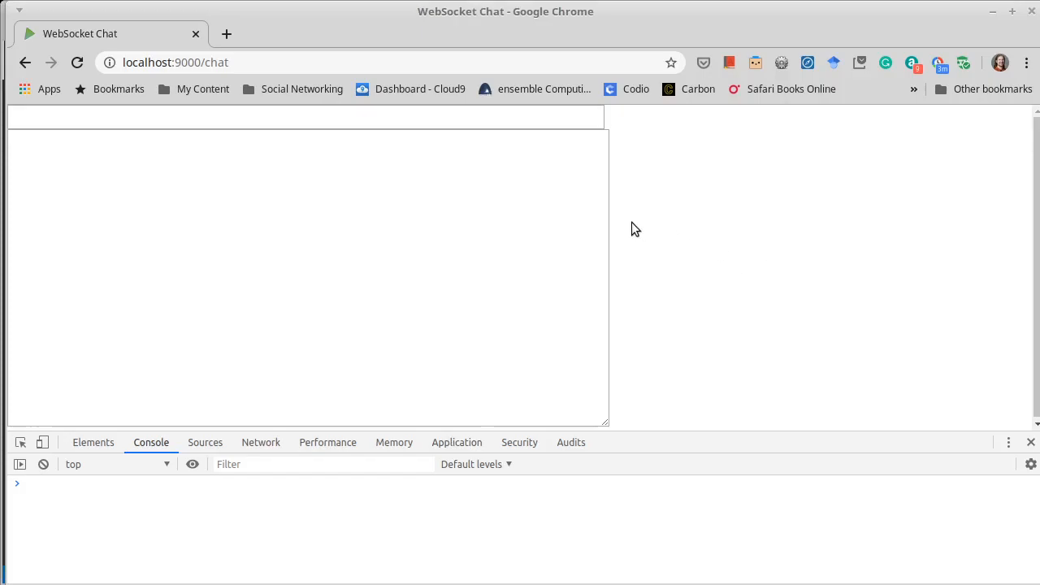
pyautogui.moveTo(661, 236)
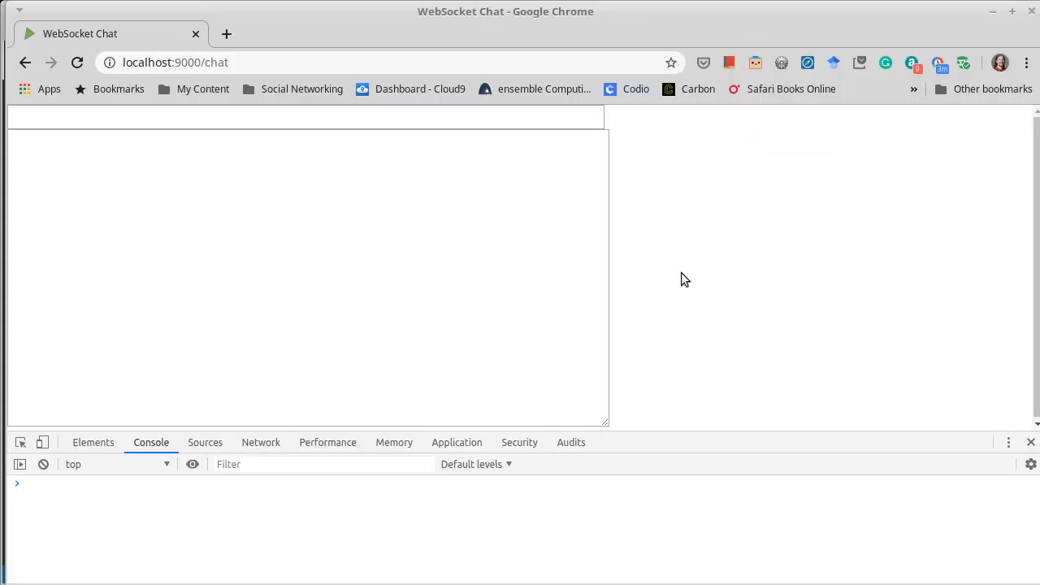
# Reload the WebSocket Chat page so the socket request hits the server again
pyautogui.click(78, 61)
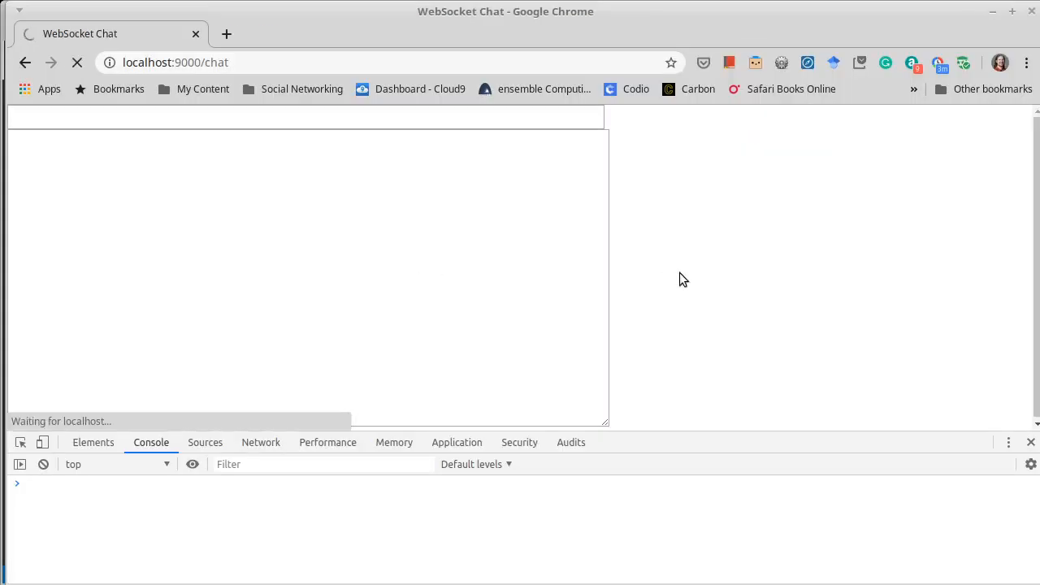
pyautogui.moveTo(293, 543)
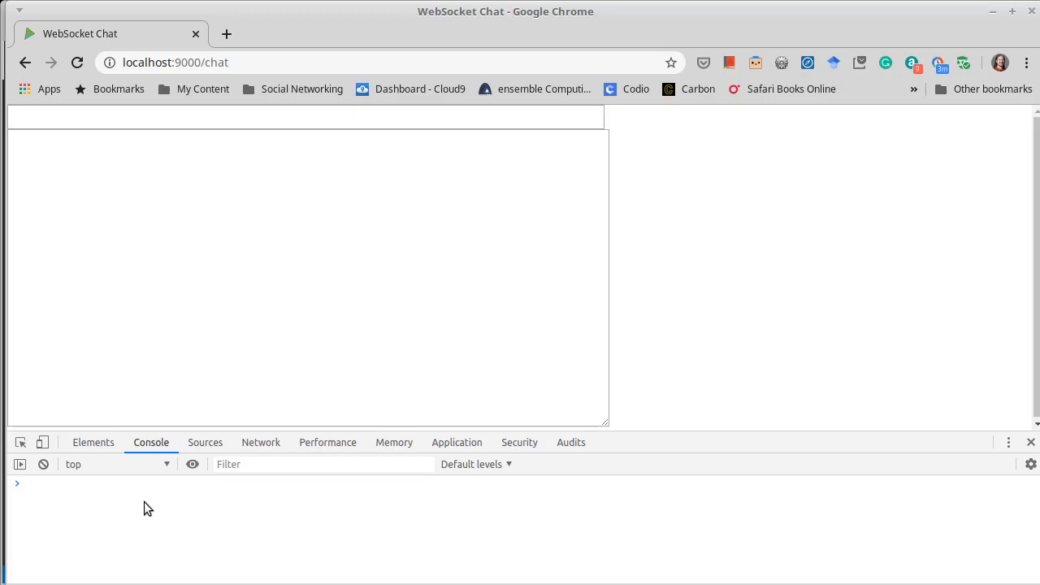
pyautogui.moveTo(338, 215)
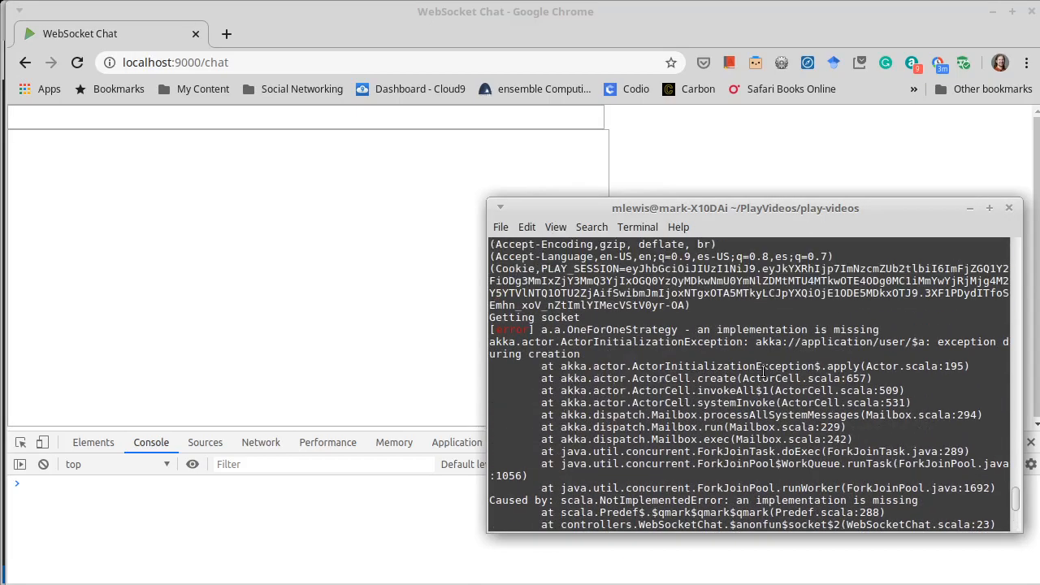
pyautogui.moveTo(561, 317)
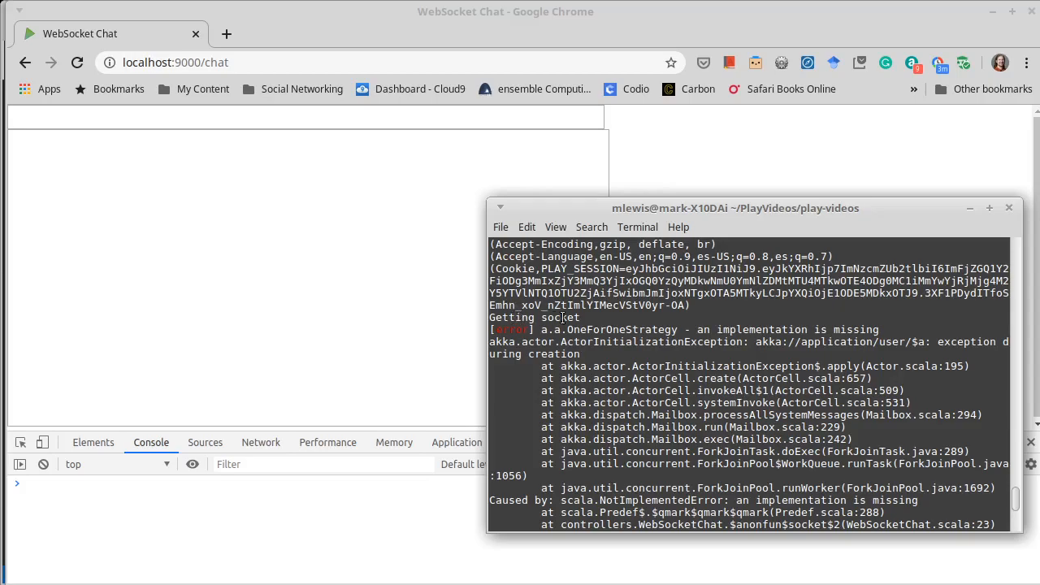
pyautogui.moveTo(845, 336)
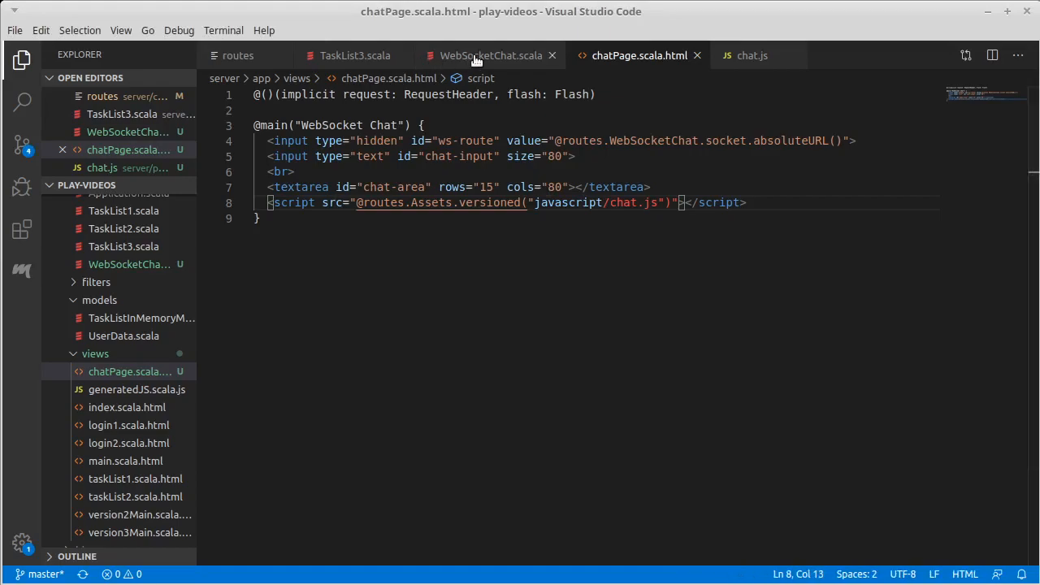
# Select the ??? placeholder inside ActorFlow.actorRef in WebSocketChat.scala
pyautogui.click(491, 55)
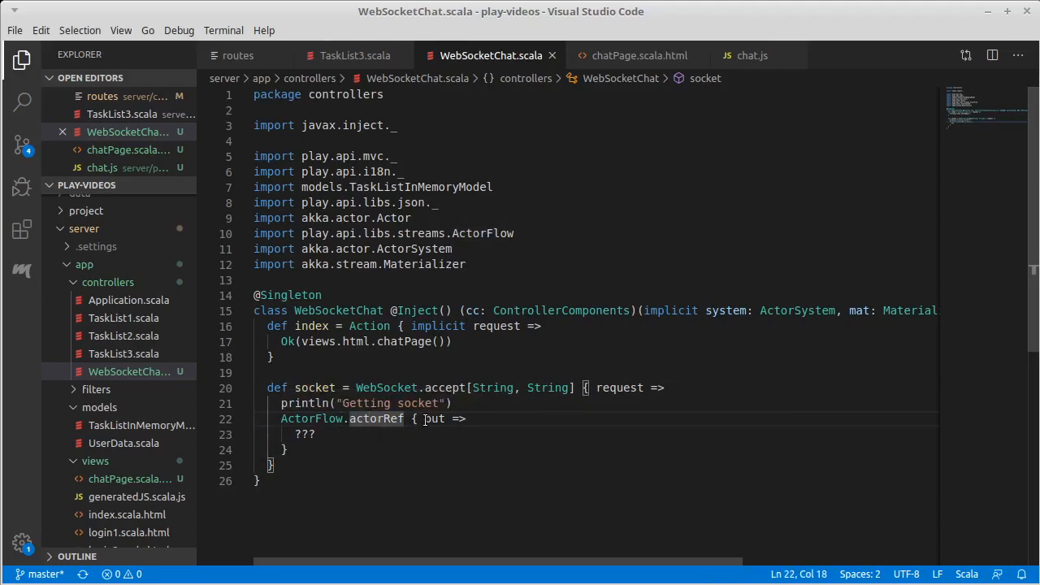
pyautogui.doubleClick(434, 419)
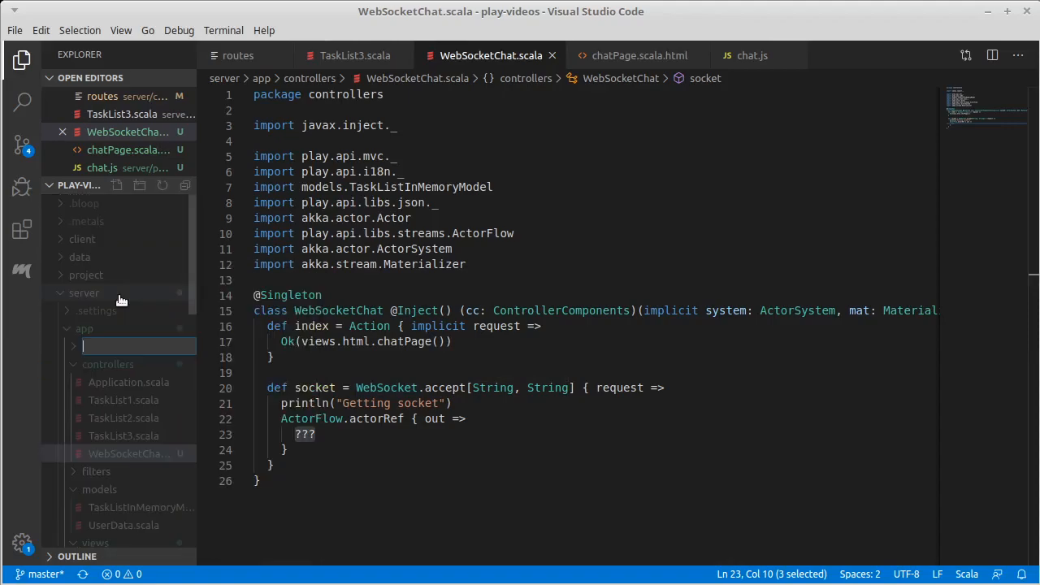
pyautogui.moveTo(84, 328)
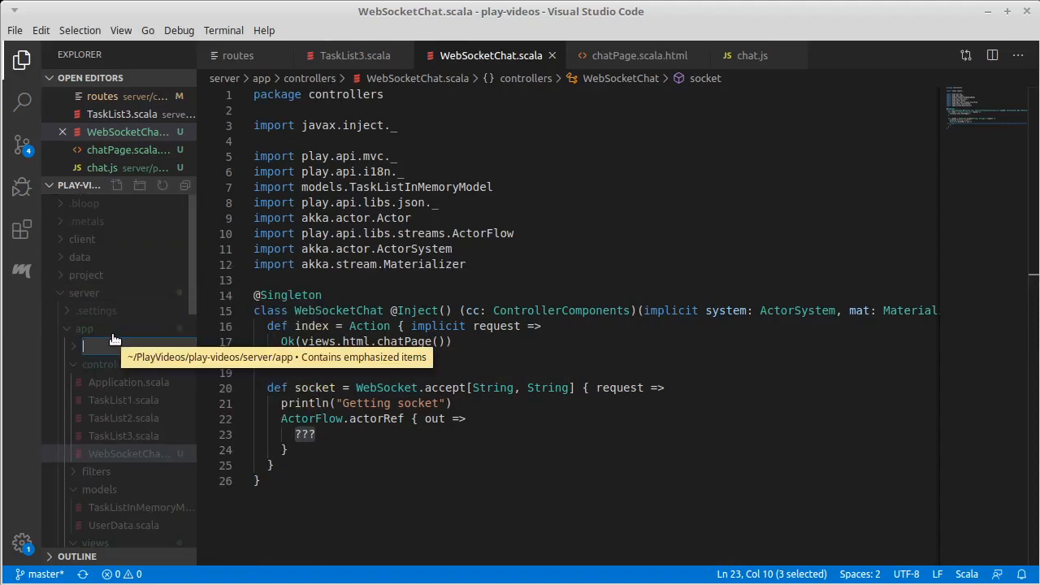
# Create an actors folder under server/app with a new ChatActor.scala file in it
pyautogui.write('actors')
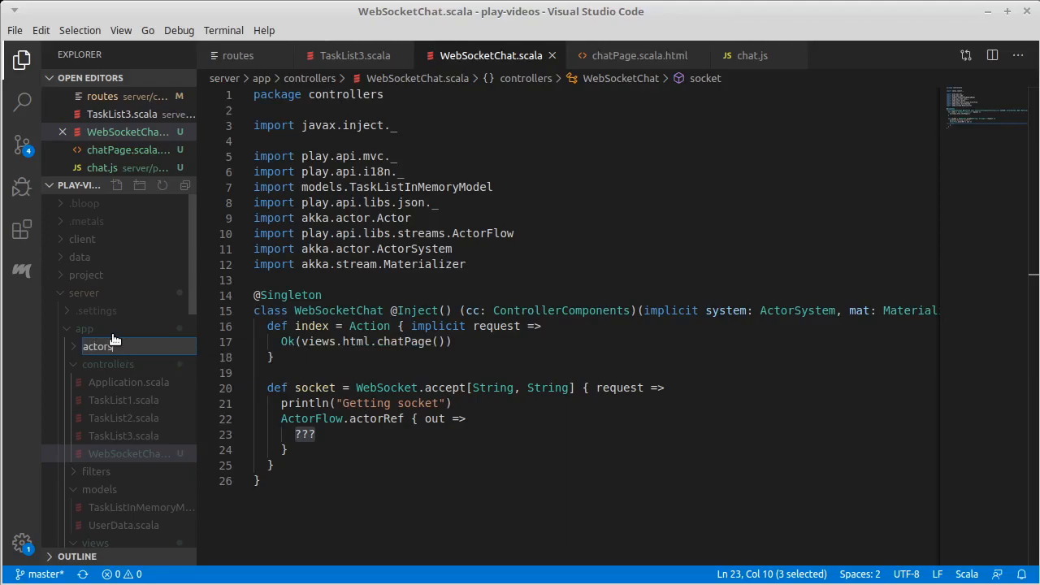
pyautogui.click(98, 346)
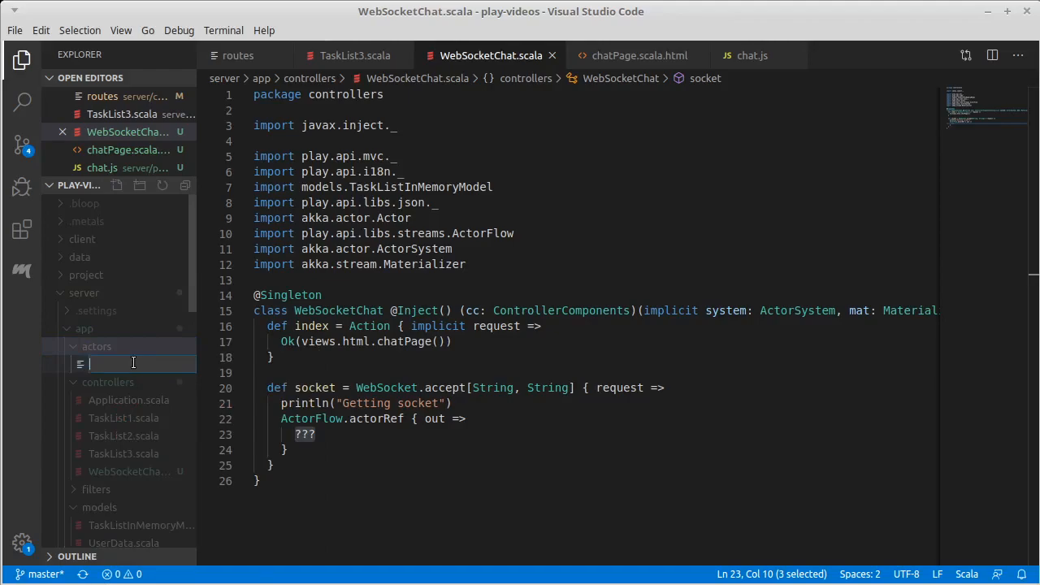
pyautogui.write('ChatActor.scala')
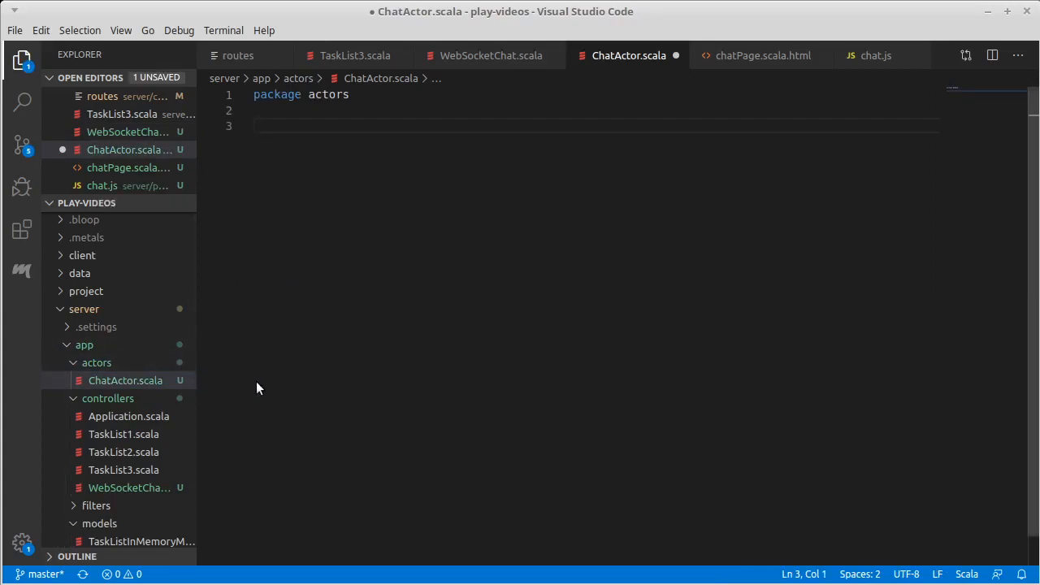
# Declare class ChatActor extends Actor with akka.actor.Actor imported and a receive method begun
pyautogui.write('class')
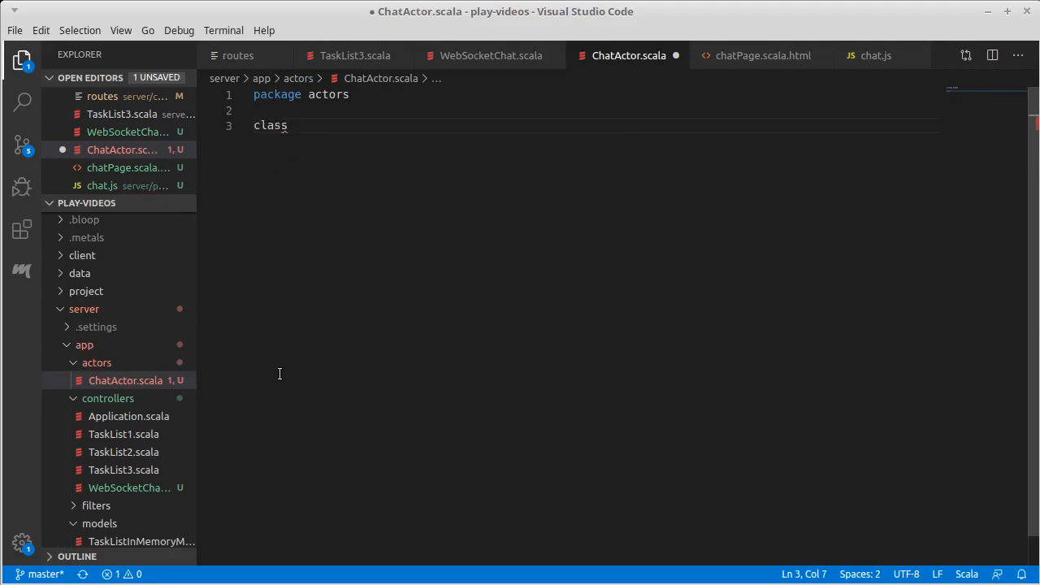
pyautogui.write('ChatActor {')
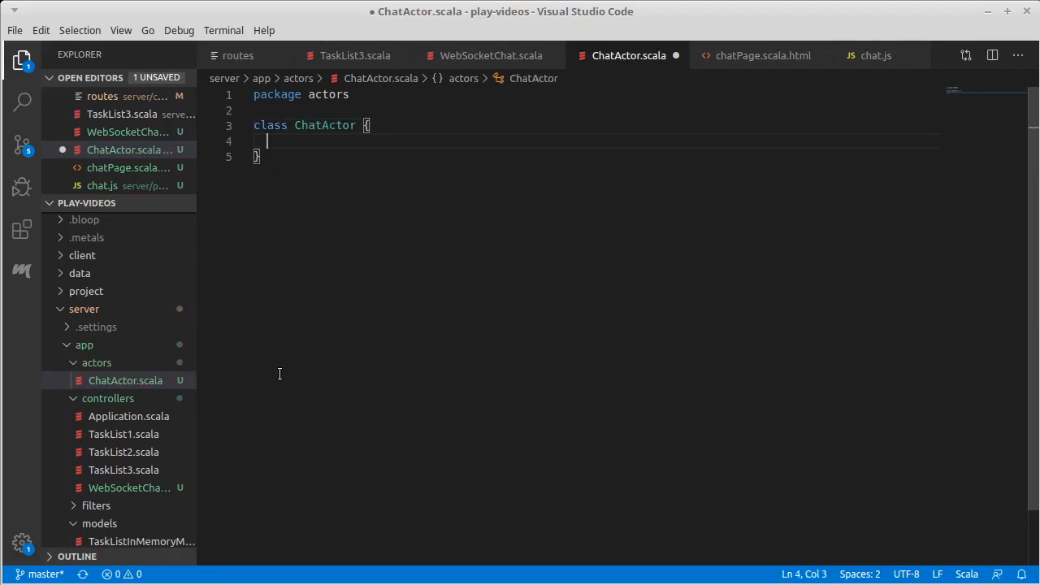
pyautogui.press('ctrl+s')
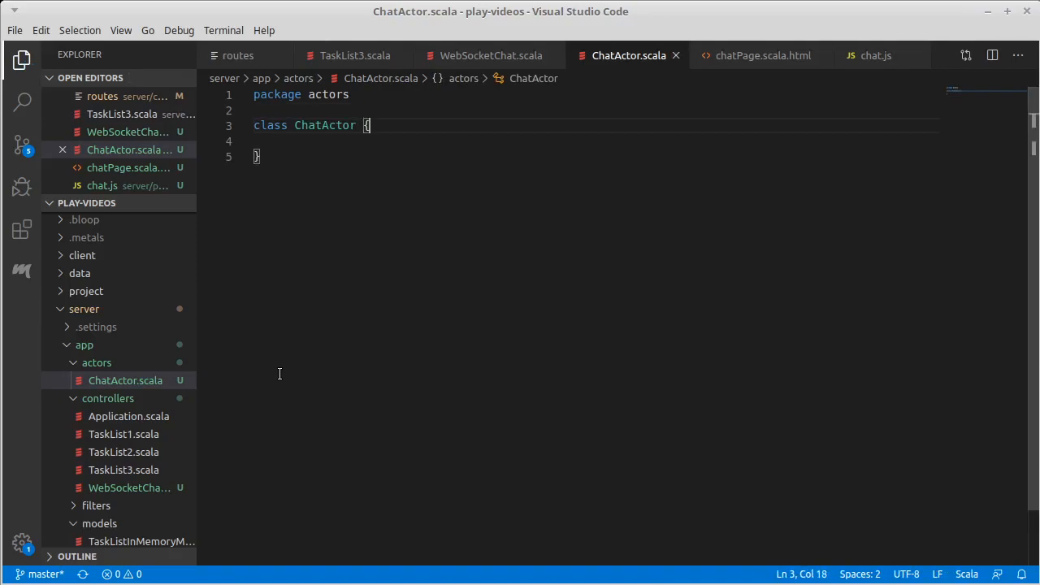
pyautogui.press('Left')
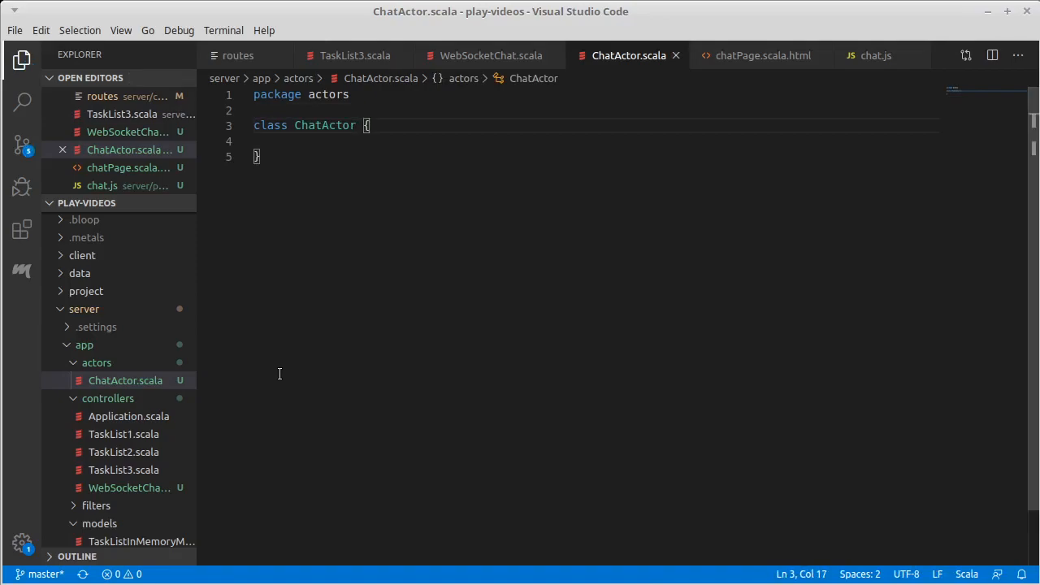
pyautogui.write('extends')
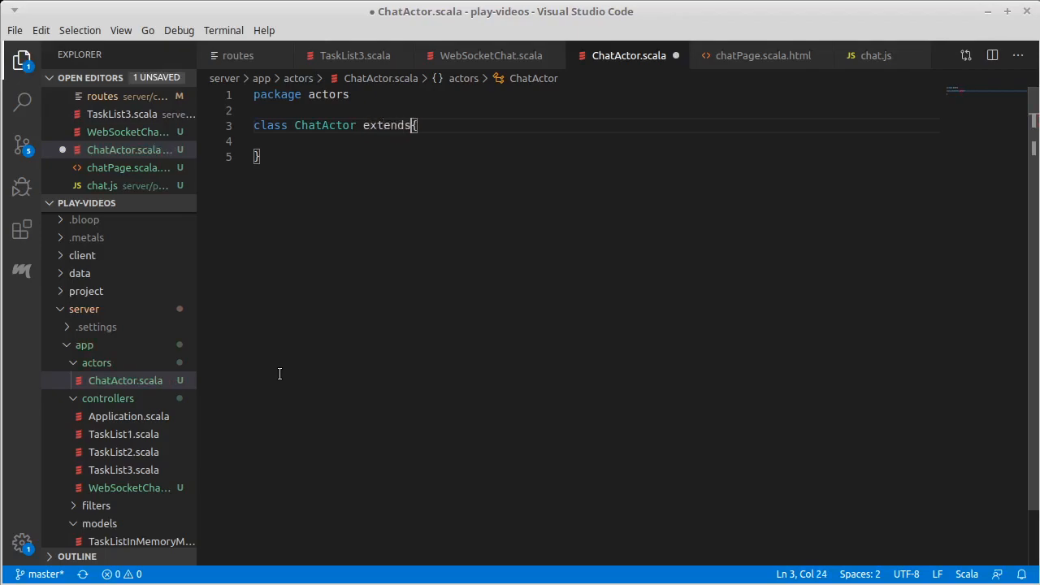
pyautogui.write('Actor')
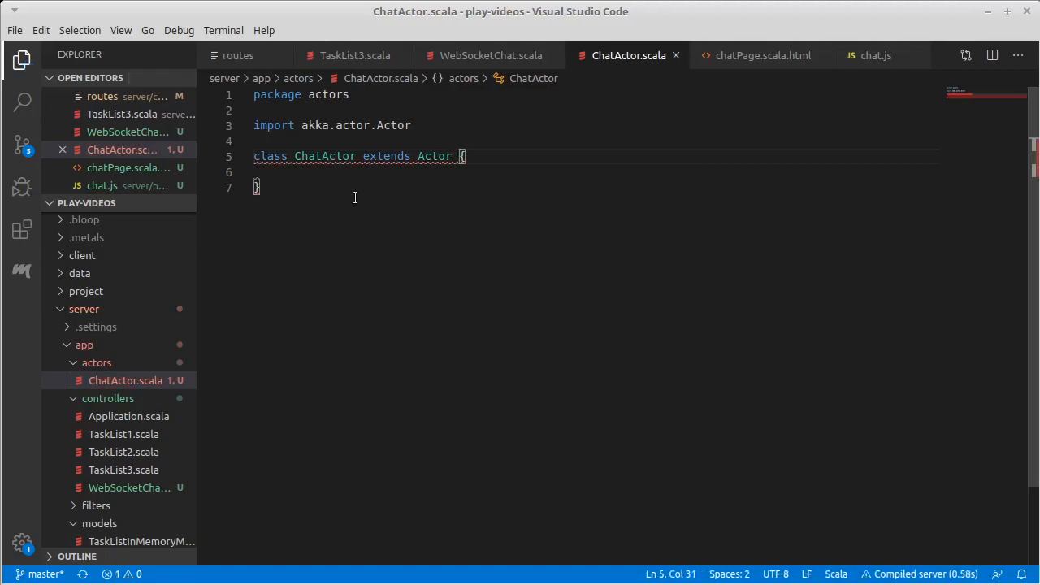
pyautogui.moveTo(358, 156)
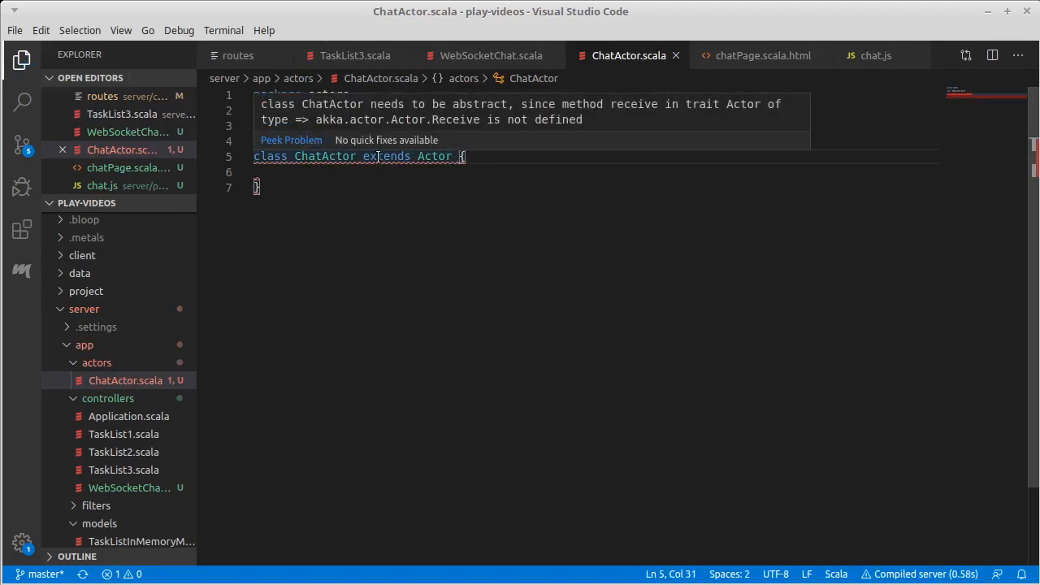
pyautogui.moveTo(364, 165)
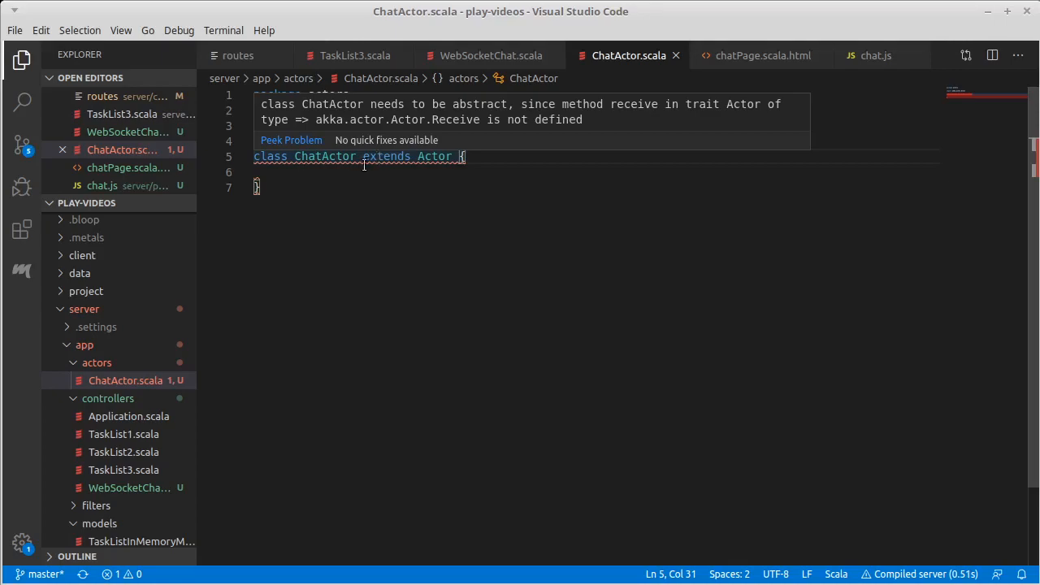
pyautogui.write('def receive = {')
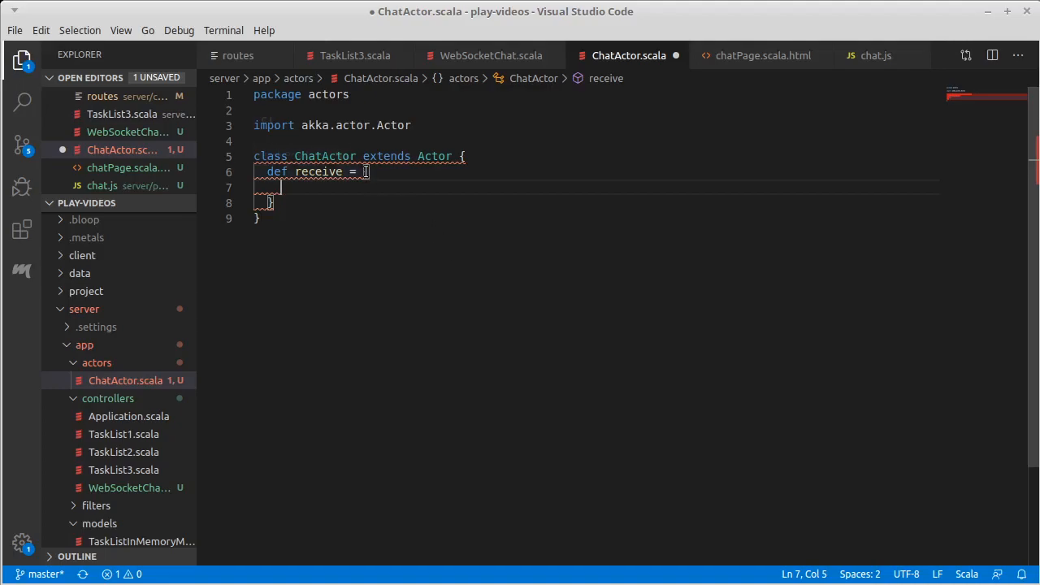
# Add a case s: String to receive that prints "Got message " + s
pyautogui.write('case')
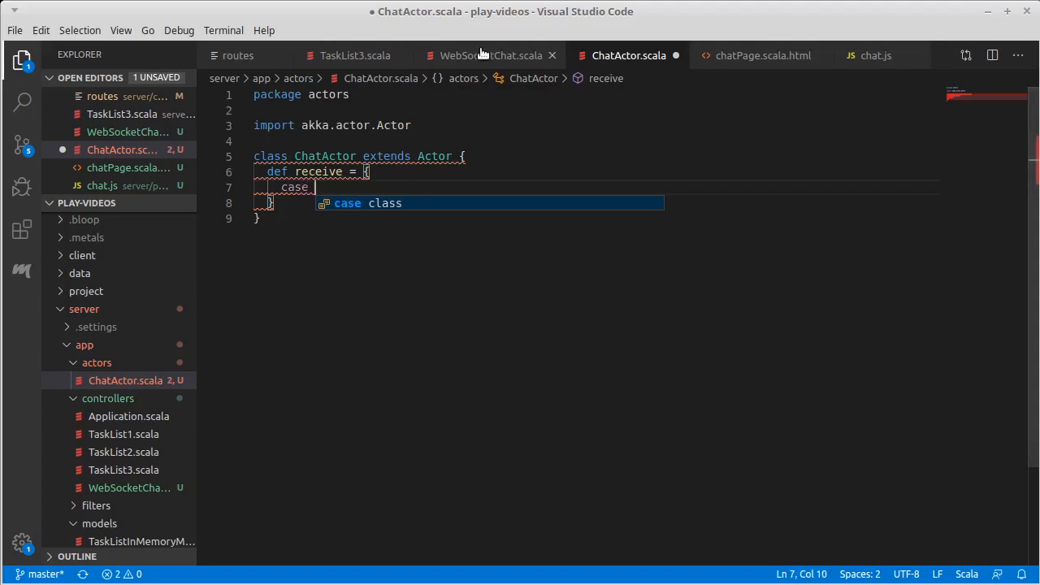
pyautogui.click(491, 55)
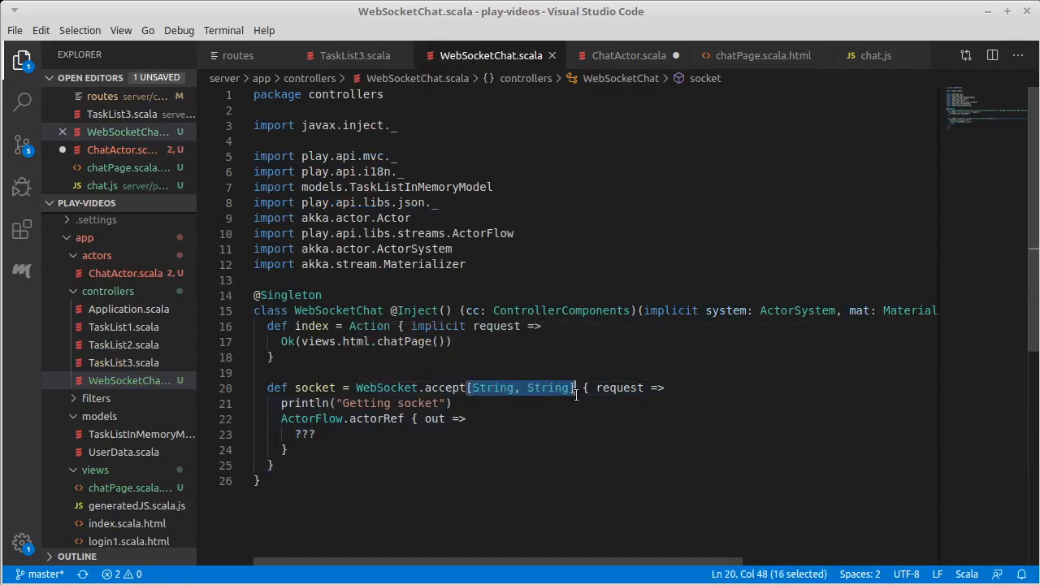
pyautogui.click(559, 387)
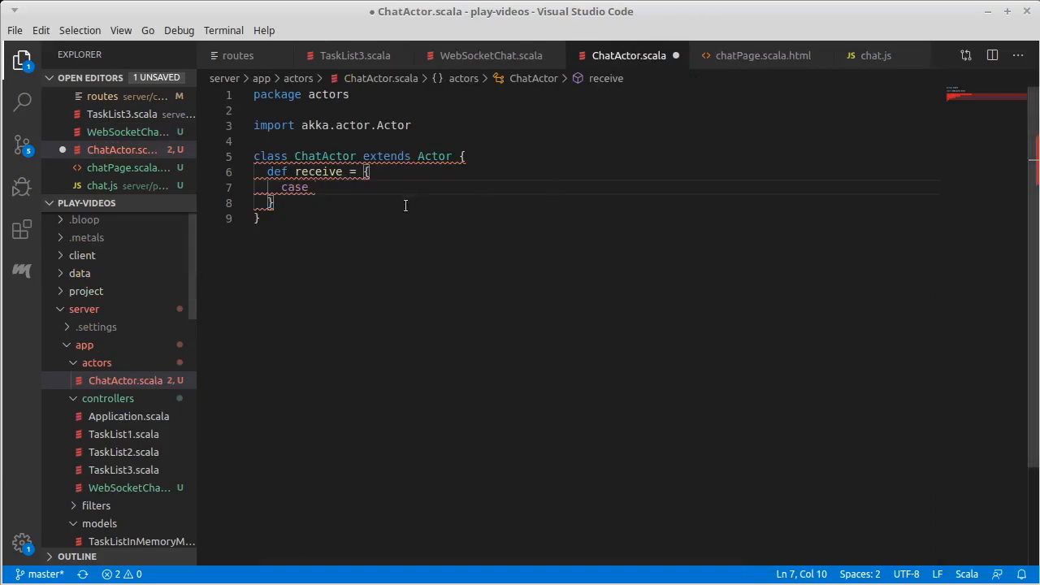
pyautogui.write('s: String =>')
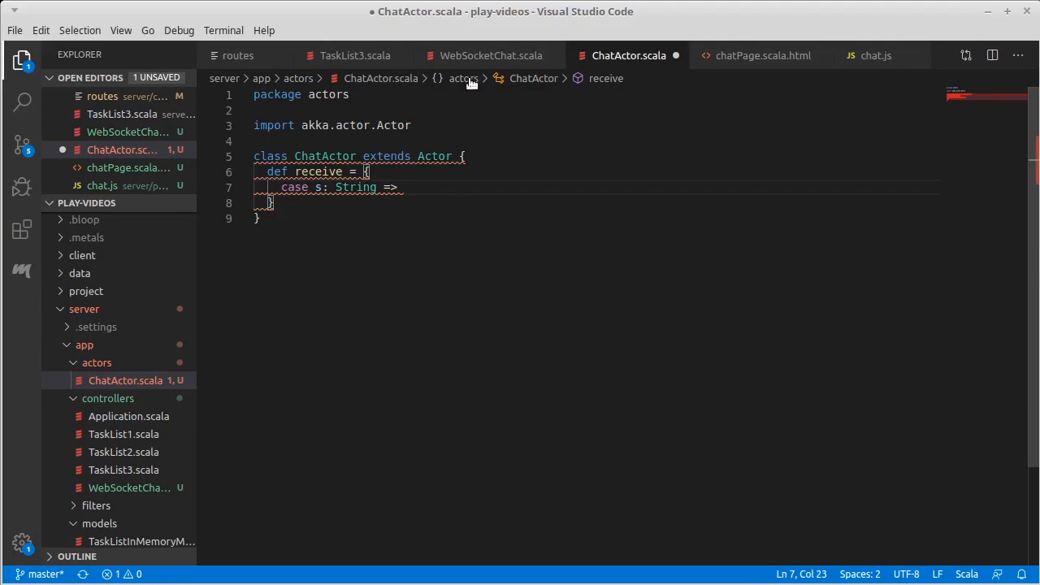
pyautogui.click(491, 55)
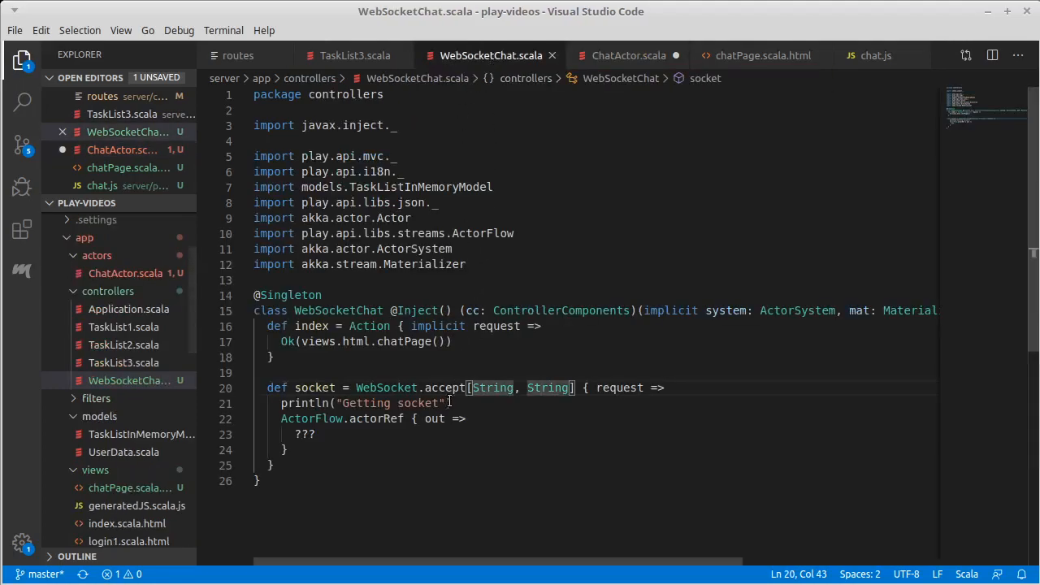
pyautogui.moveTo(387, 386)
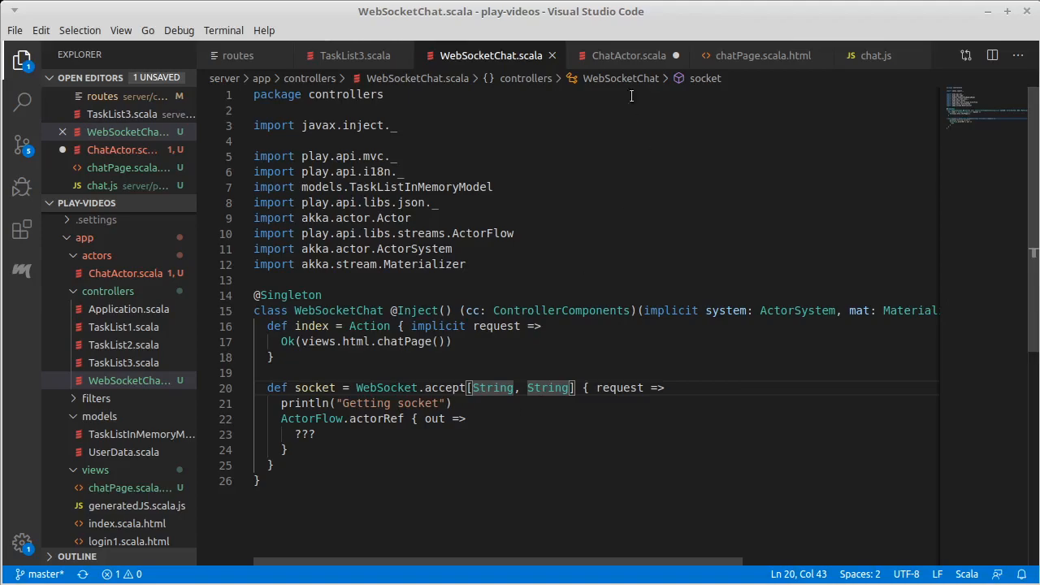
pyautogui.click(627, 56)
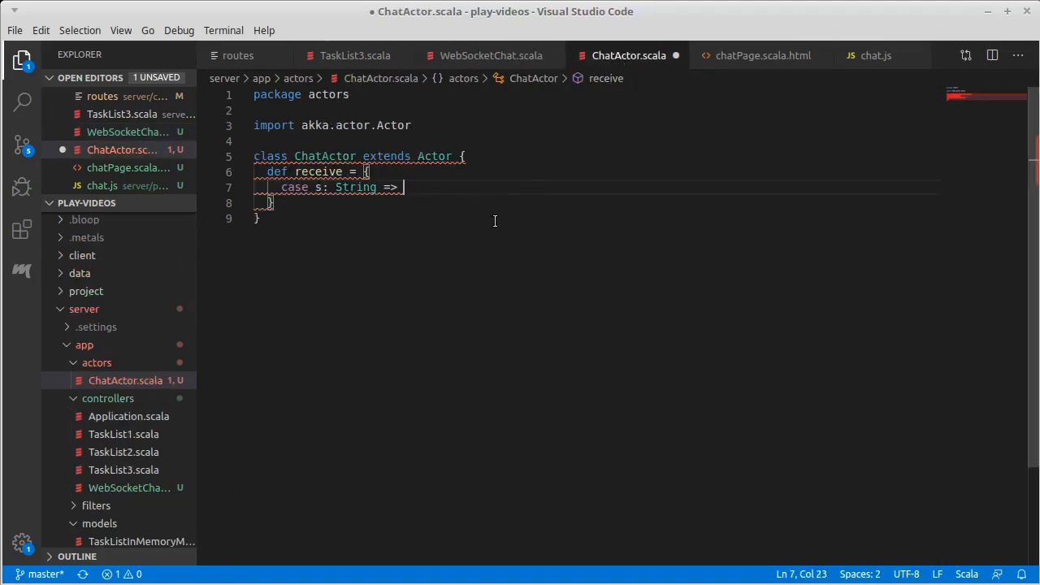
pyautogui.press('BackSpace')
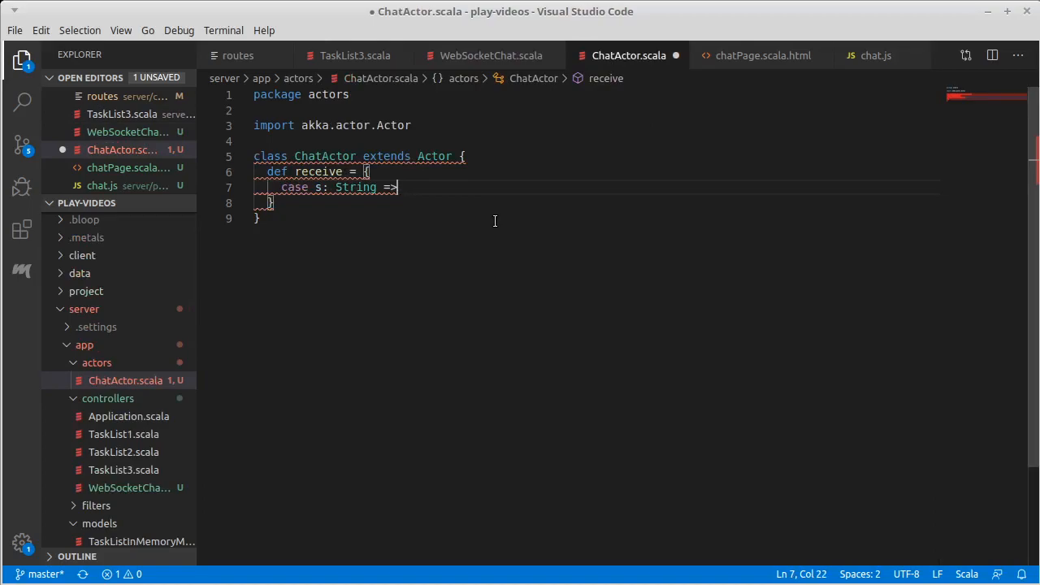
pyautogui.write('println("Got')
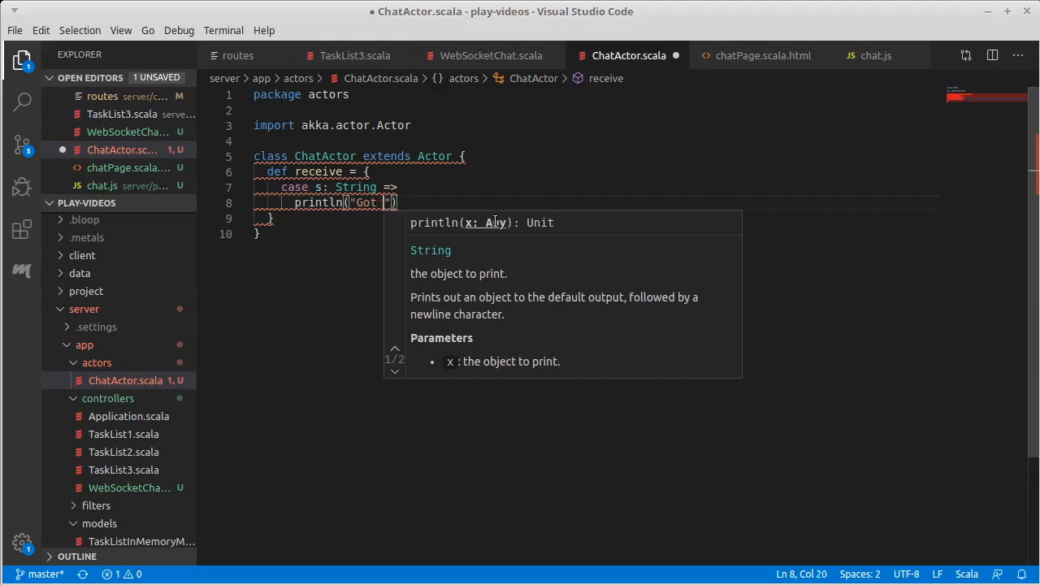
pyautogui.write('message')
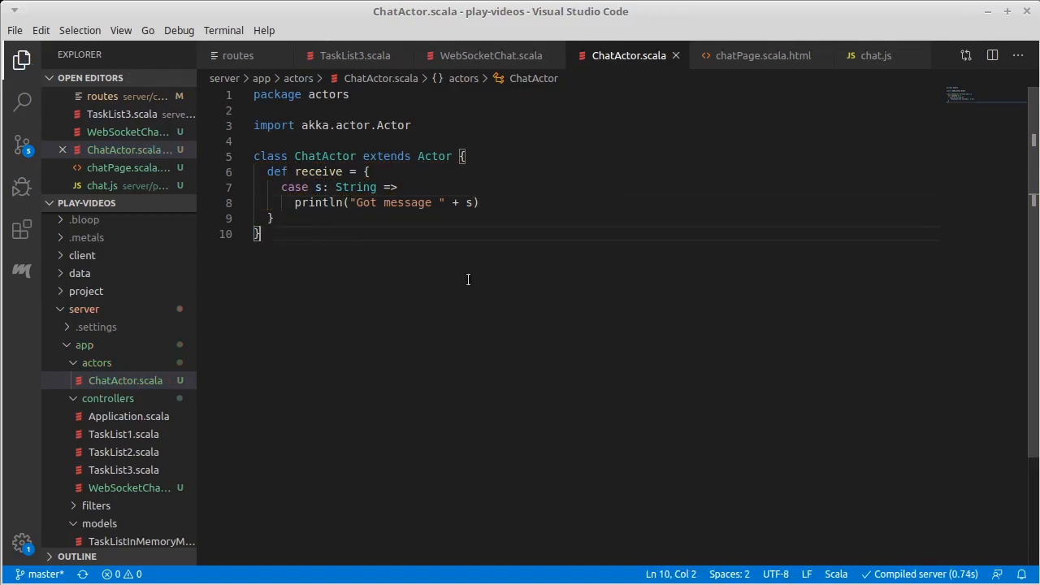
# Add a fallback case m printing "Unhandled message in ChatActor: " + m
pyautogui.click(479, 202)
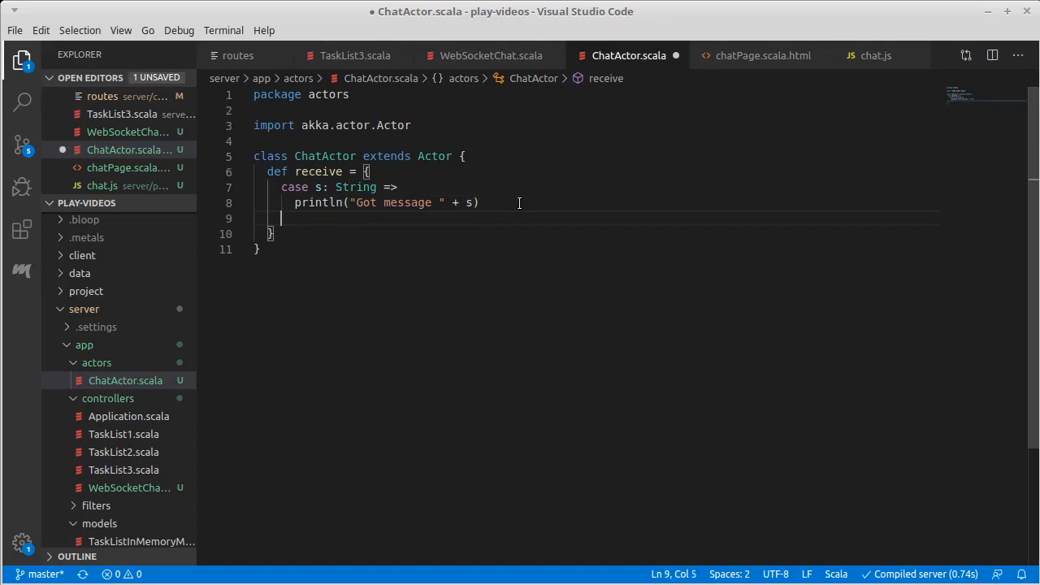
pyautogui.write('case')
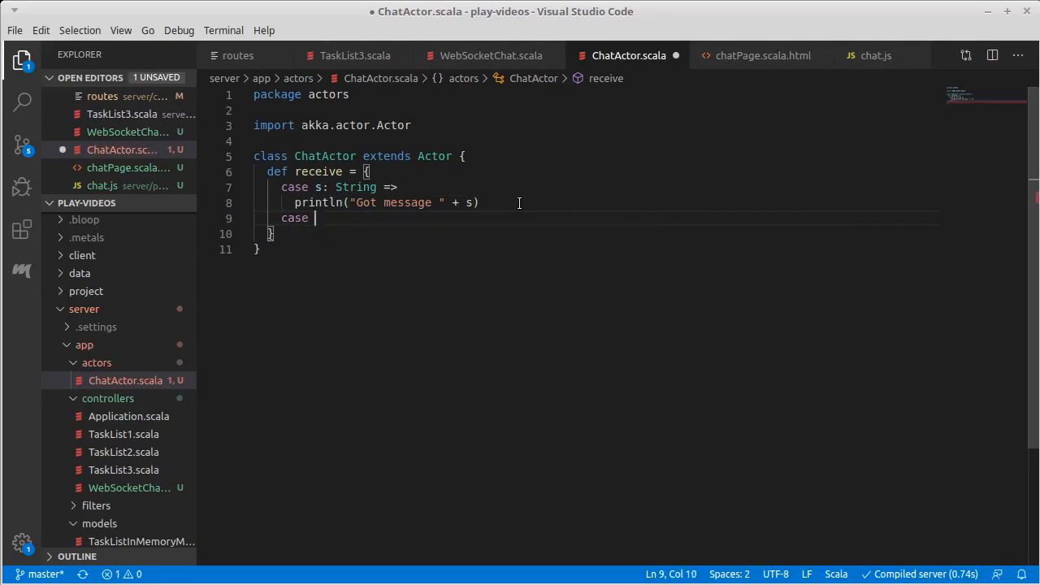
pyautogui.write('m =>')
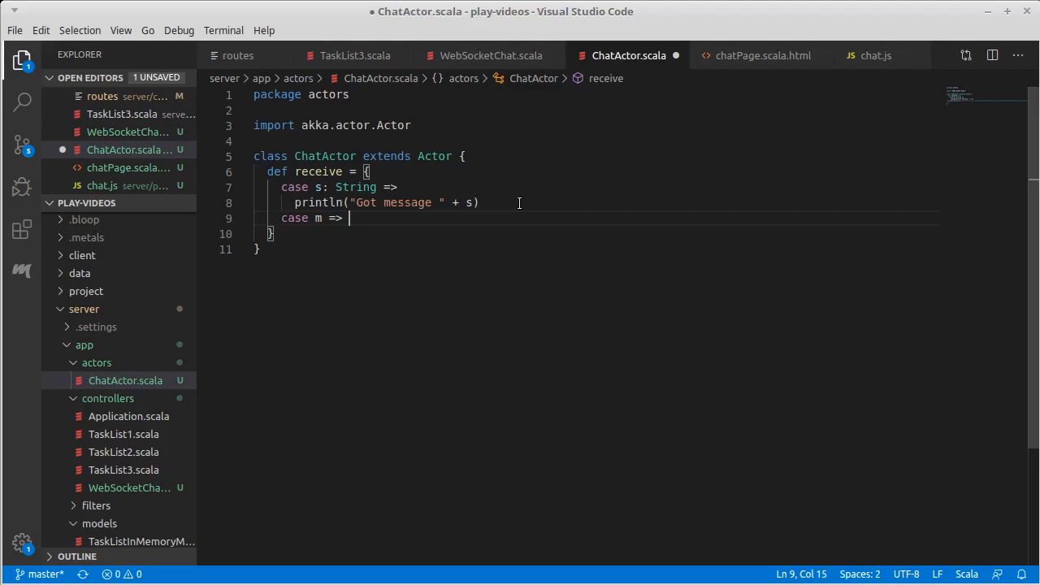
pyautogui.write('println(')
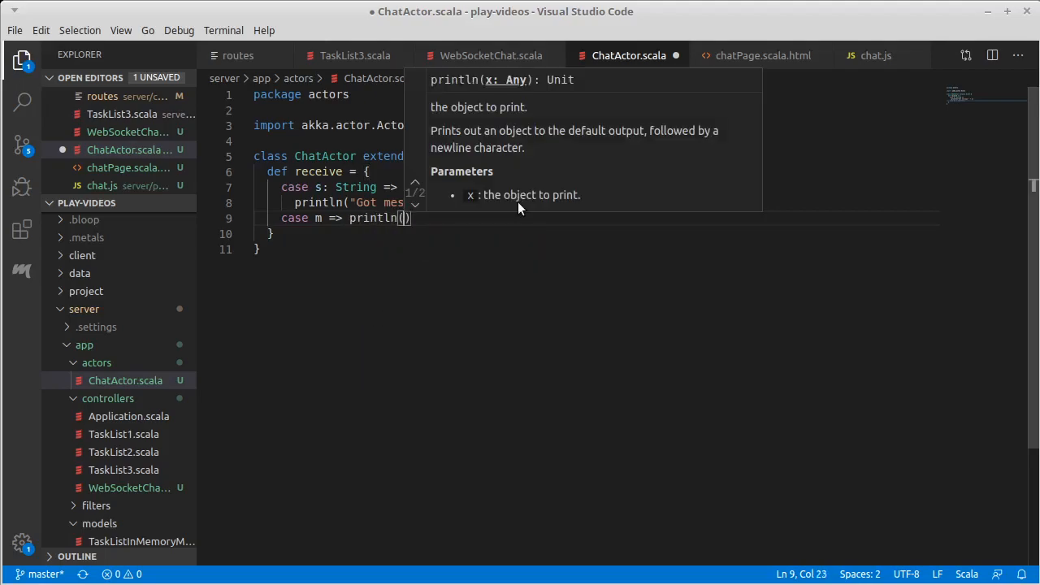
pyautogui.write('"')
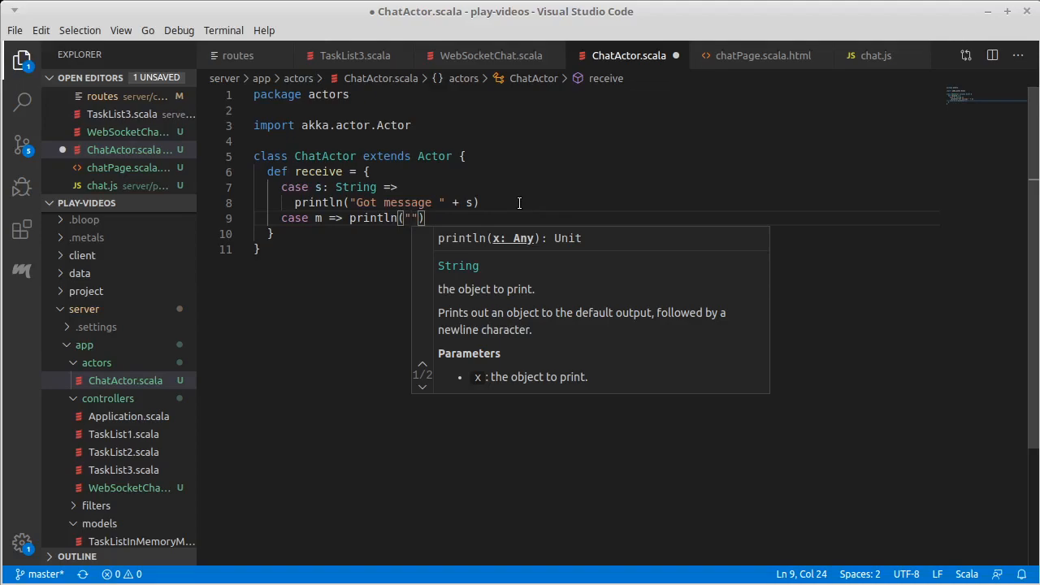
pyautogui.write('Unhandled message:')
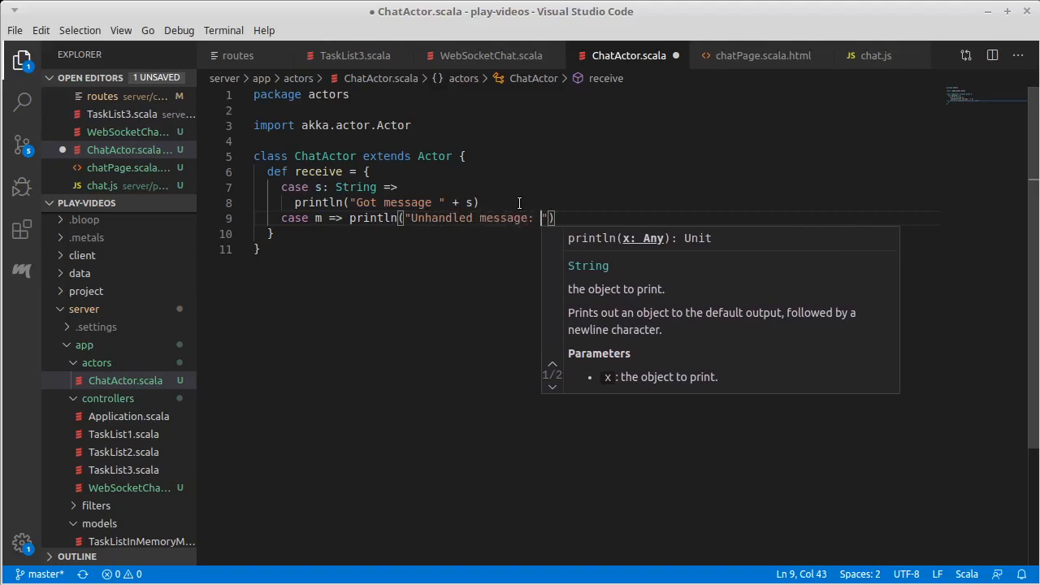
pyautogui.write('+ m')
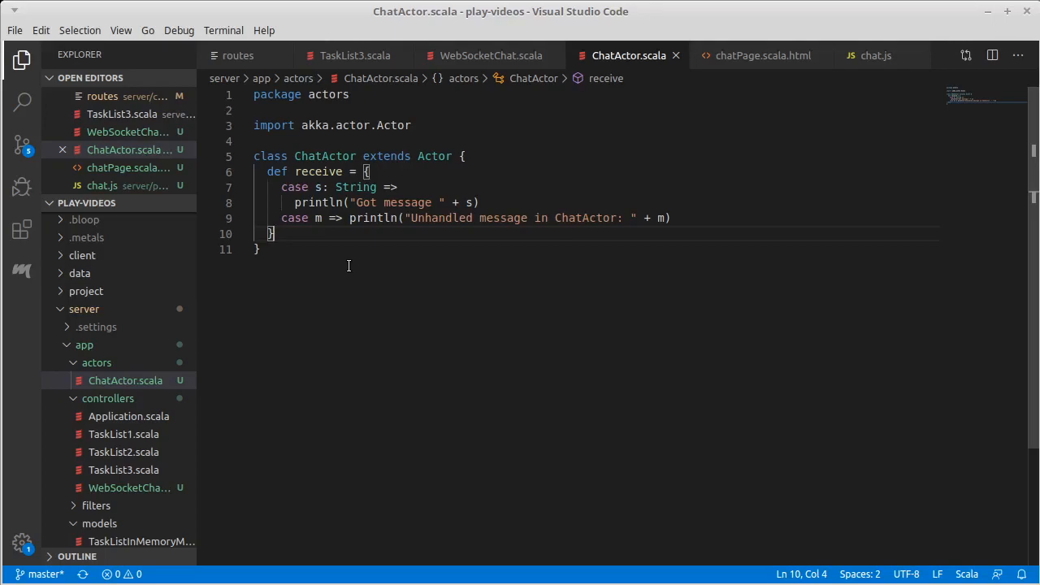
pyautogui.moveTo(456, 231)
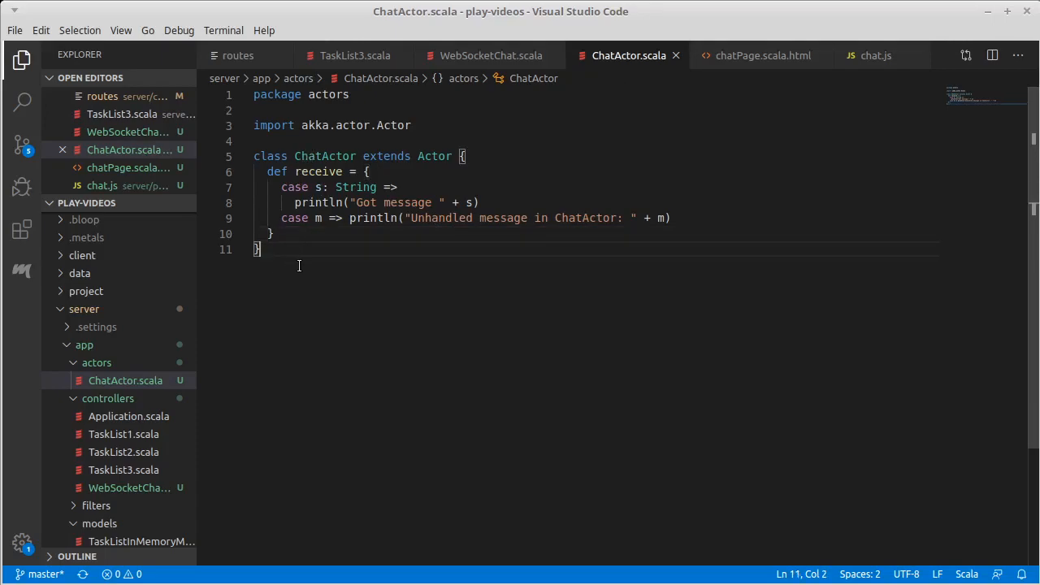
# Start a ChatActor companion object below the class
pyautogui.write('object')
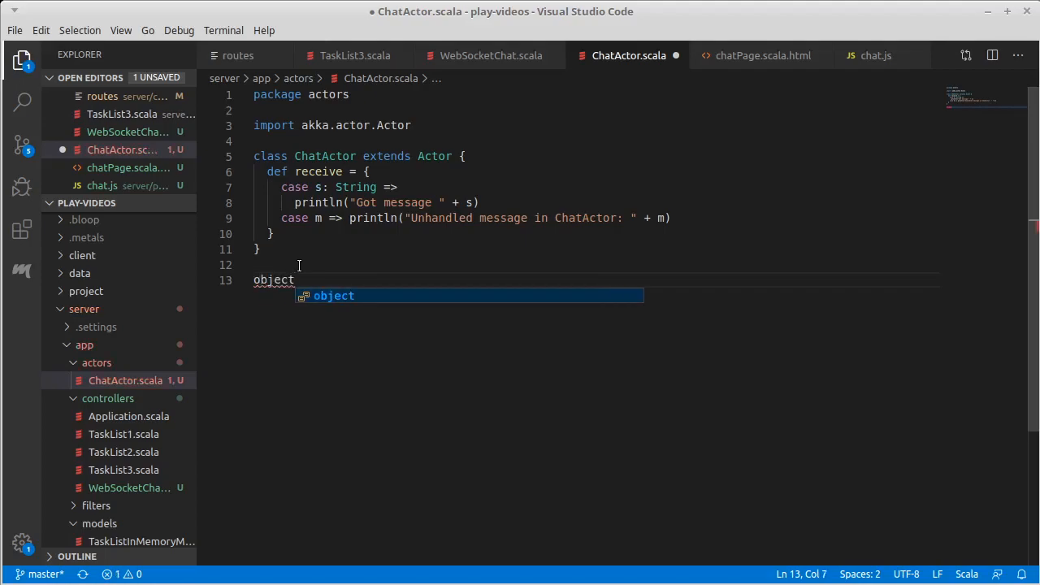
pyautogui.write('ChatActor')
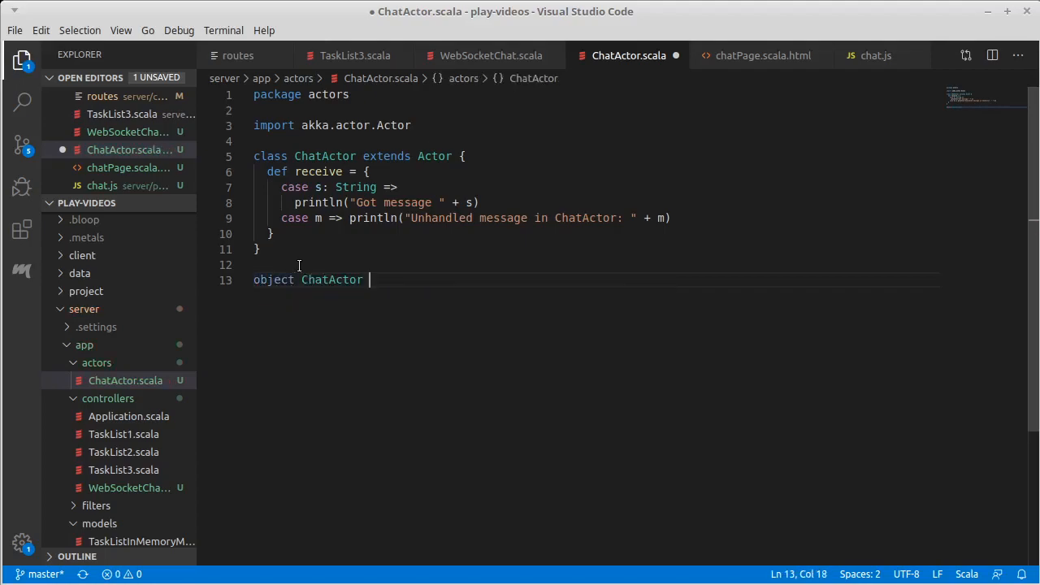
pyautogui.write('{')
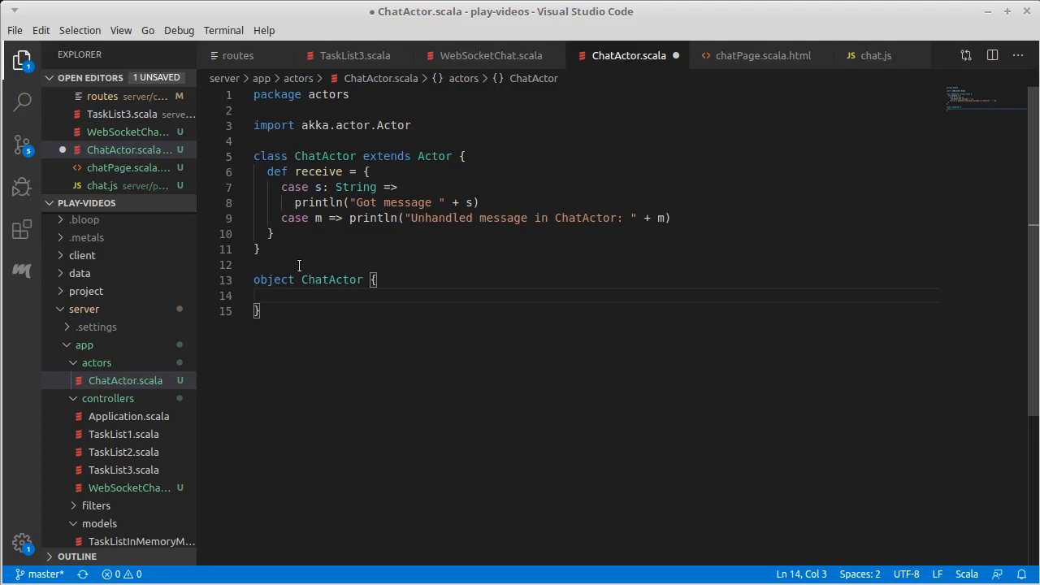
pyautogui.click(490, 55)
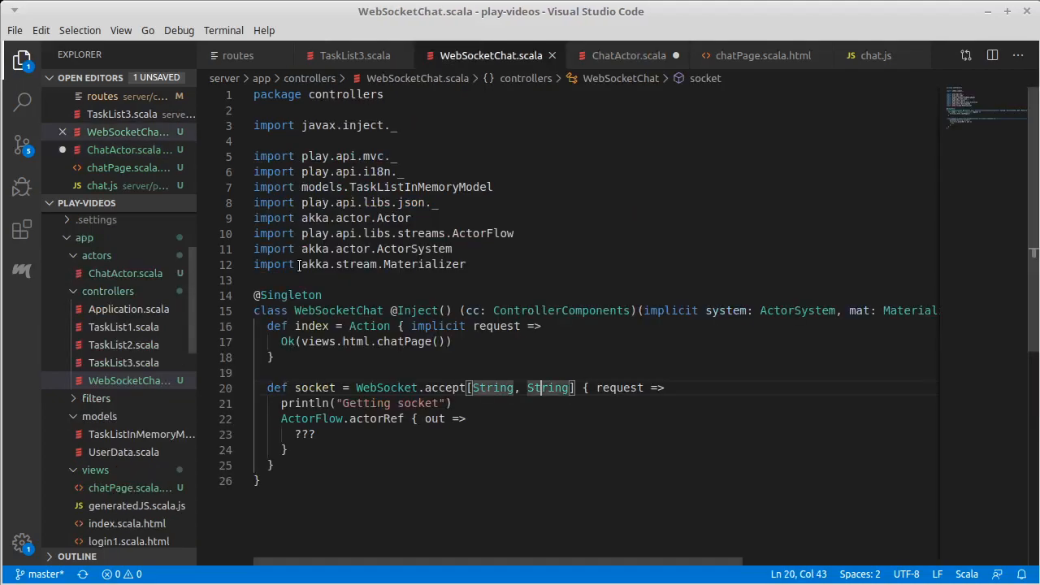
pyautogui.moveTo(306, 432)
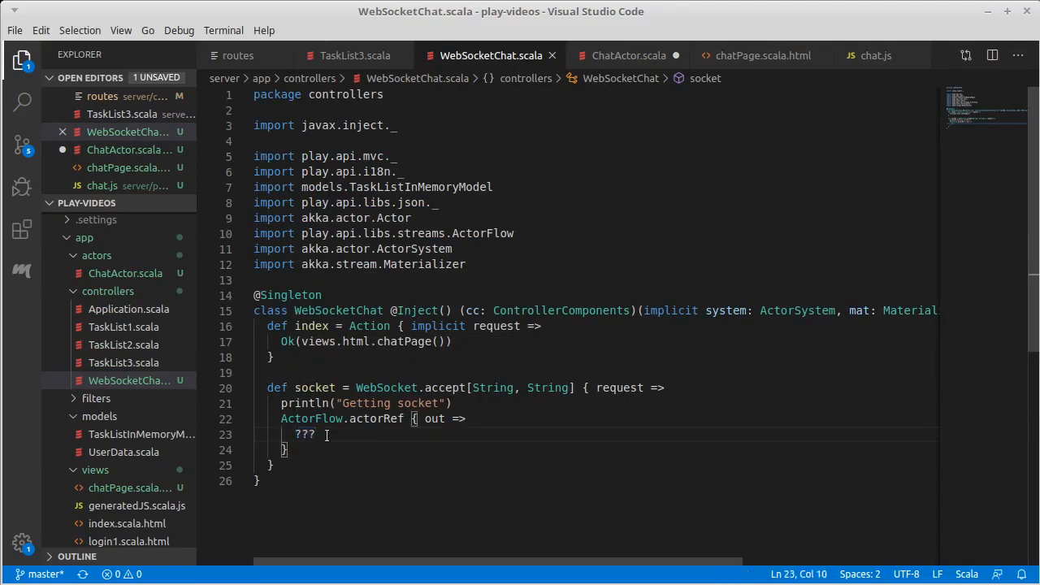
pyautogui.click(627, 55)
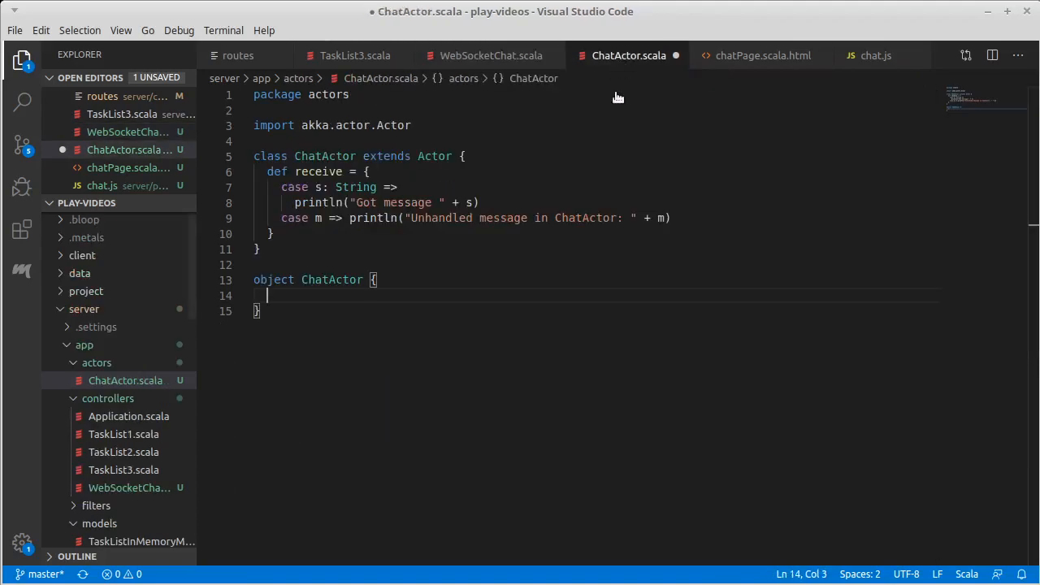
pyautogui.moveTo(669, 332)
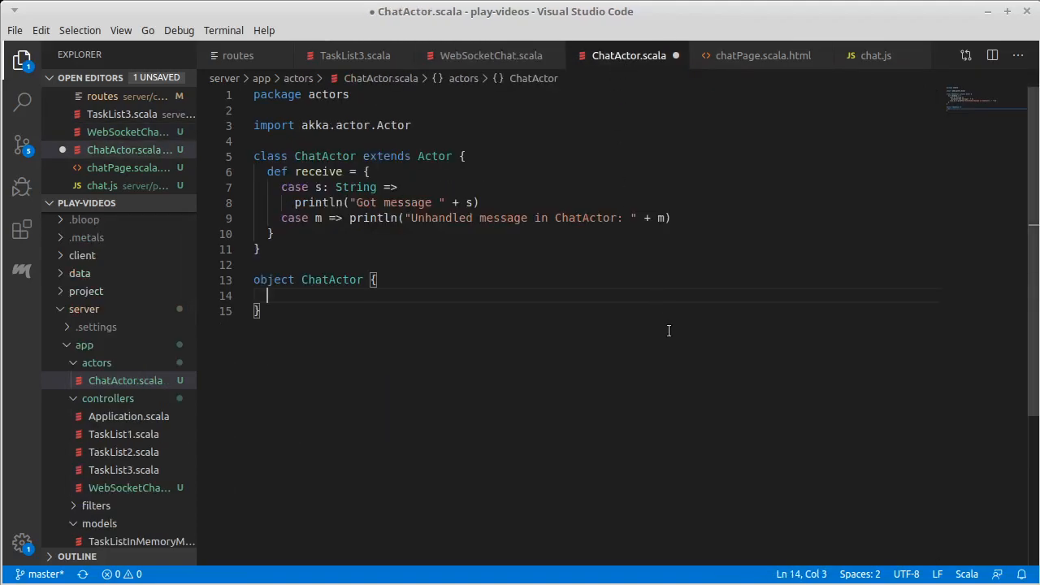
# Give the companion object def props() = Props(new ChatActor) with akka.actor.Props imported
pyautogui.write('def pro')
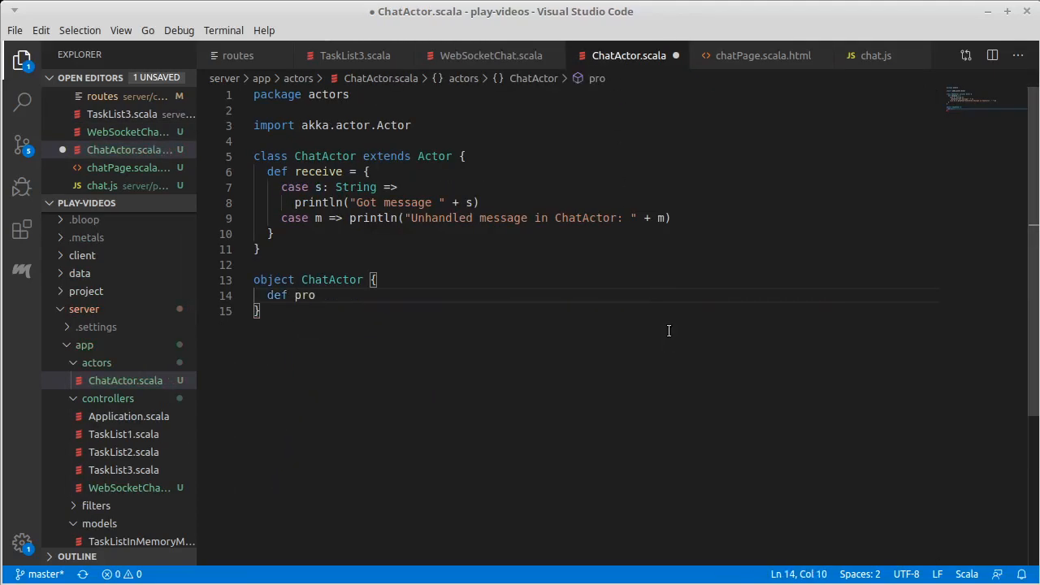
pyautogui.write('ps')
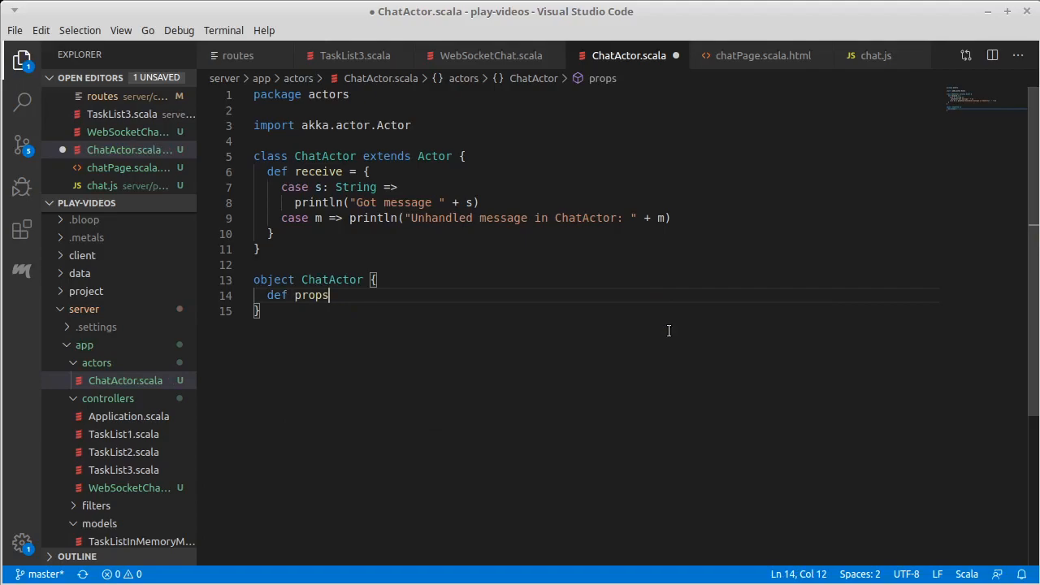
pyautogui.write('() = Prop')
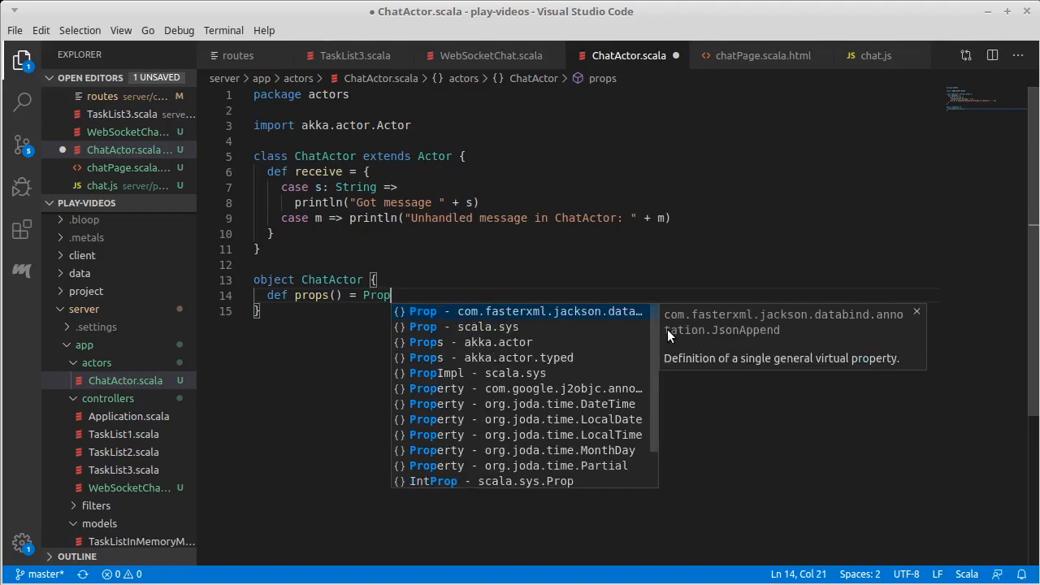
pyautogui.write('s(')
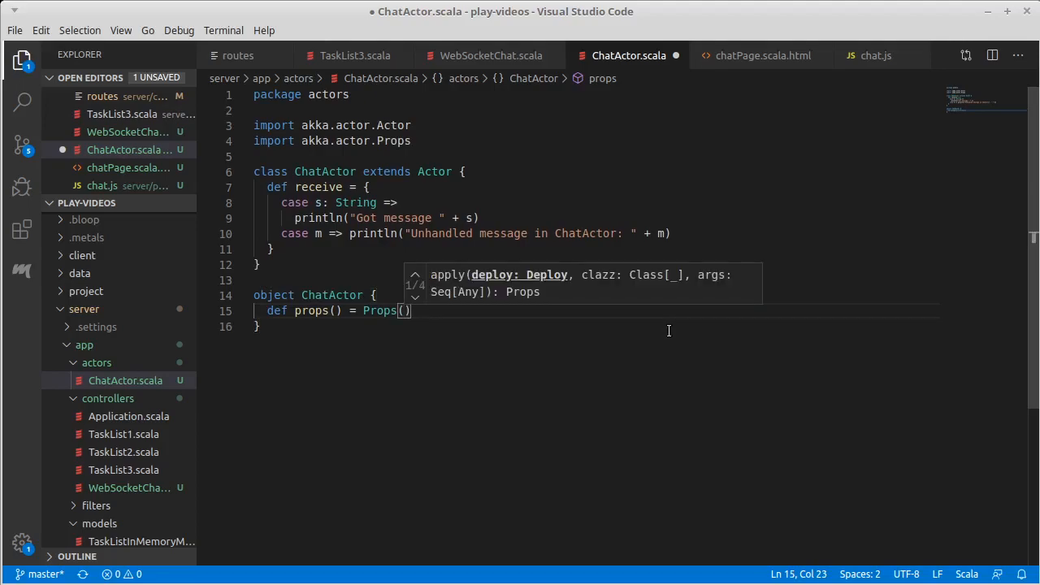
pyautogui.write('new Ch')
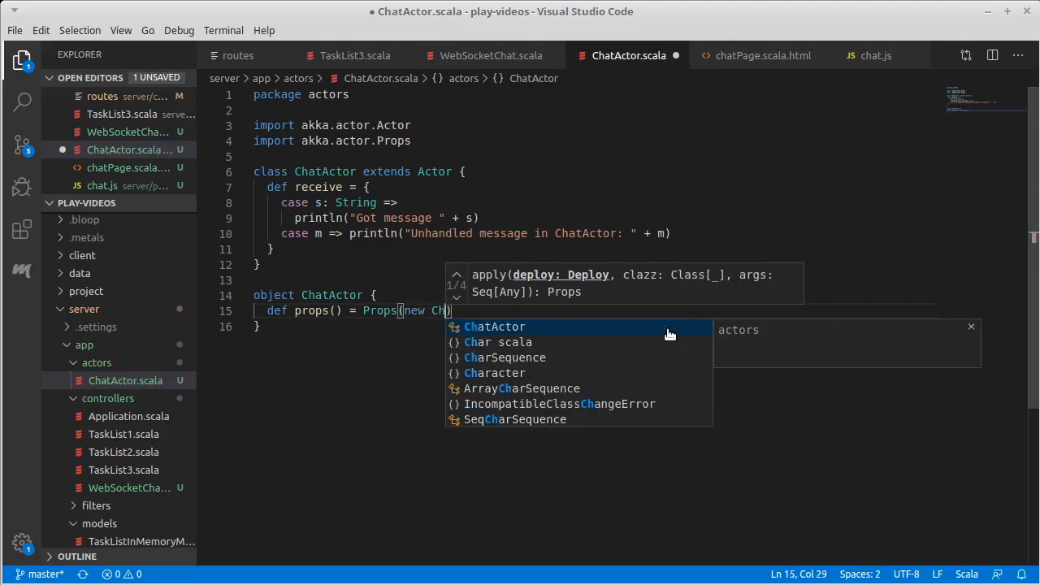
pyautogui.click(494, 325)
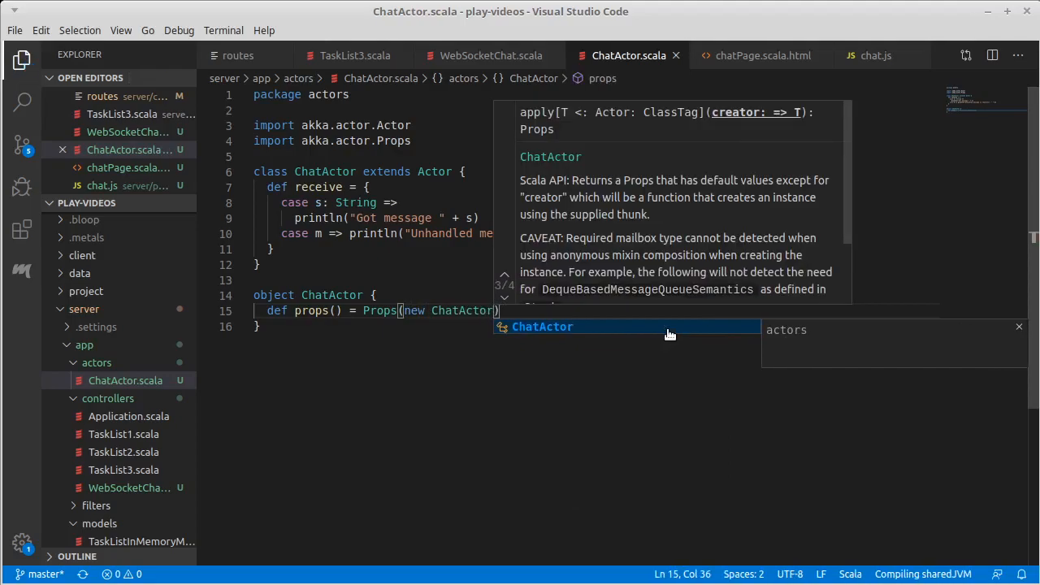
pyautogui.press('Escape')
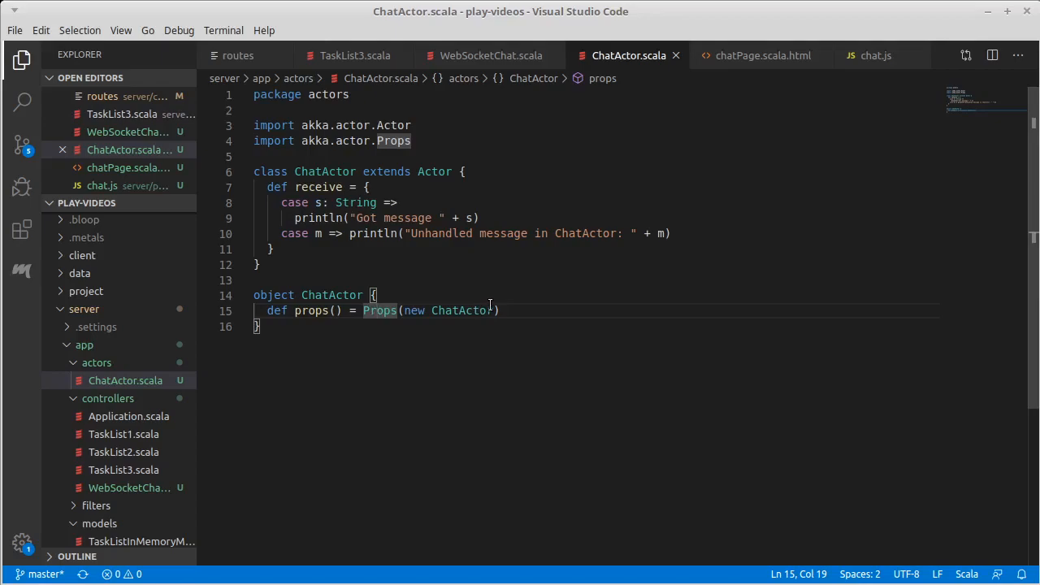
pyautogui.moveTo(404, 311); pyautogui.dragTo(497, 310)
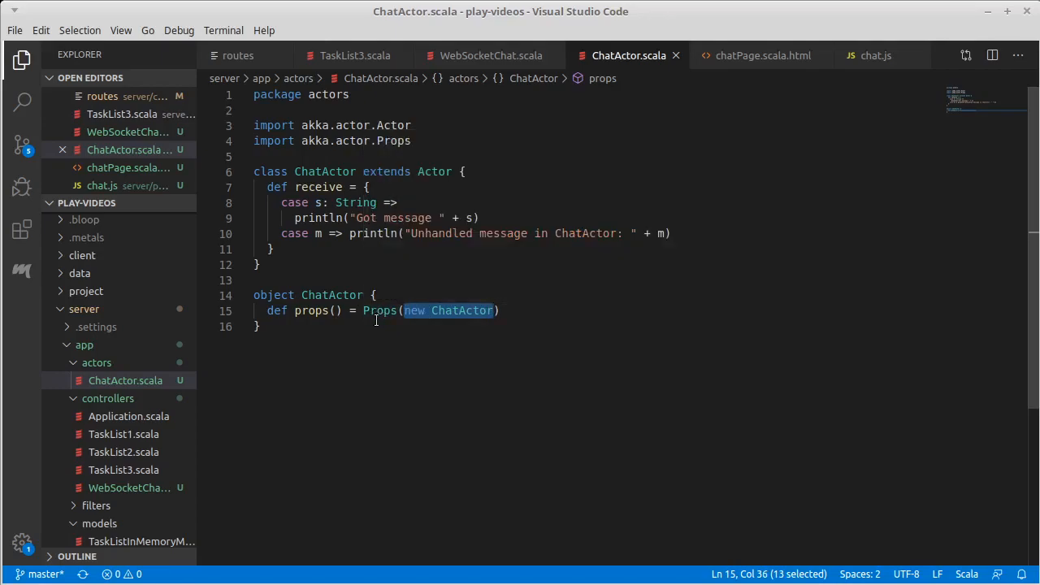
pyautogui.click(260, 325)
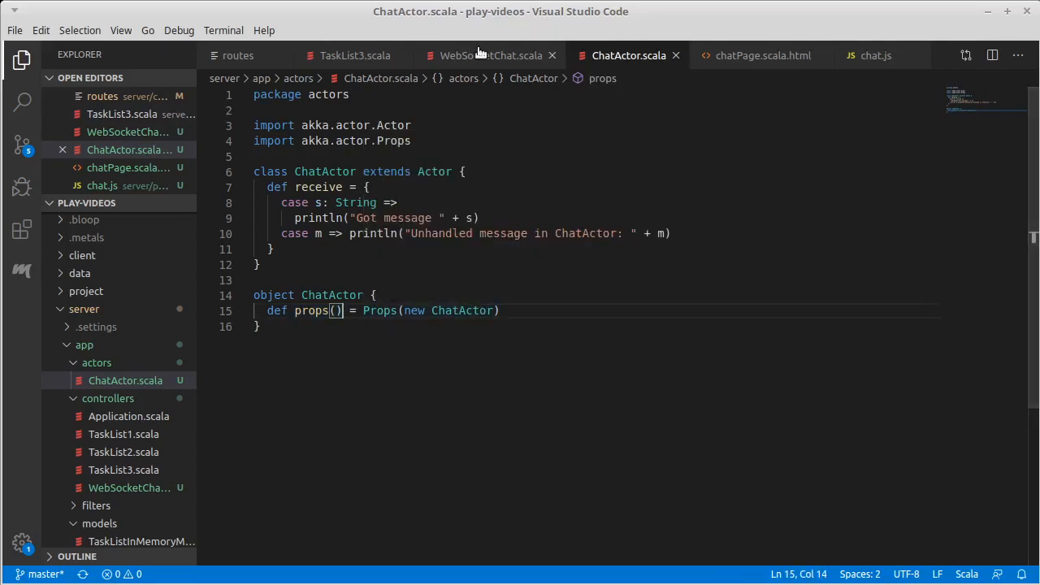
pyautogui.click(491, 55)
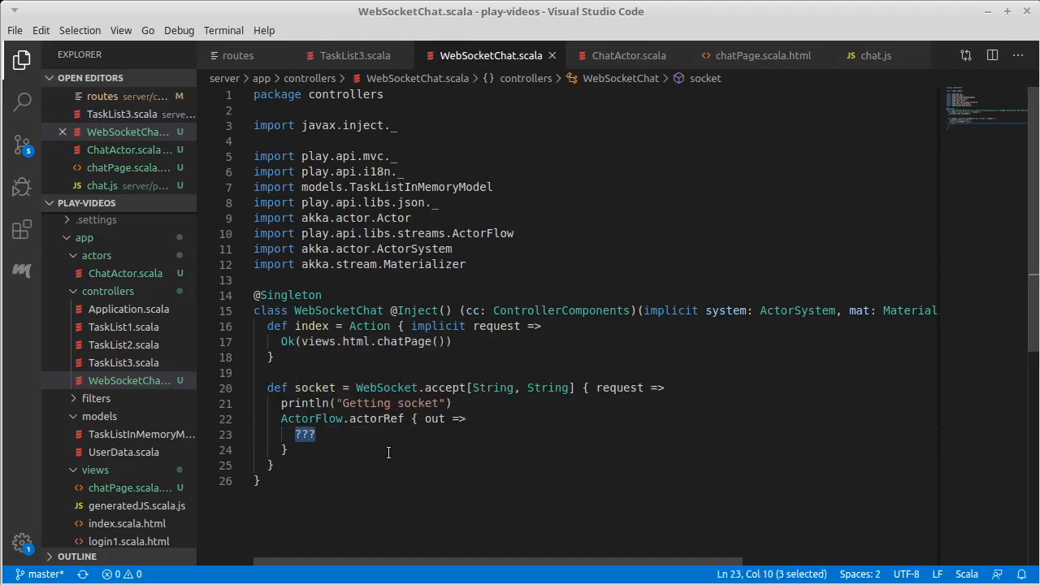
# Replace the actorRef placeholder with ChatActor.props(), importing actors.ChatActor, and save the controller
pyautogui.write('ChatActor.p')
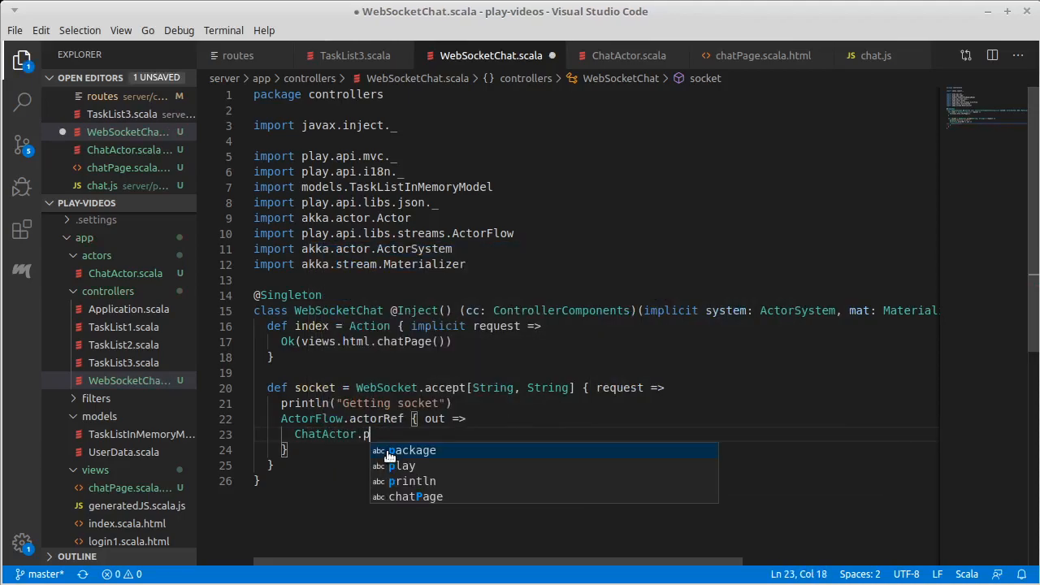
pyautogui.write('rops')
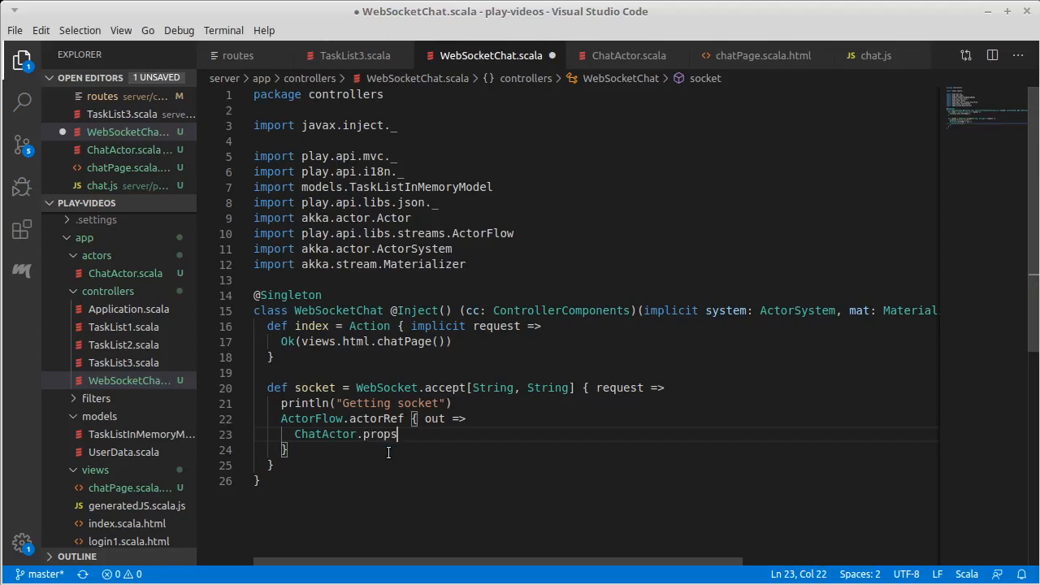
pyautogui.write('()')
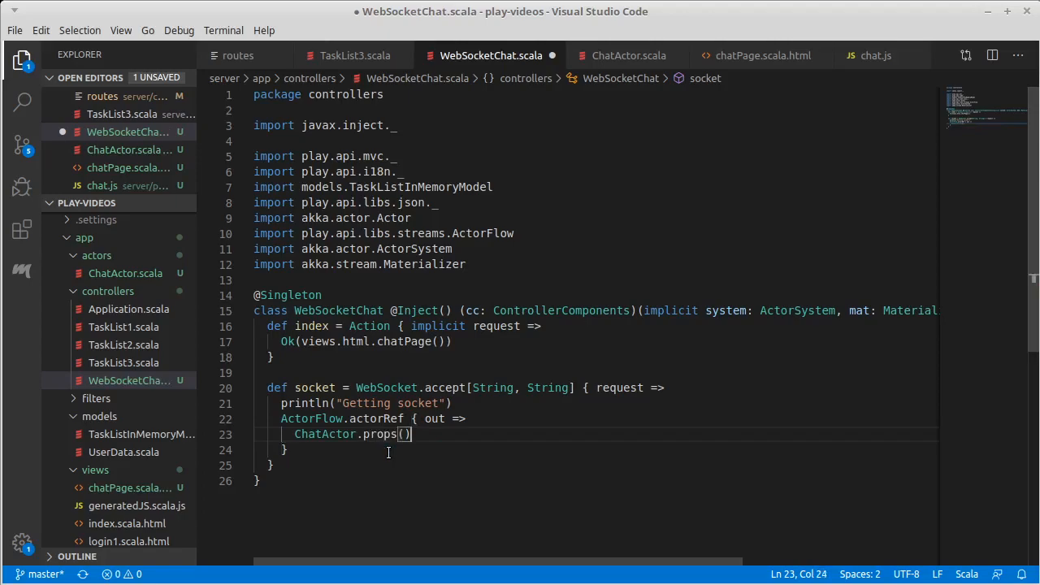
pyautogui.press('ctrl+s')
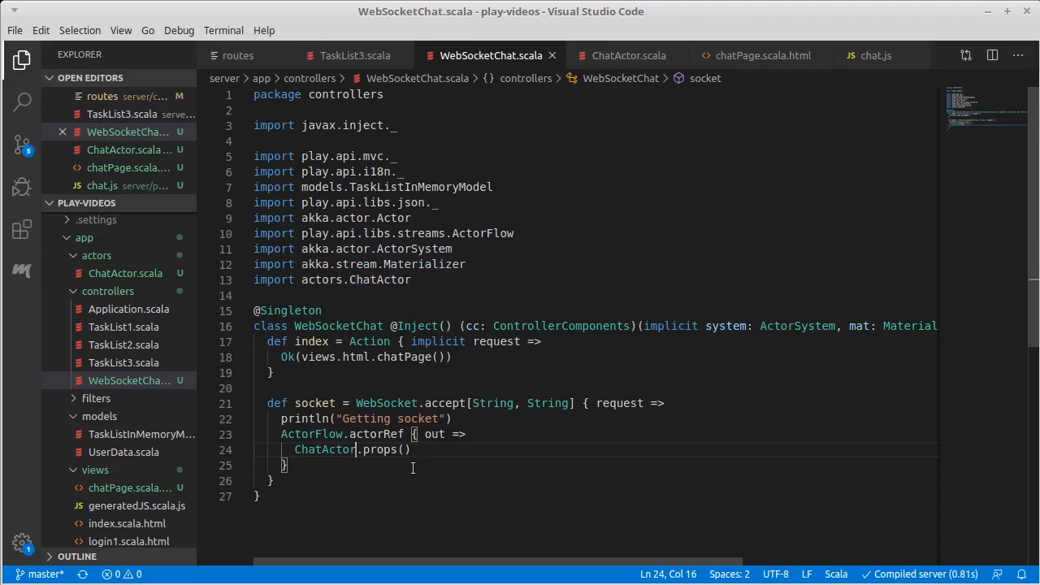
pyautogui.moveTo(434, 450)
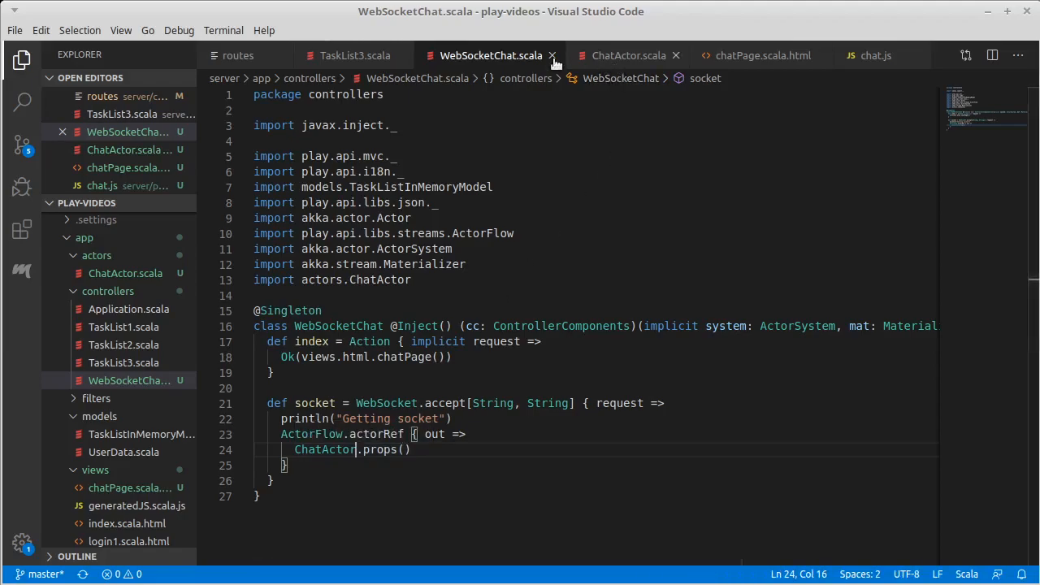
# Add socket.send("Test message") in chat.js right after the WebSocket is created
pyautogui.click(875, 55)
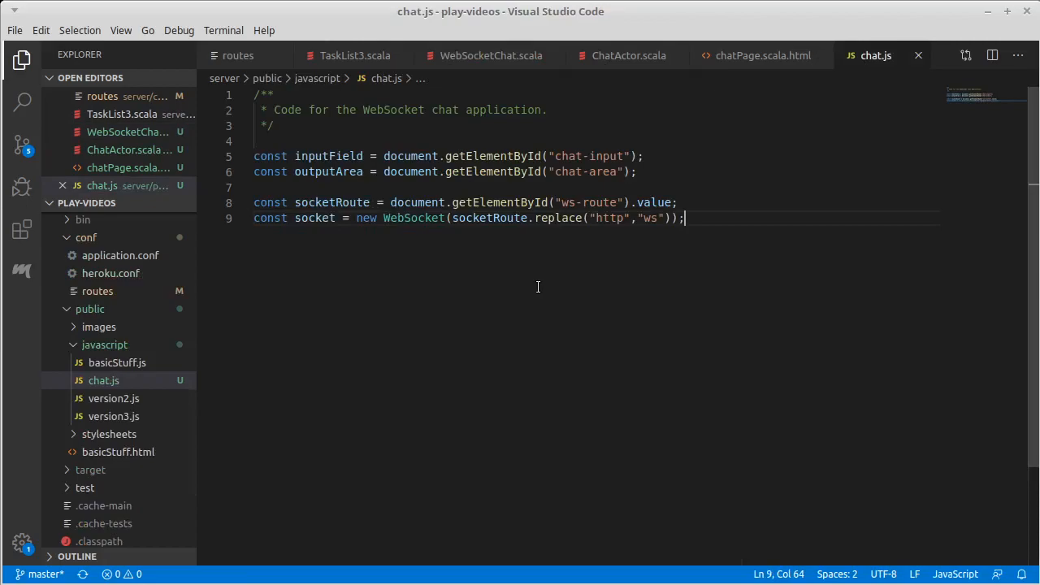
pyautogui.press('Enter')
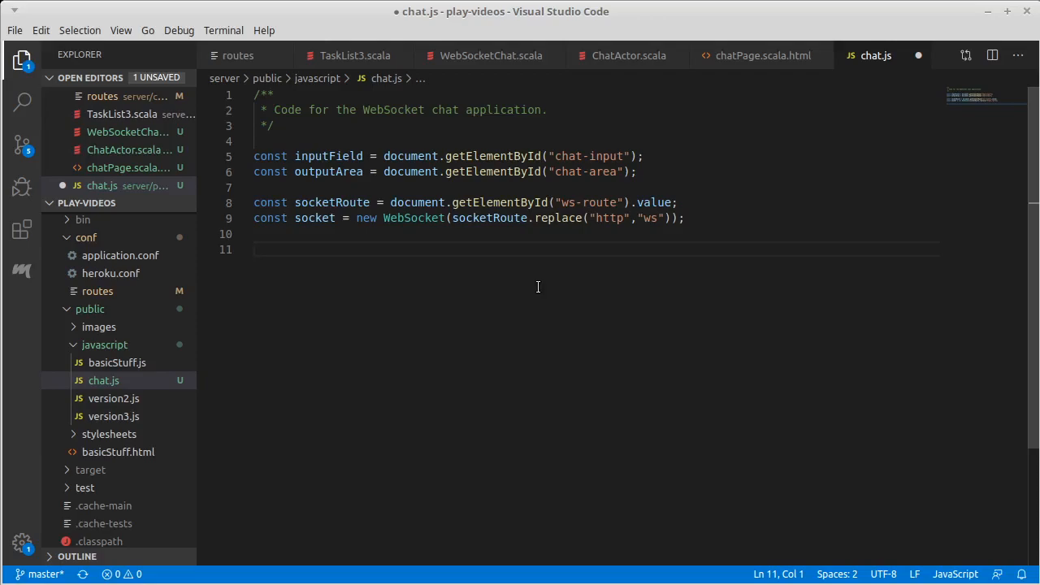
pyautogui.write('so')
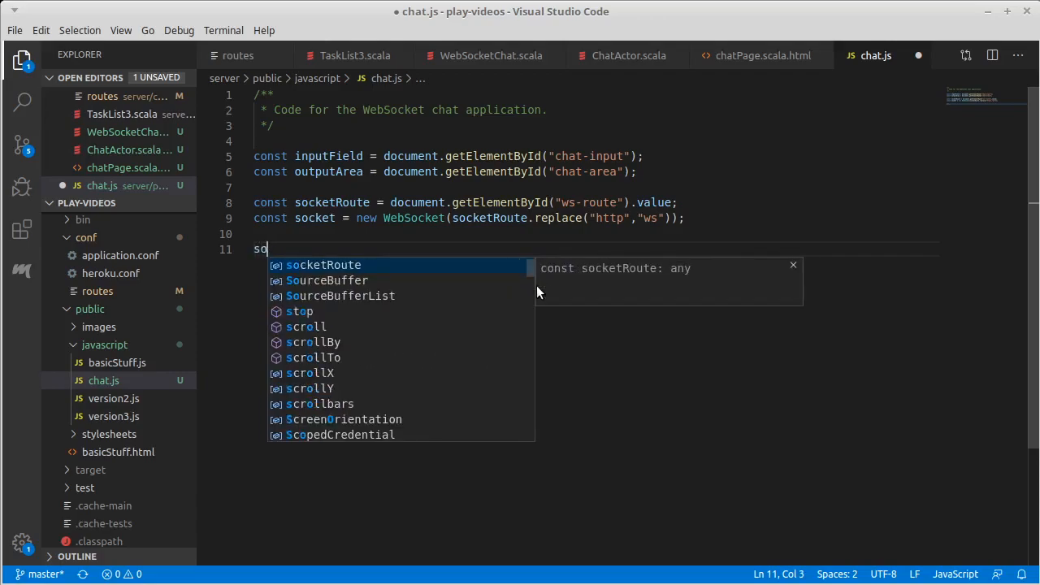
pyautogui.write('cket.send')
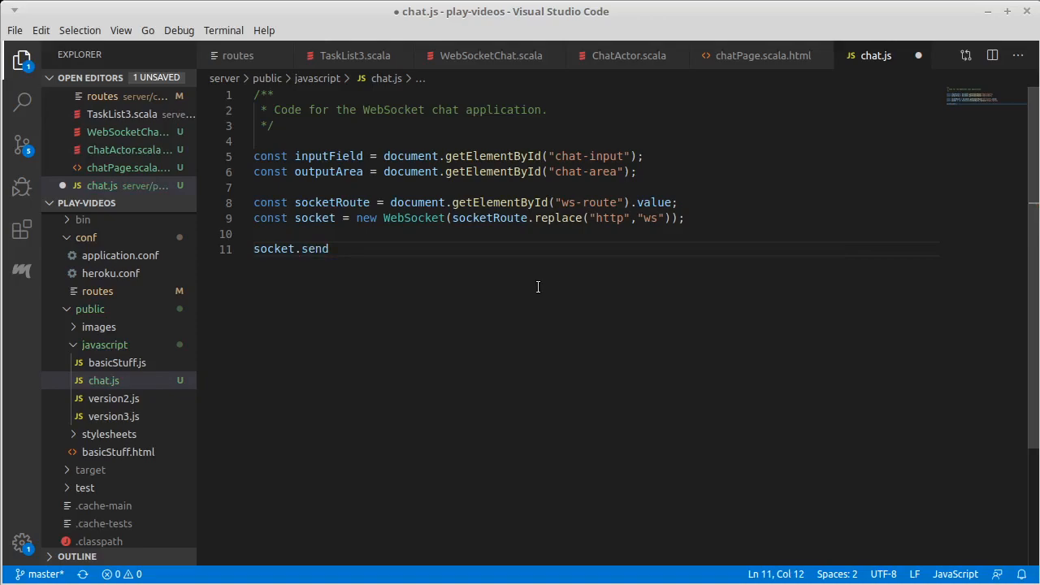
pyautogui.write('(')
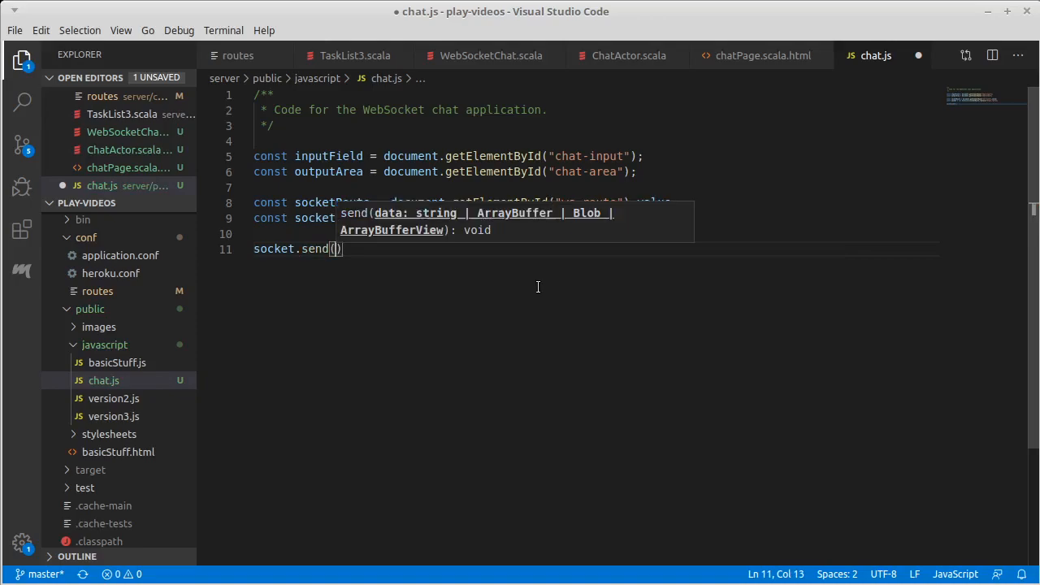
pyautogui.write('""')
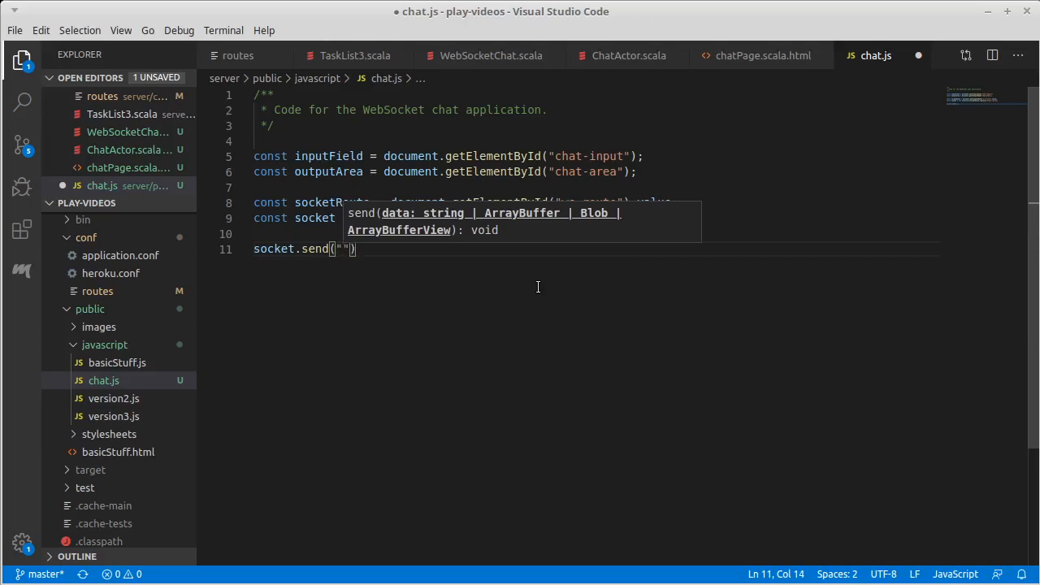
pyautogui.write('Test message')
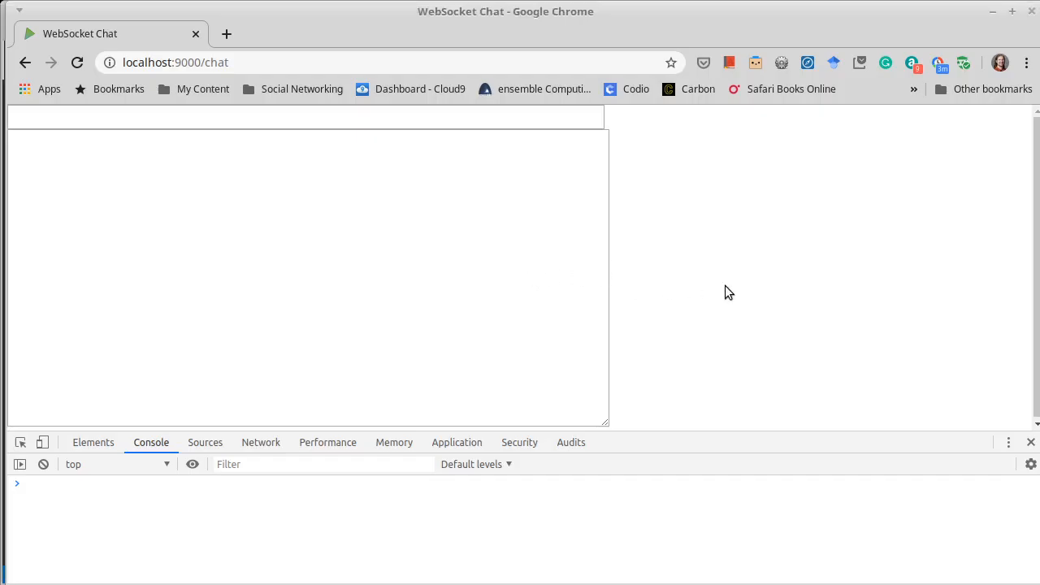
# Reload the chat page and follow the 'Still in CONNECTING state' error to chat.js line 11
pyautogui.click(78, 62)
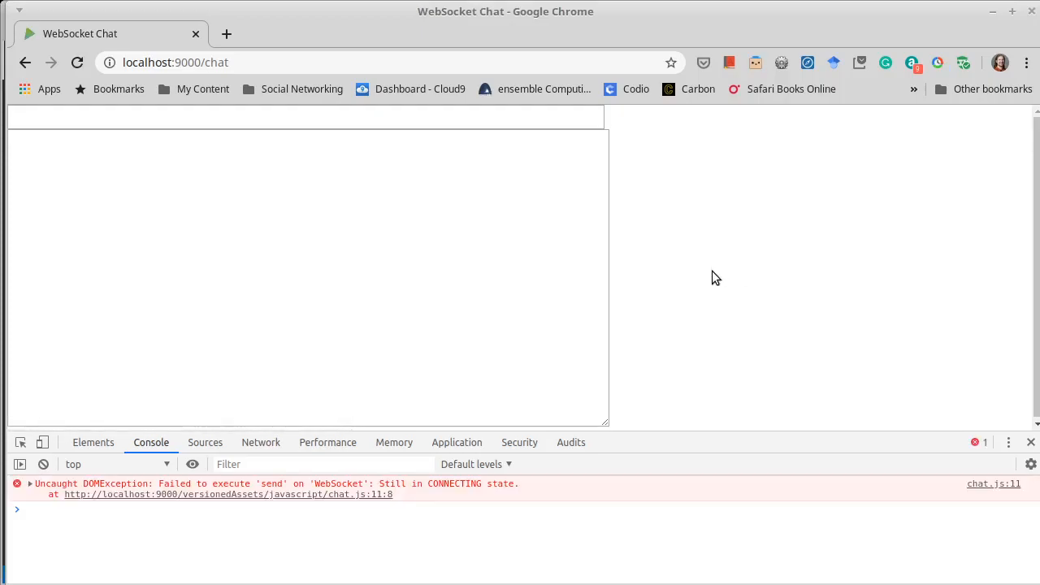
pyautogui.moveTo(247, 487)
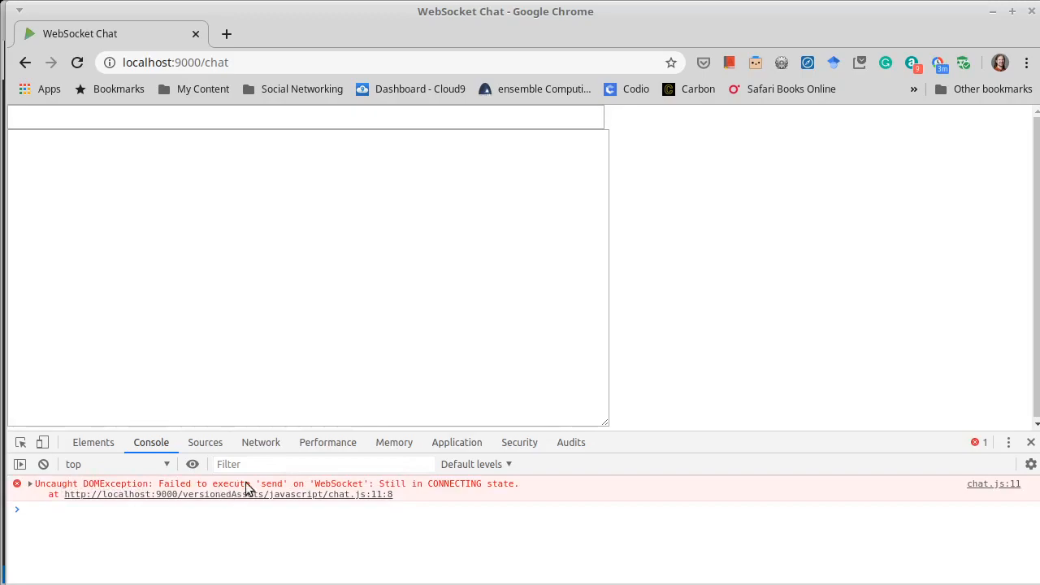
pyautogui.moveTo(452, 494)
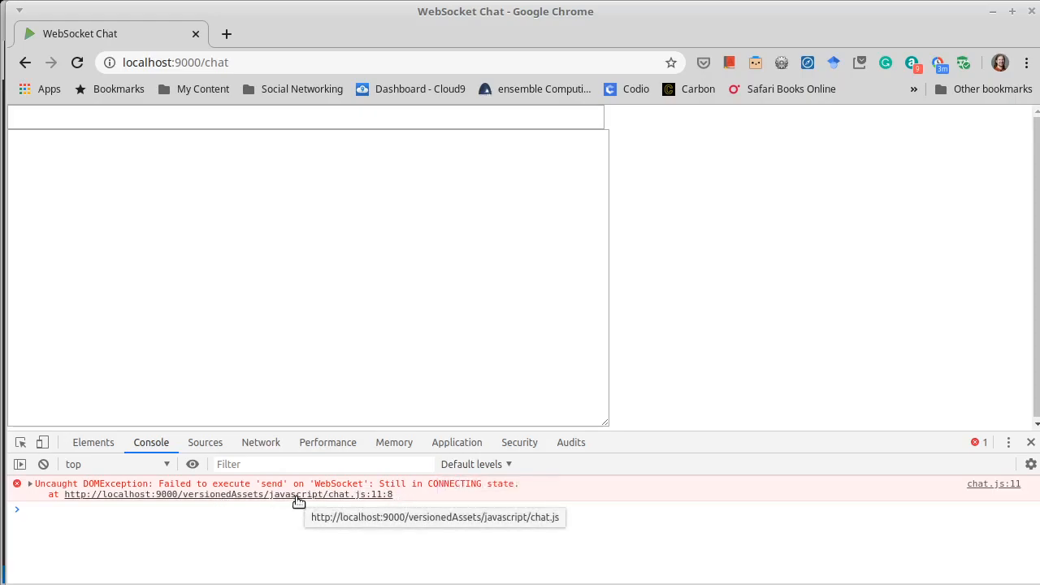
pyautogui.click(204, 442)
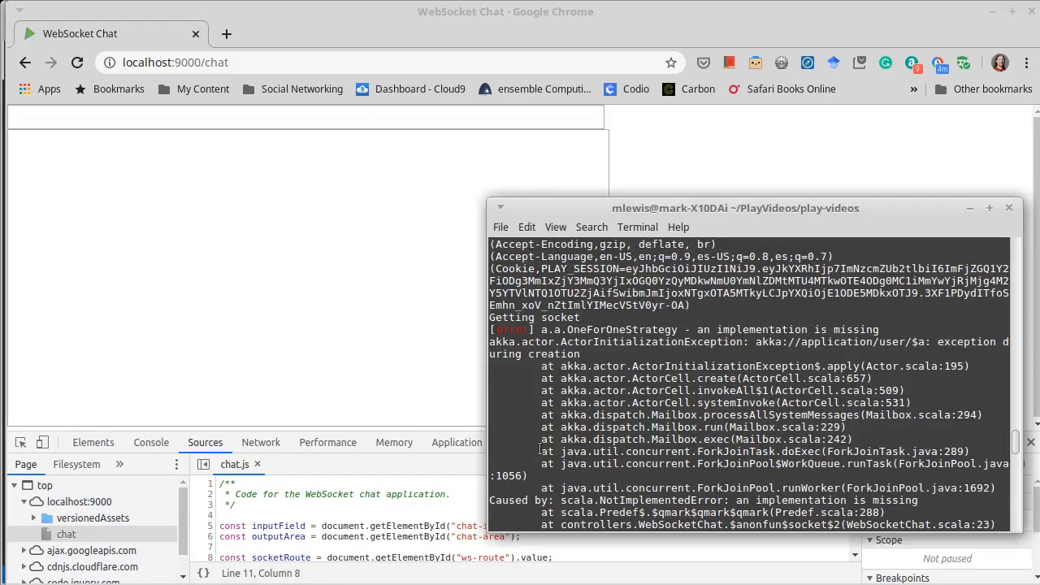
pyautogui.scroll(-3)
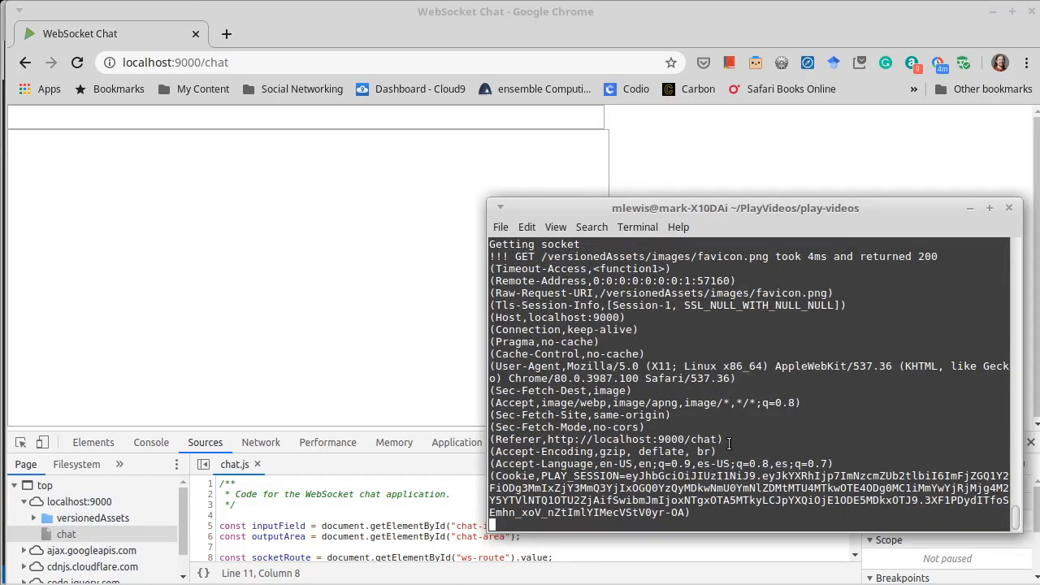
pyautogui.scroll(-3)
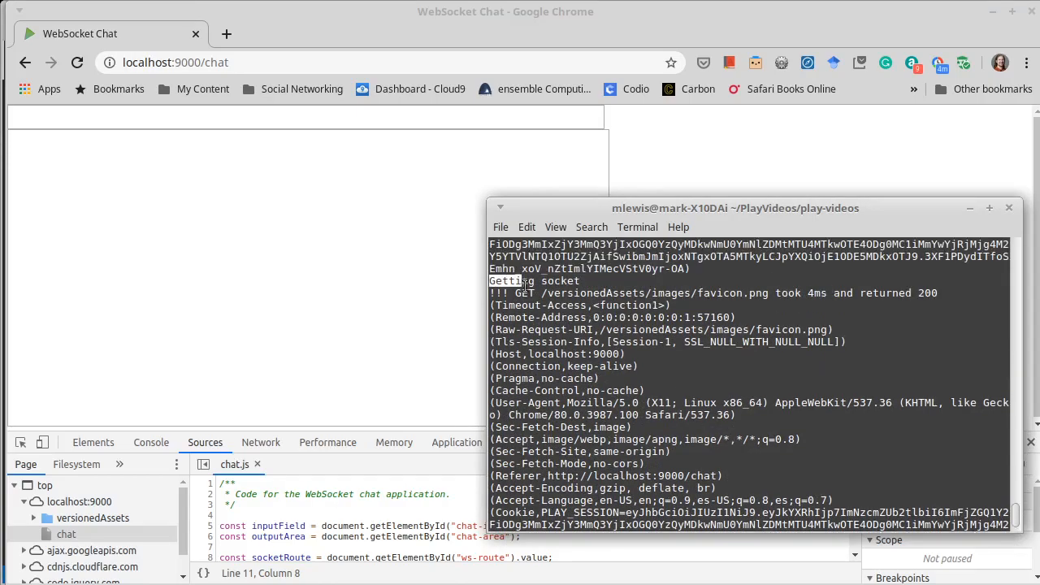
pyautogui.scroll(-3)
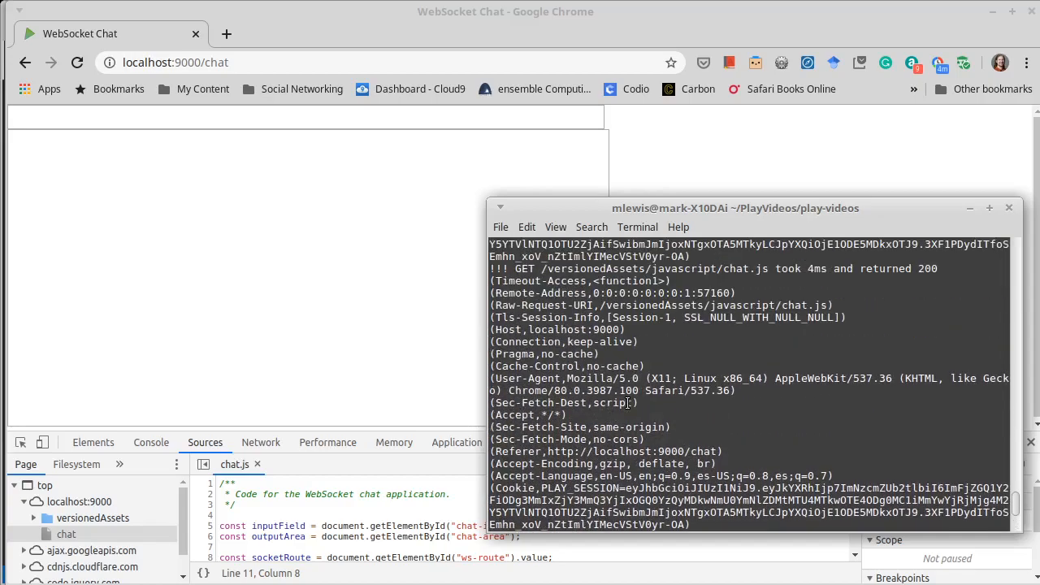
pyautogui.scroll(-3)
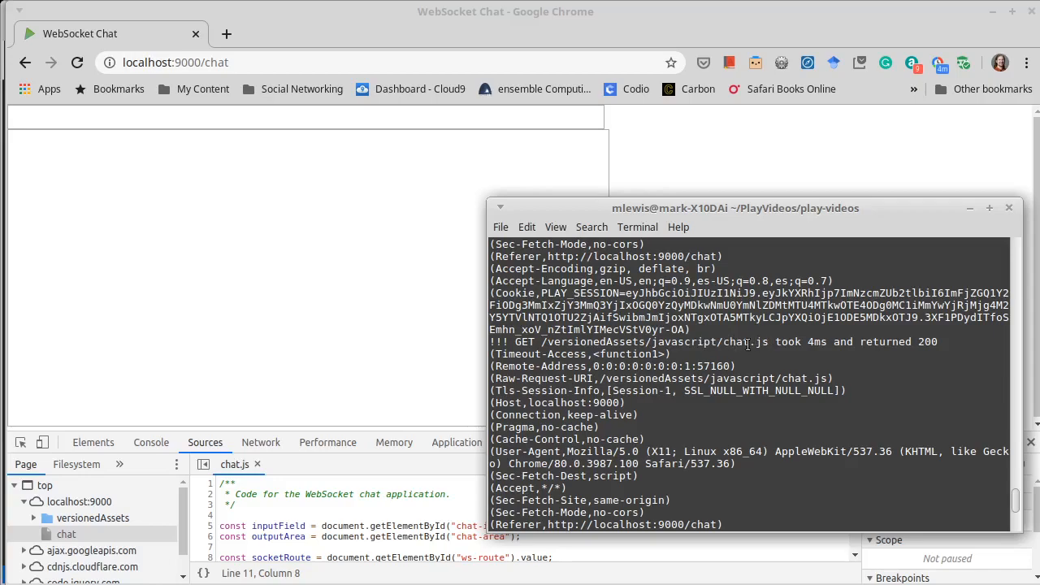
pyautogui.moveTo(714, 362)
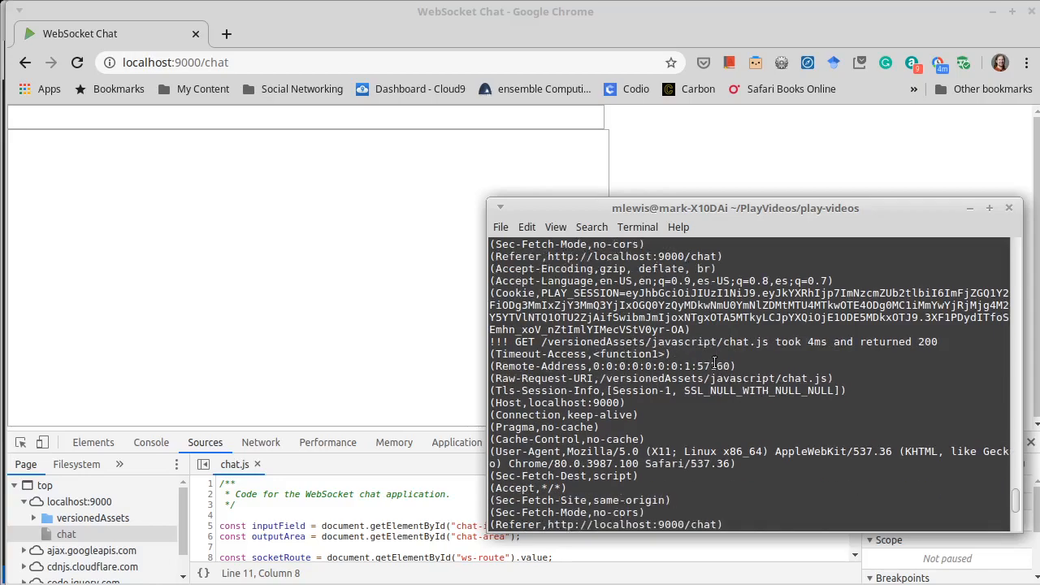
pyautogui.scroll(-3)
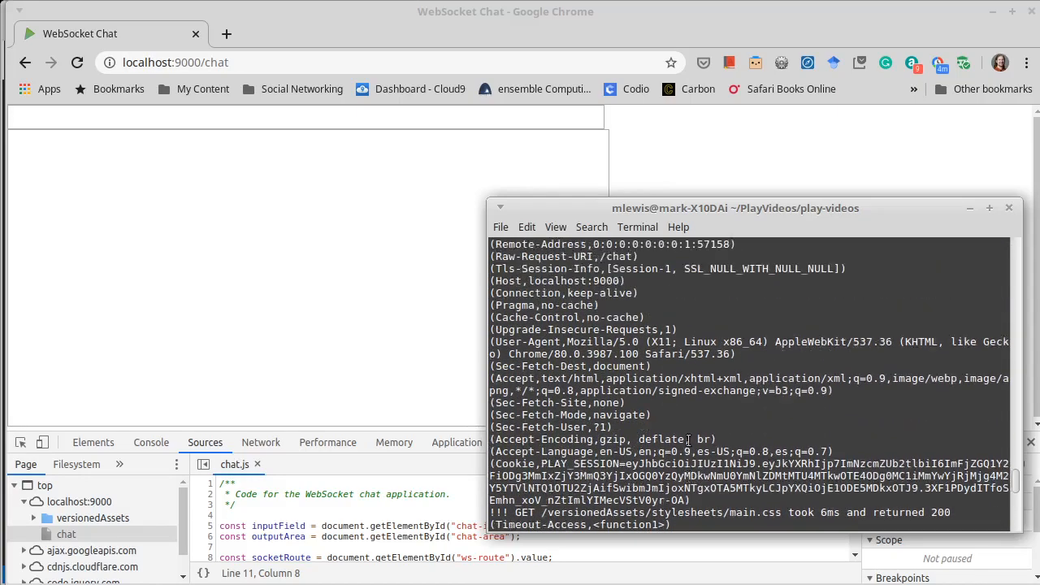
pyautogui.scroll(-3)
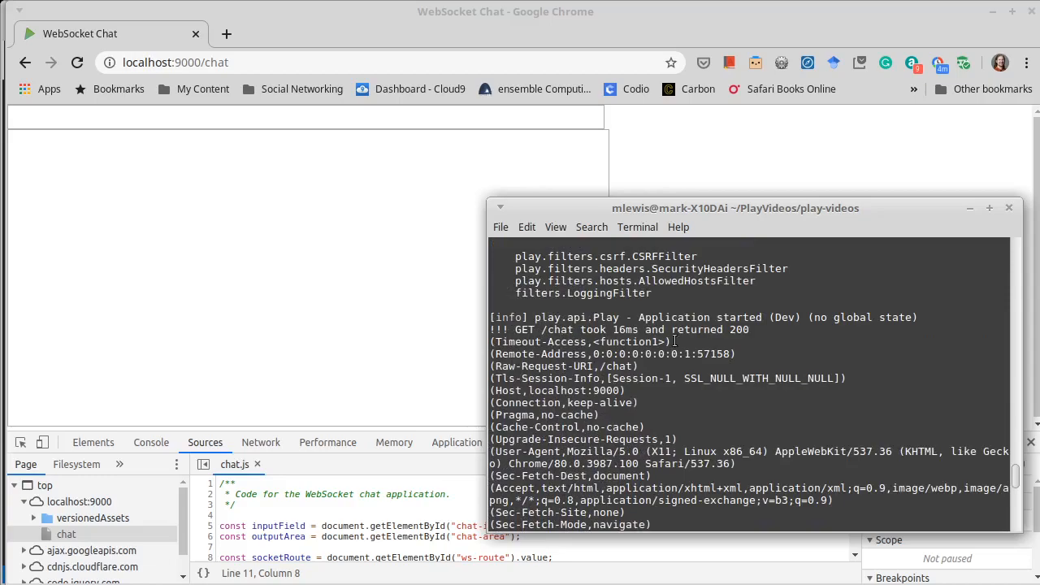
pyautogui.scroll(-3)
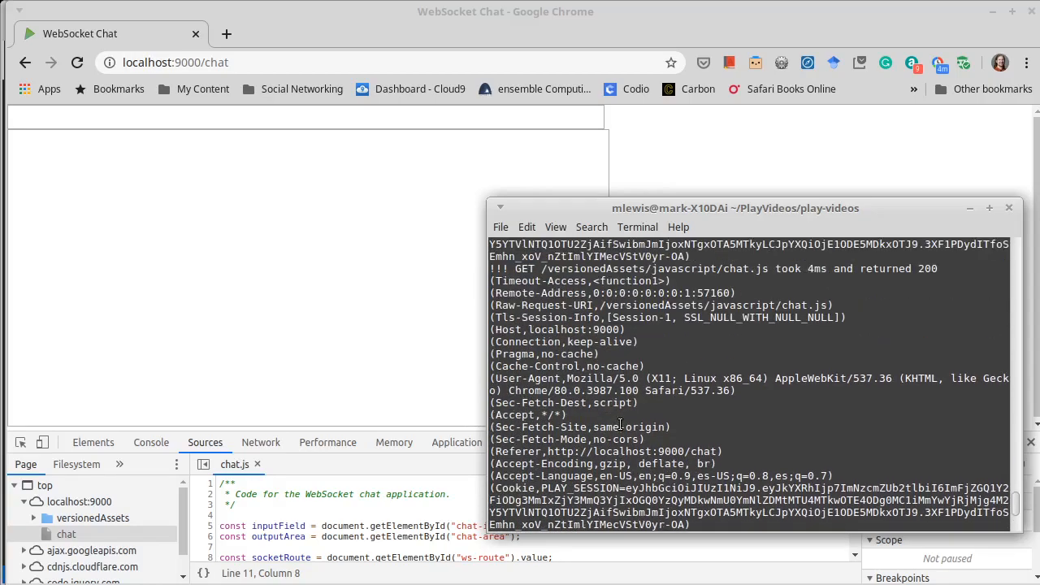
pyautogui.scroll(-3)
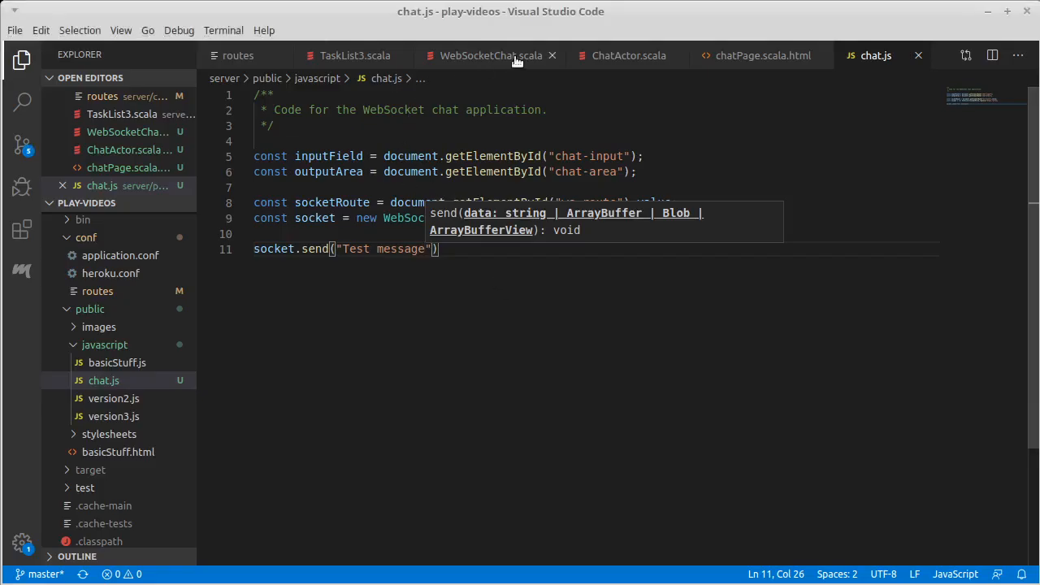
# Change the socket's actor flow to ChatActor.props(out) and save the controller
pyautogui.click(491, 56)
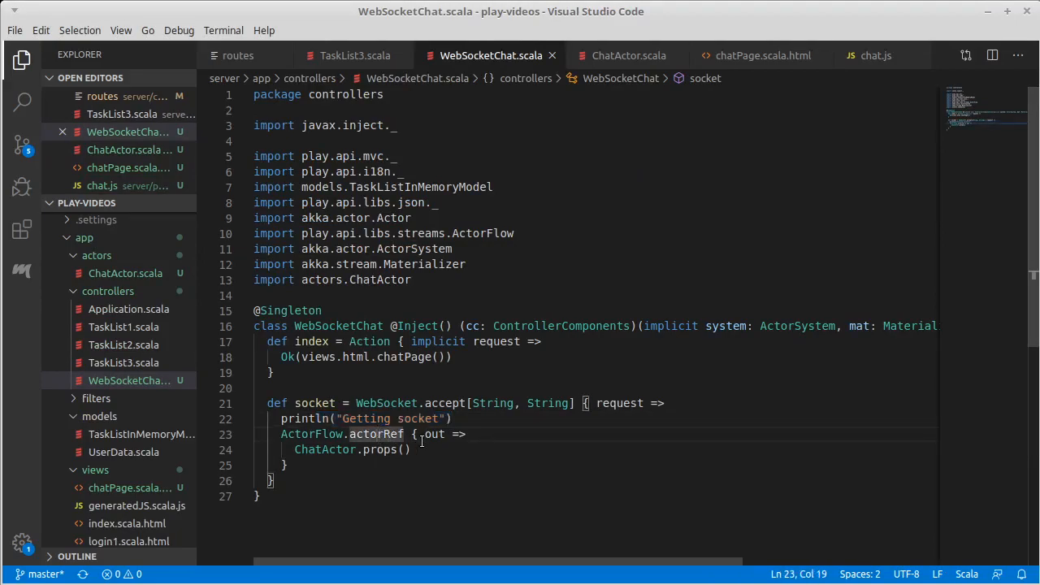
pyautogui.scroll(-3)
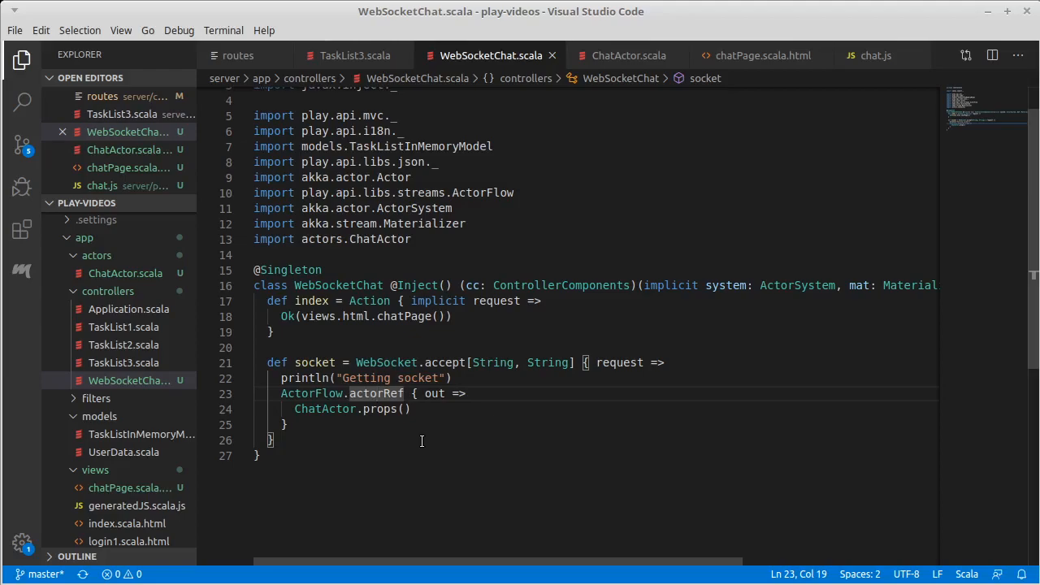
pyautogui.moveTo(494, 362)
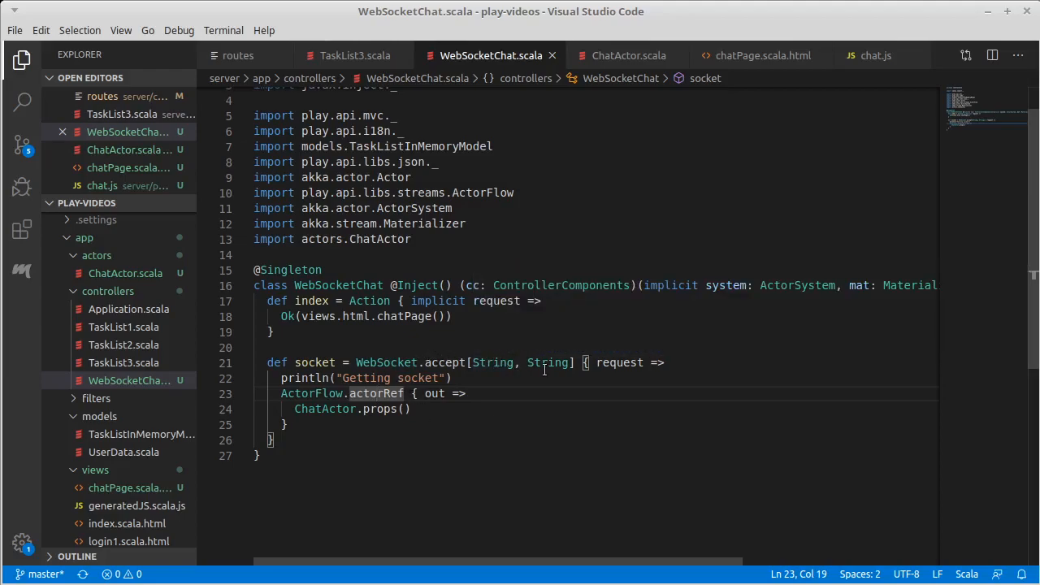
pyautogui.moveTo(611, 362)
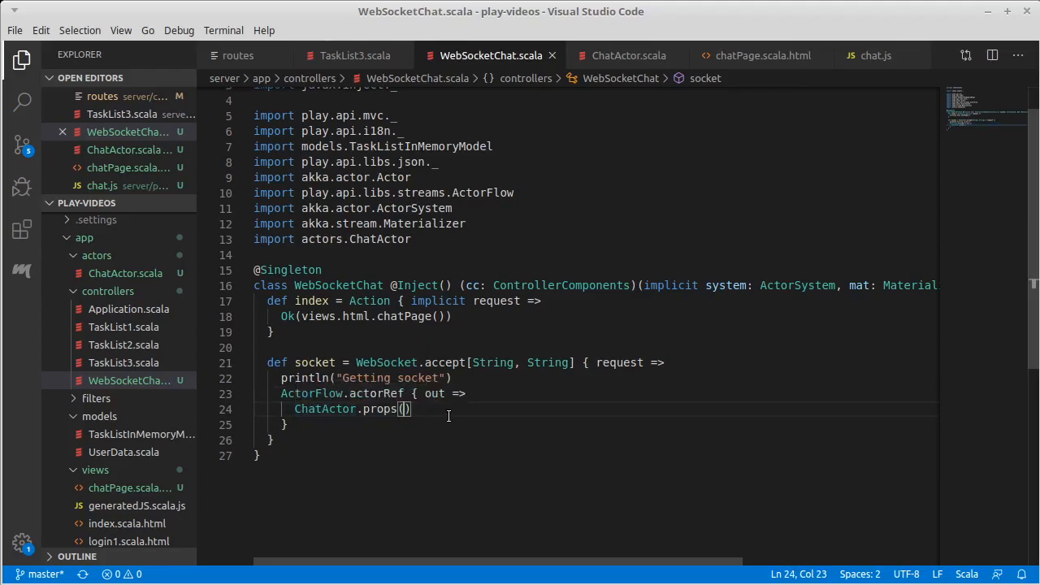
pyautogui.write('out')
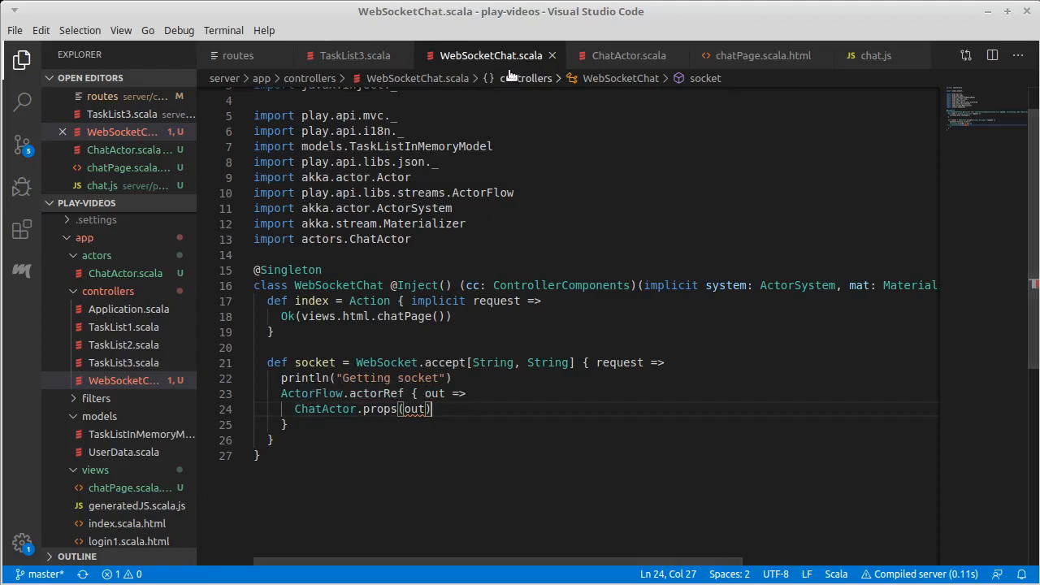
# Add an out: ActorRef parameter to props, importing ActorRef from akka.actor
pyautogui.click(627, 55)
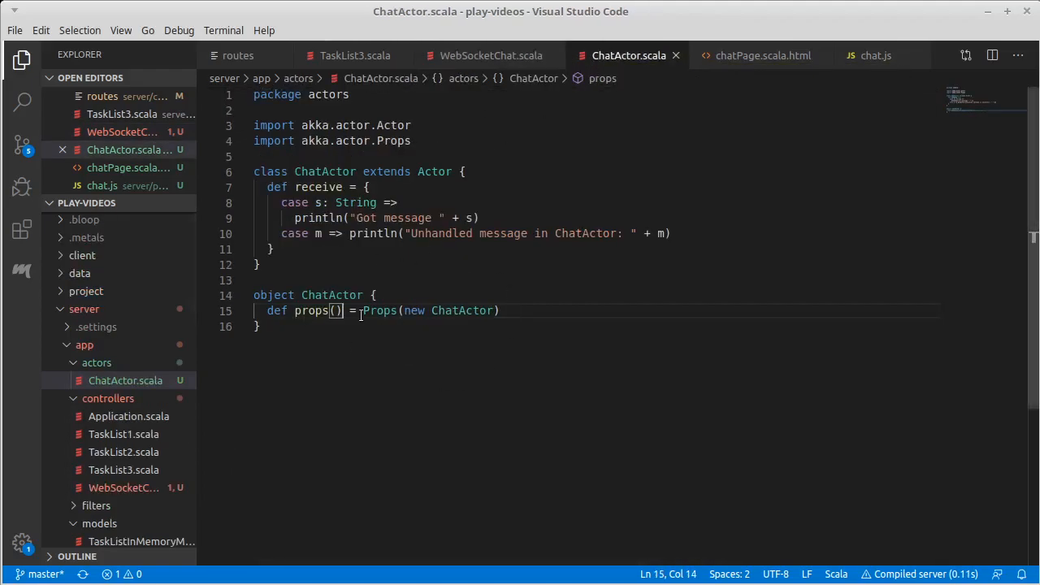
pyautogui.write('out')
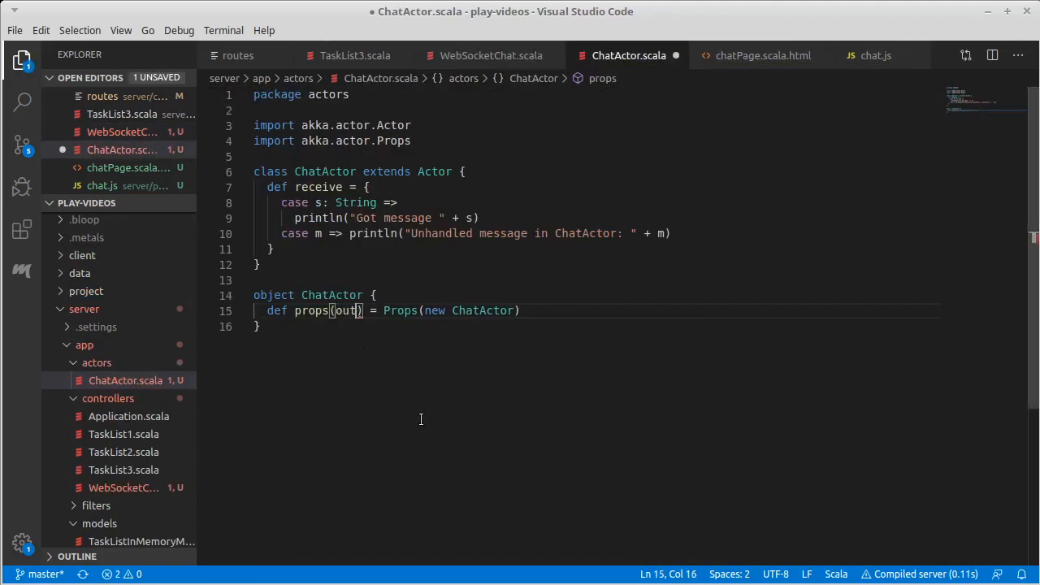
pyautogui.write(': A')
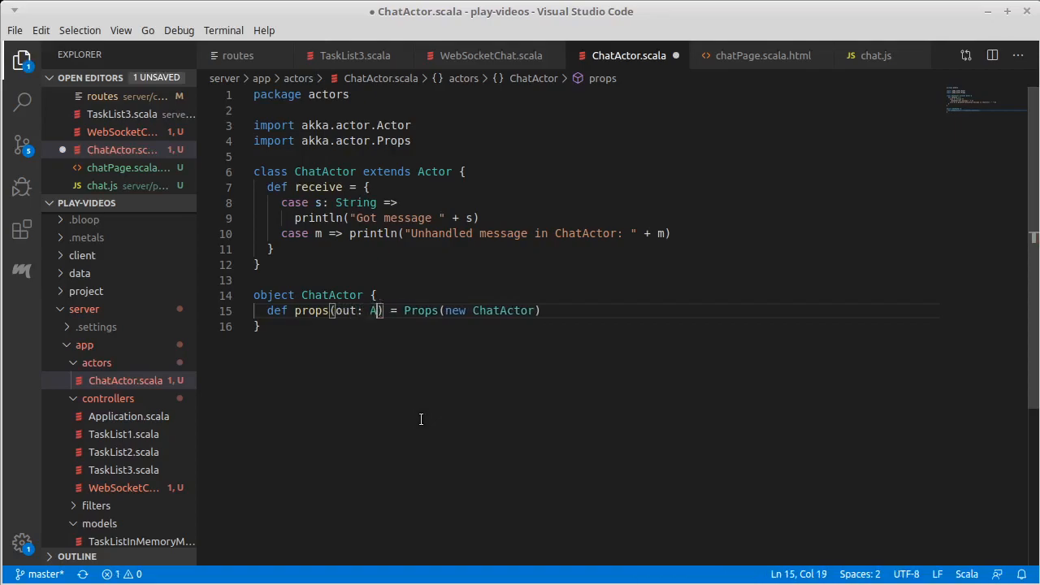
pyautogui.write('ctorRef')
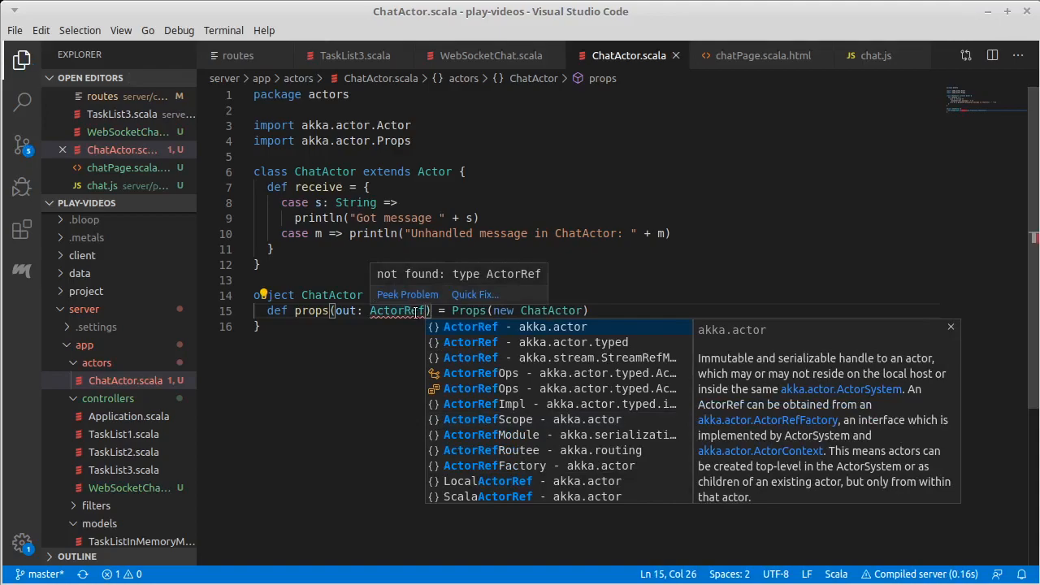
pyautogui.click(472, 325)
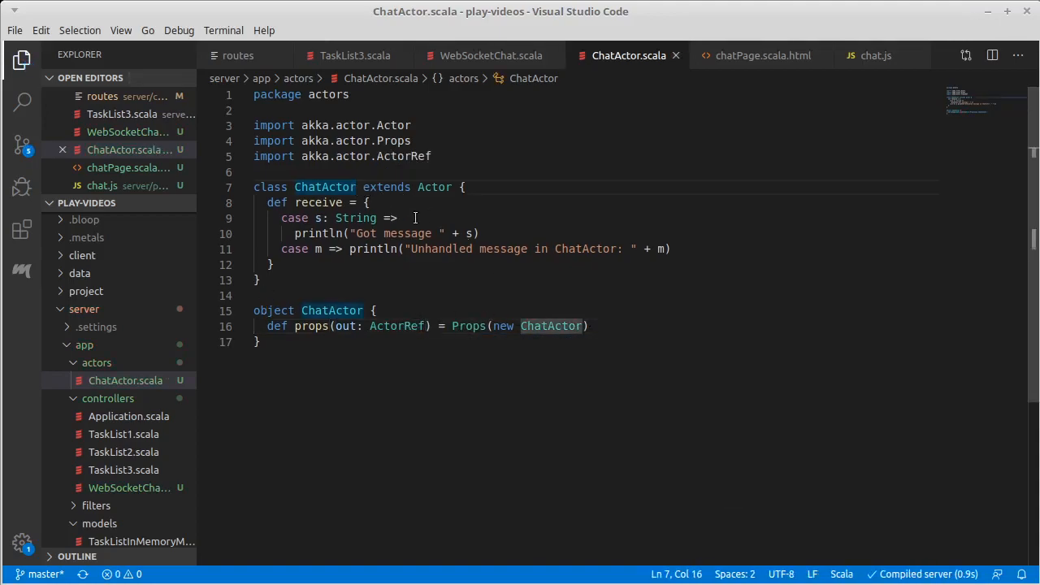
# Give the ChatActor class an (out: ActorRef) constructor and pass out to new ChatActor
pyautogui.write('(o')
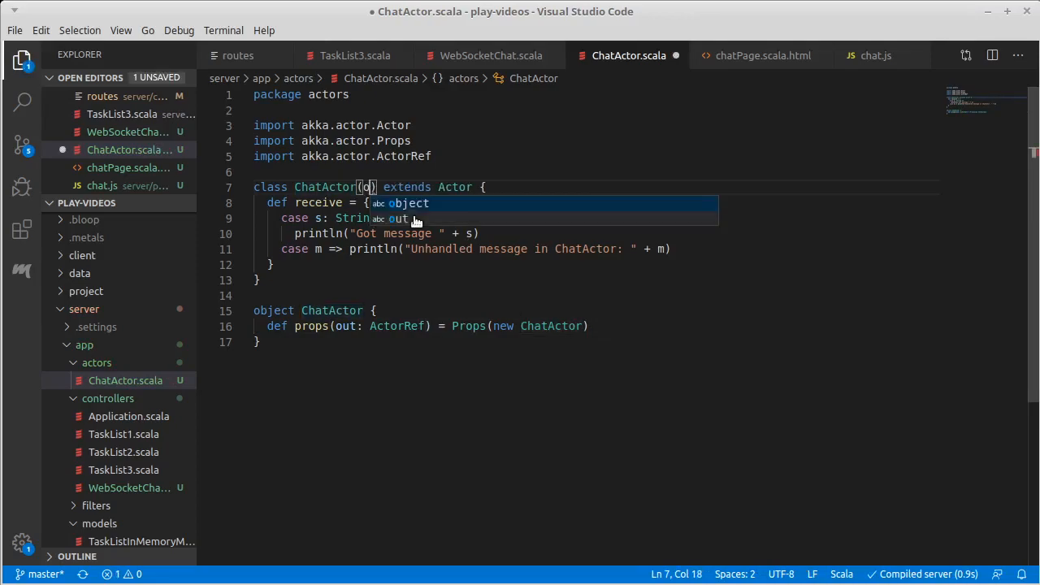
pyautogui.write('ut: ActorRef')
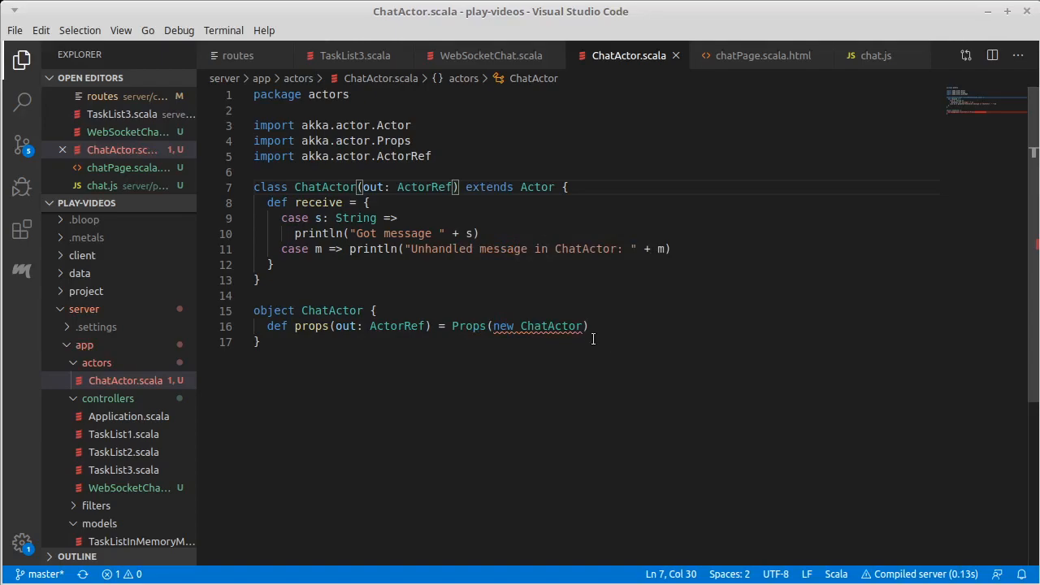
pyautogui.write('(')
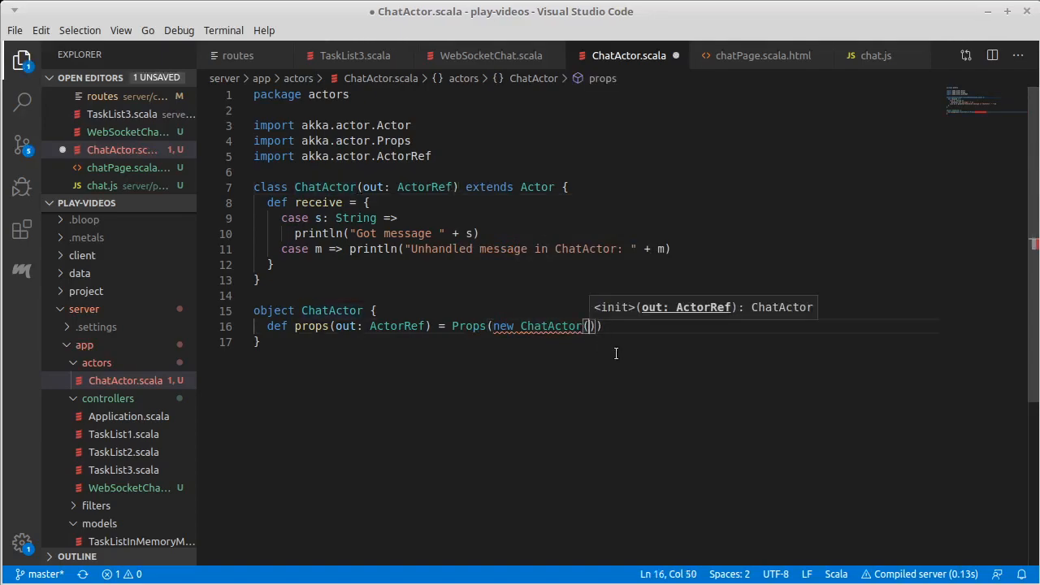
pyautogui.write('out')
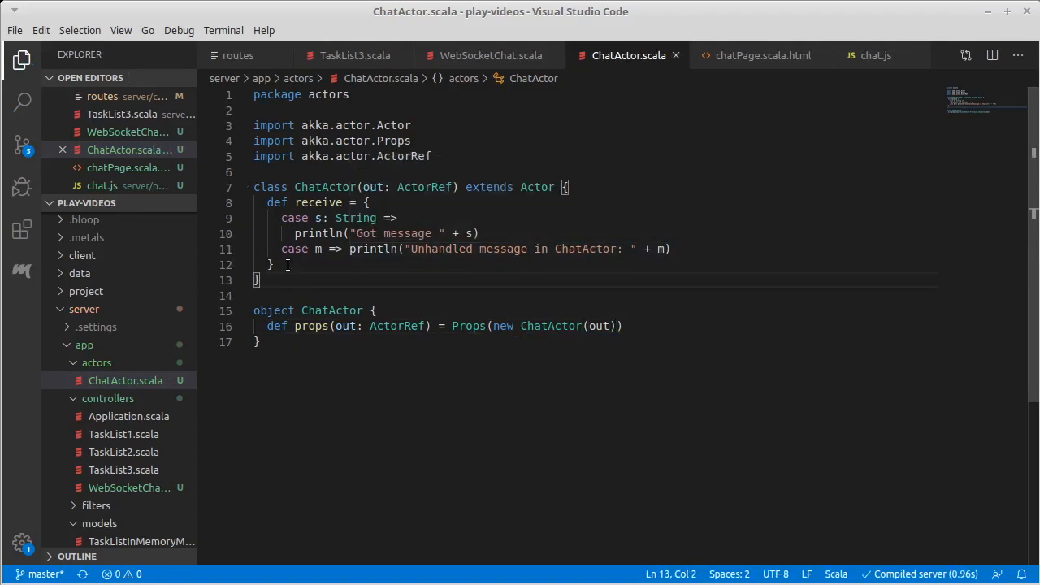
# Send "Connected" to out in the ChatActor body with out ! "Connected";
pyautogui.write('out')
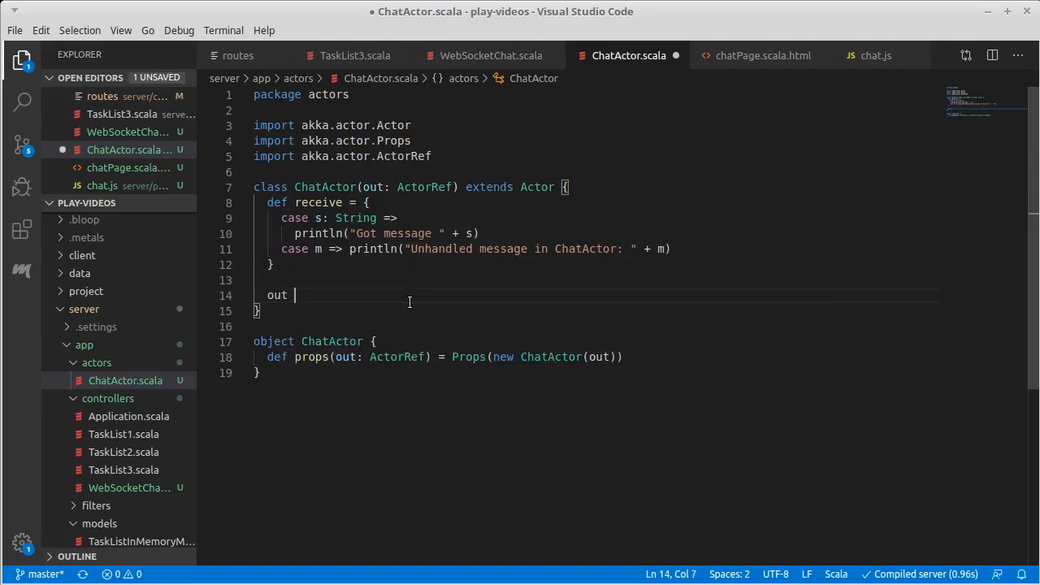
pyautogui.write('! "')
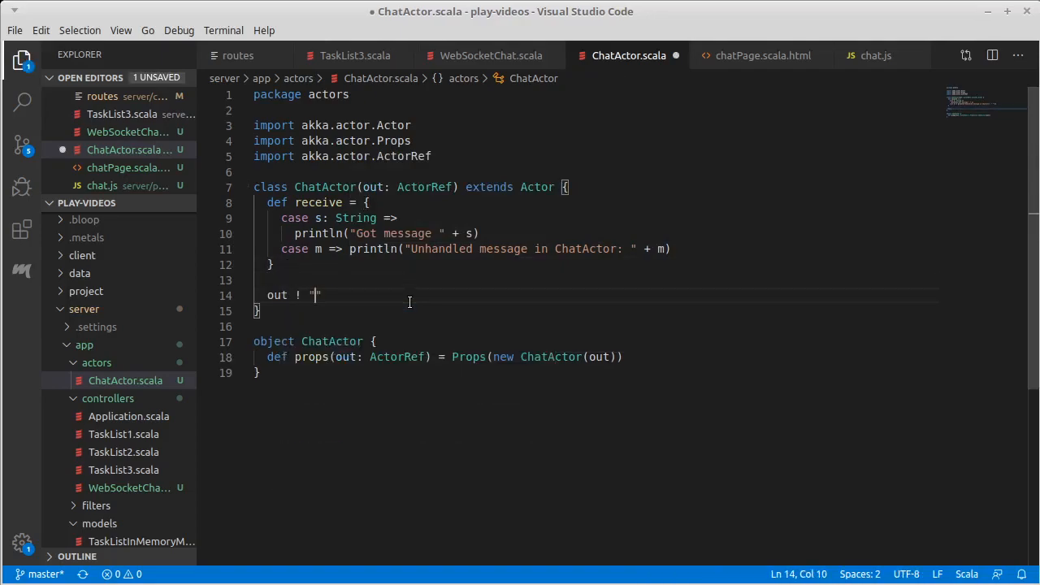
pyautogui.write('Co')
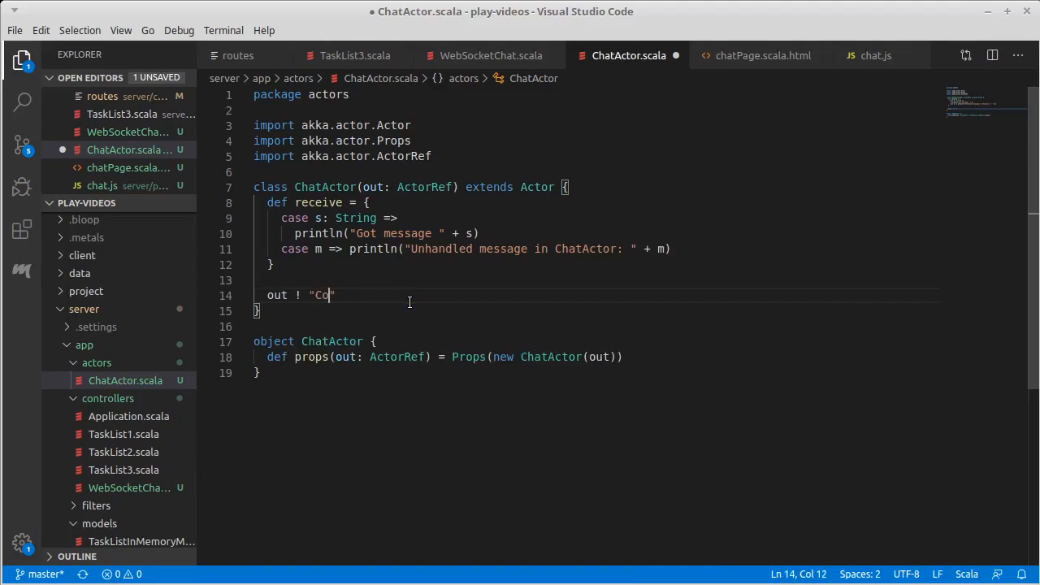
pyautogui.write('nnected";')
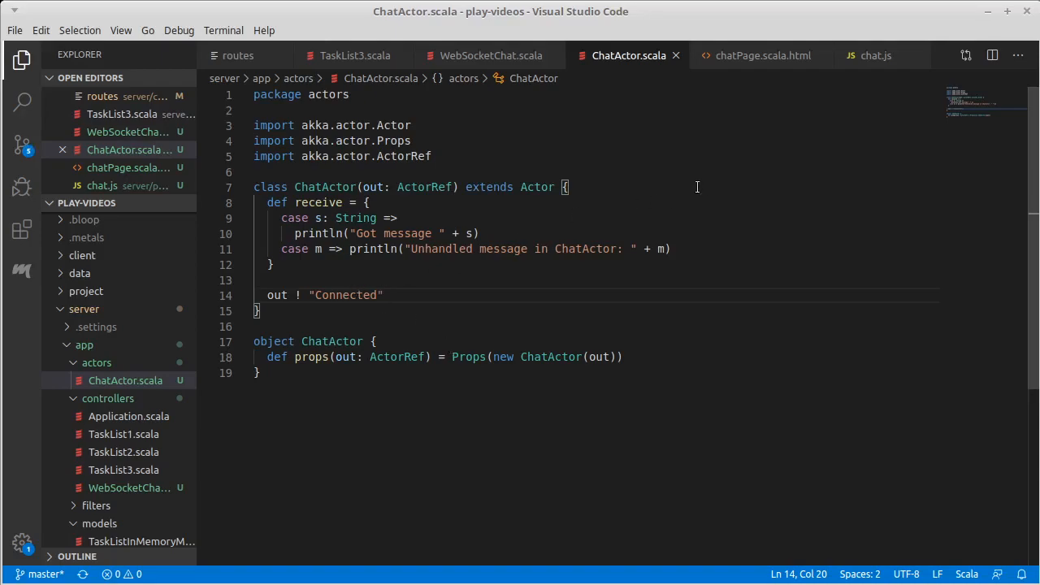
pyautogui.moveTo(809, 166)
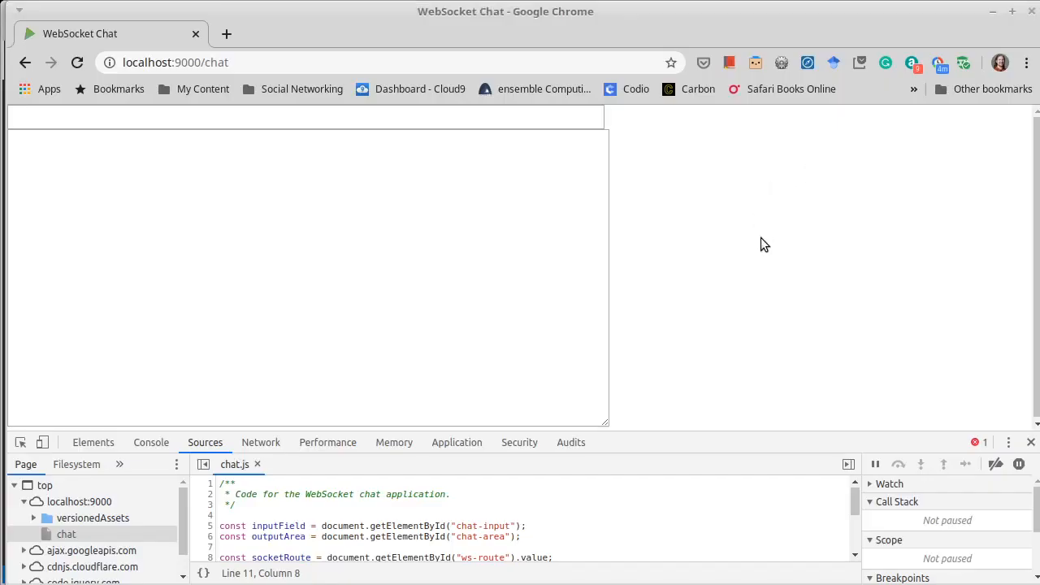
# Reload the chat page and view the 'Still in CONNECTING state' send error in the DevTools console
pyautogui.click(77, 62)
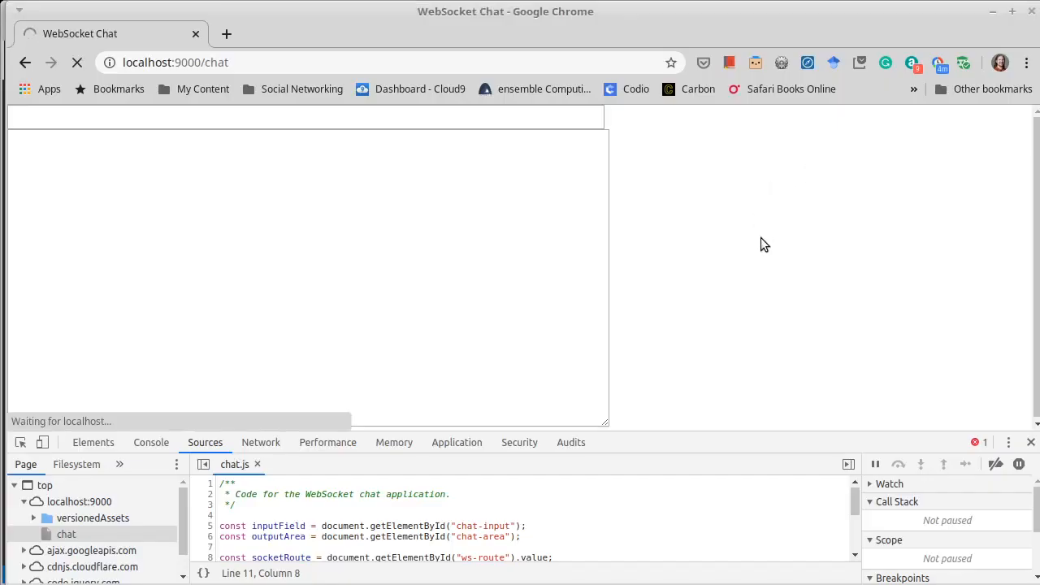
pyautogui.click(151, 442)
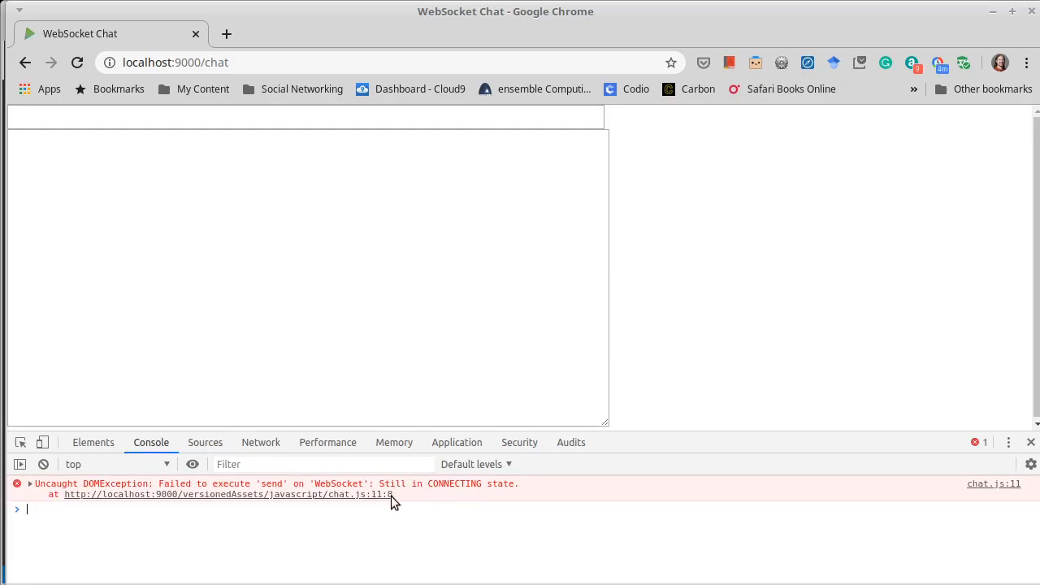
pyautogui.moveTo(461, 499)
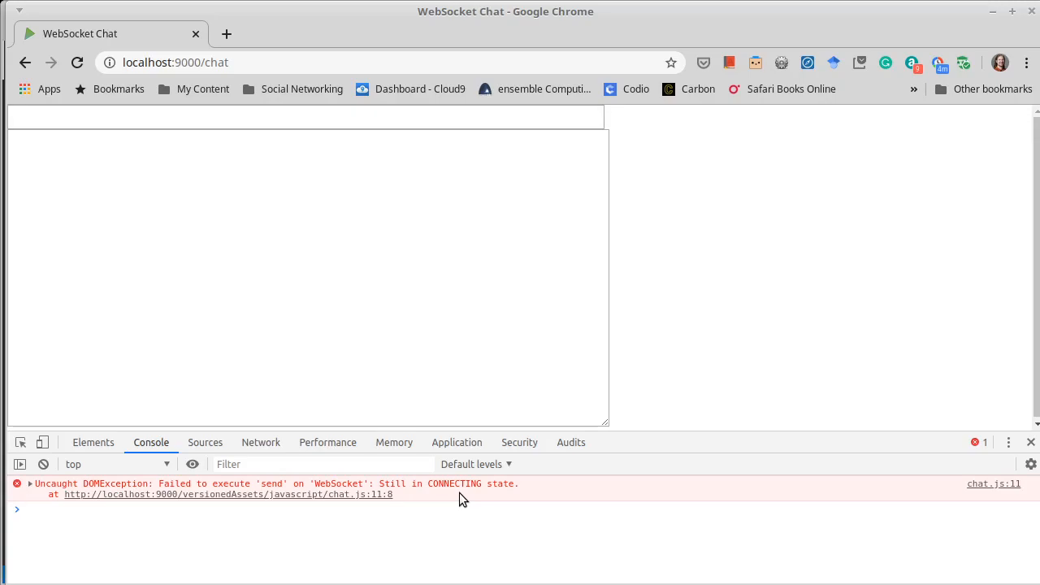
pyautogui.moveTo(673, 303)
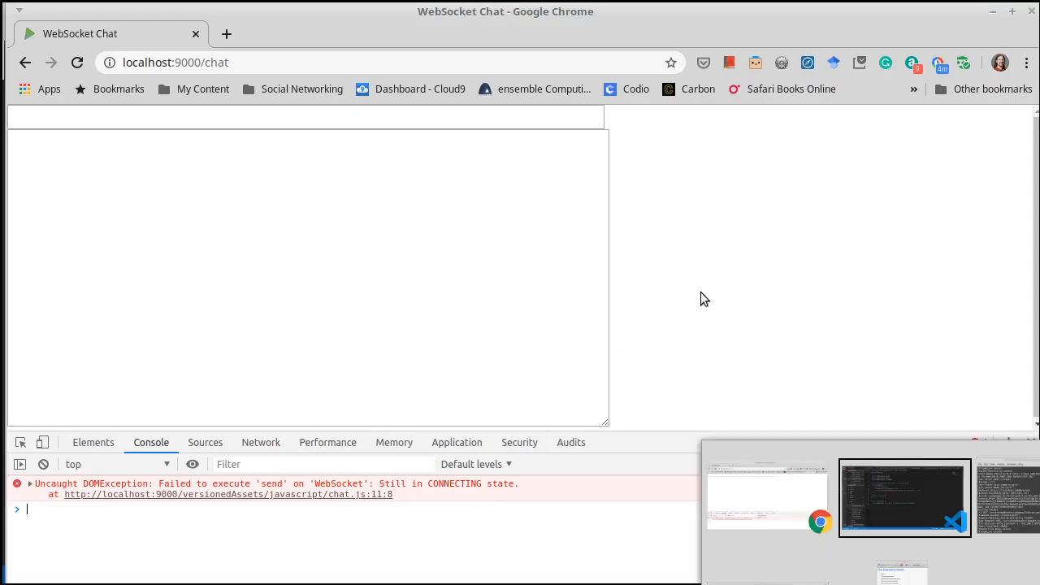
# In chat.js, add a socket.onopen() call on the blank line above socket.send
pyautogui.click(903, 497)
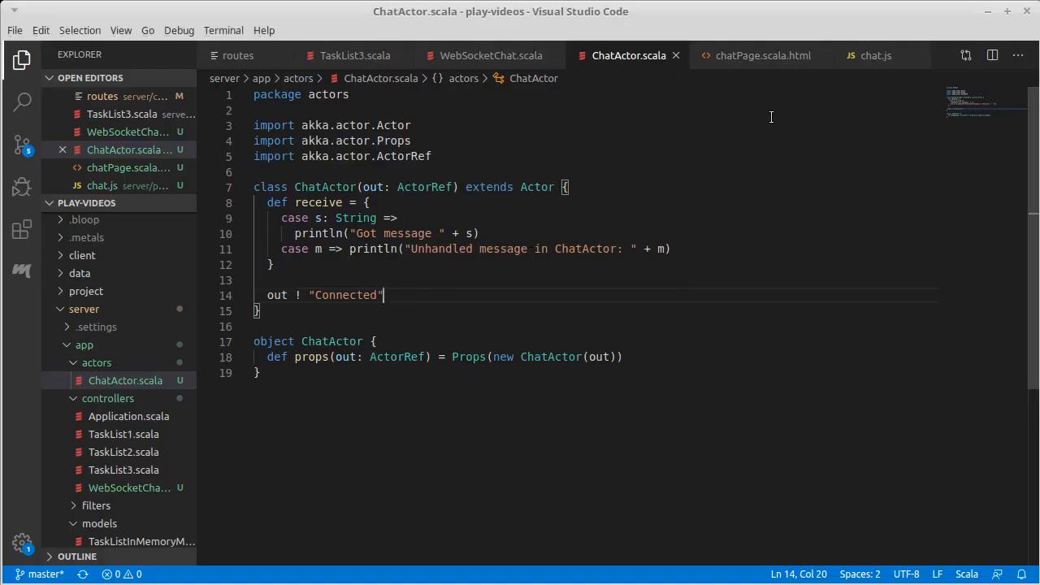
pyautogui.click(874, 55)
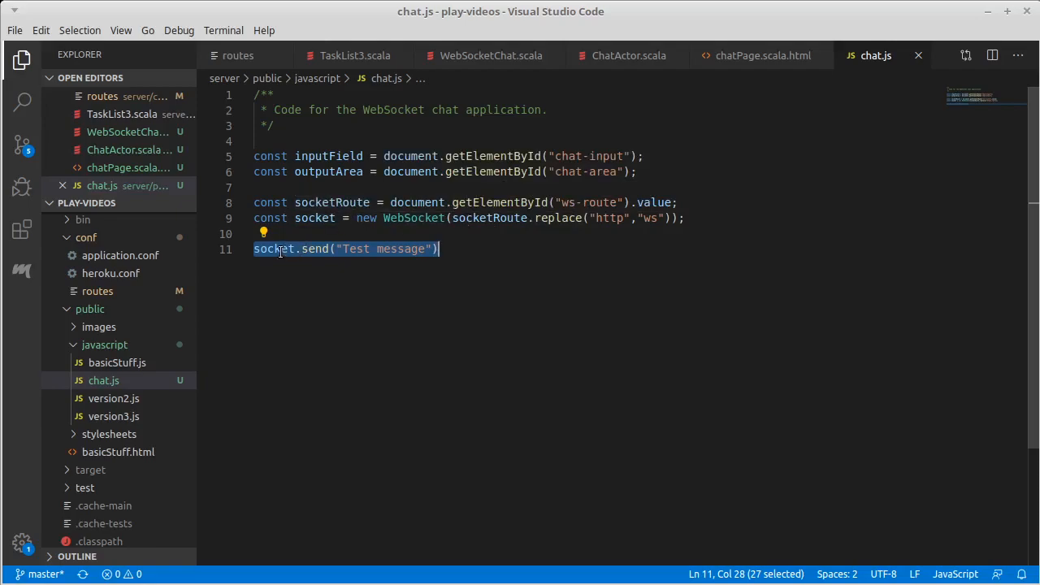
pyautogui.click(316, 249)
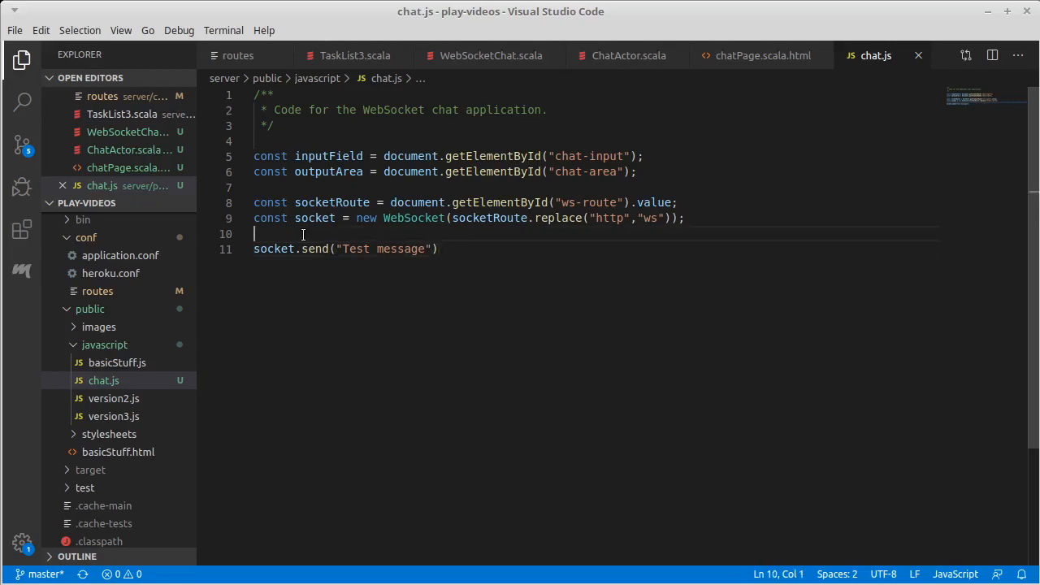
pyautogui.write('socket.onopen')
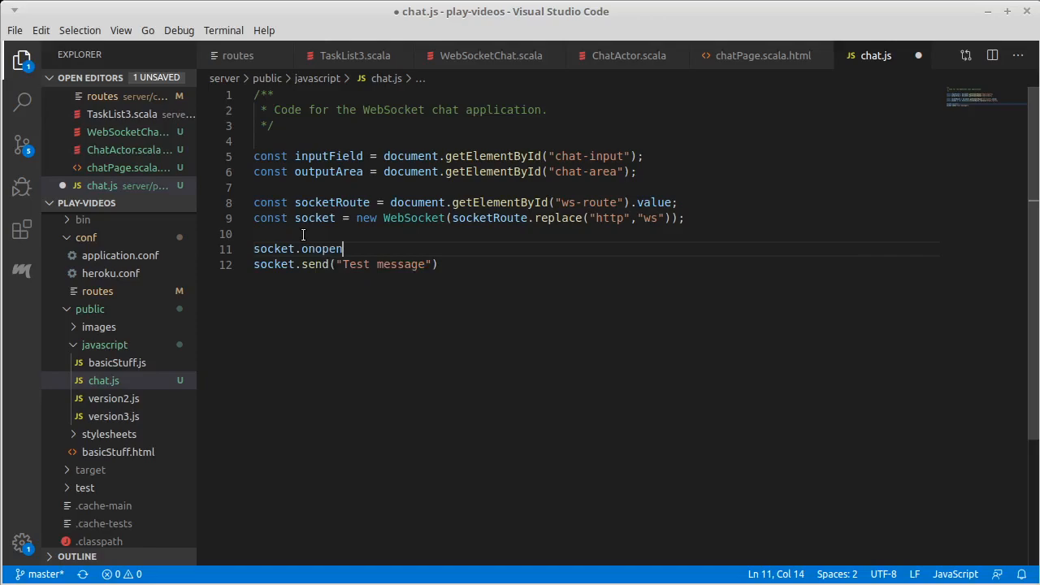
pyautogui.write('(')
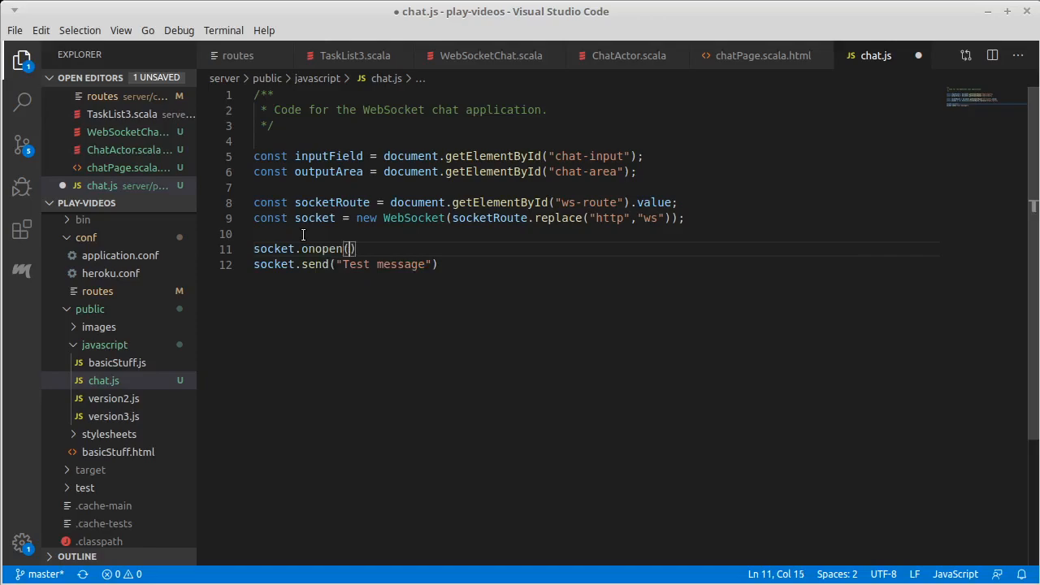
pyautogui.write('()')
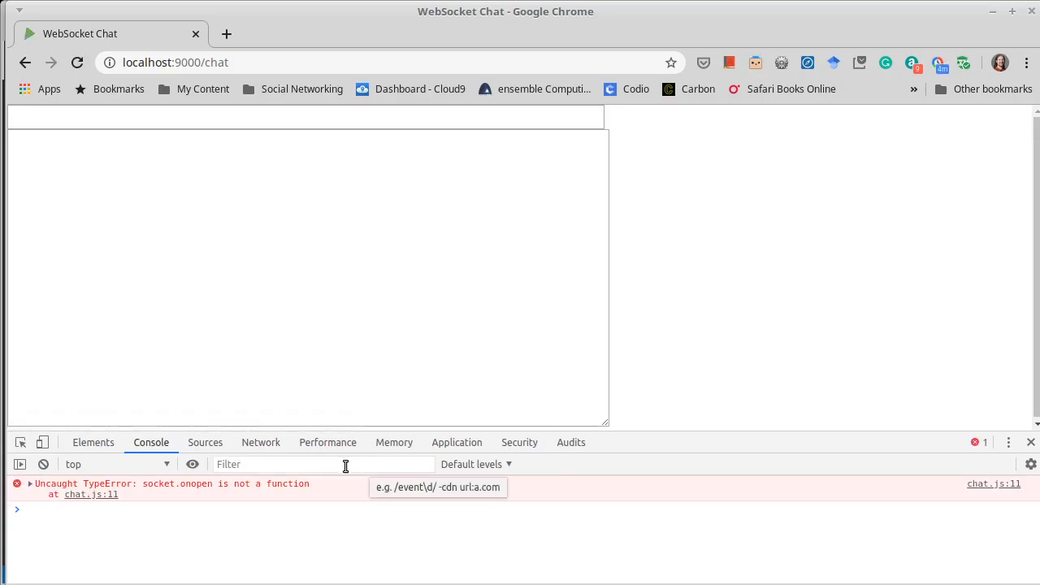
pyautogui.moveTo(209, 497)
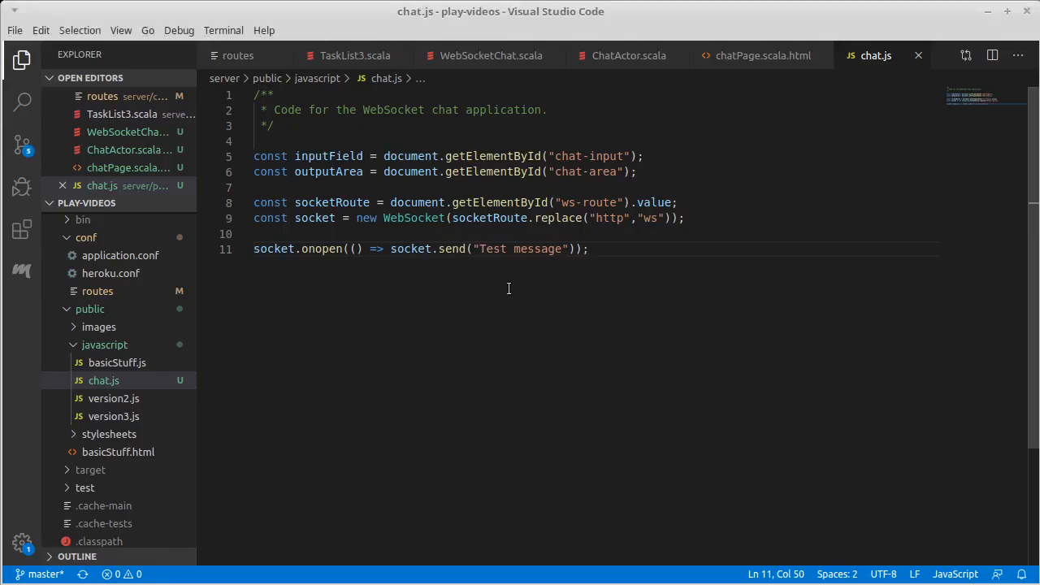
pyautogui.moveTo(322, 249)
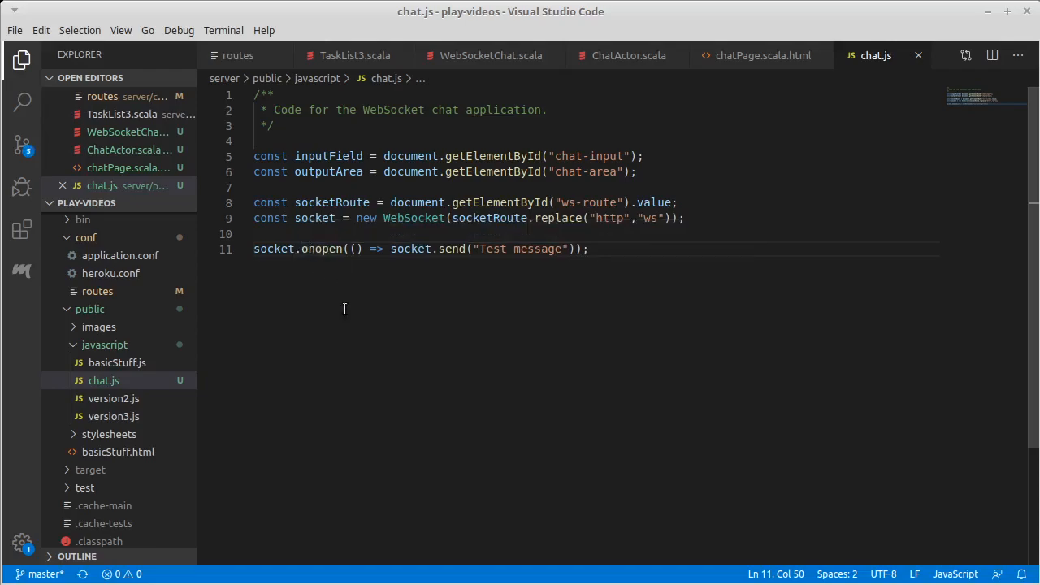
pyautogui.moveTo(328, 318)
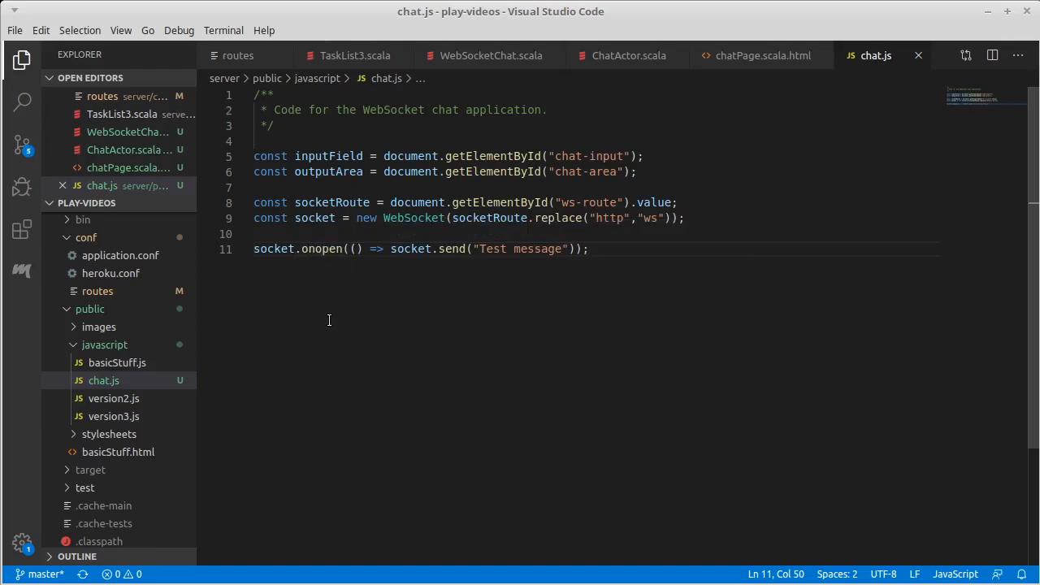